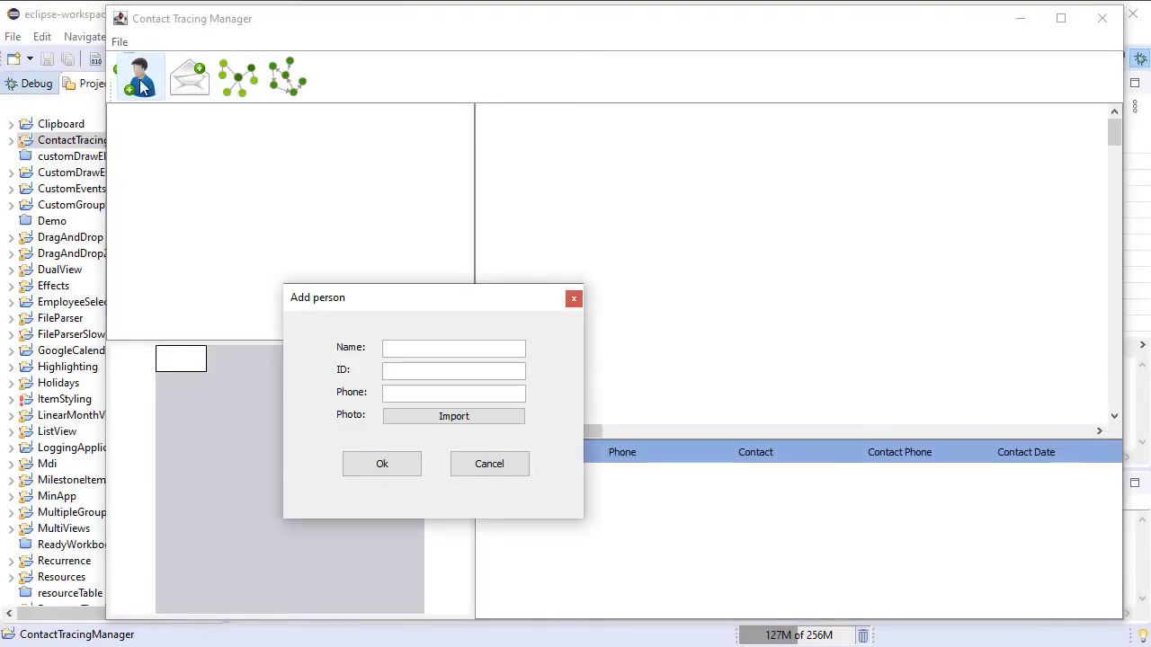
click(453, 347)
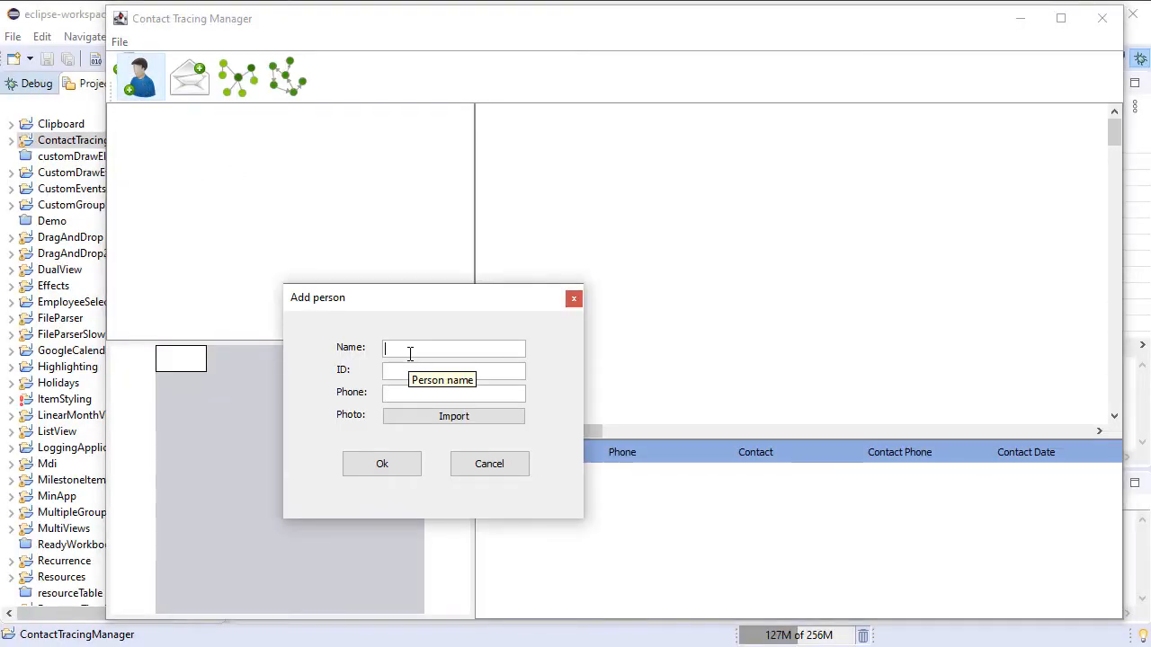
text(Bryan Davidson)
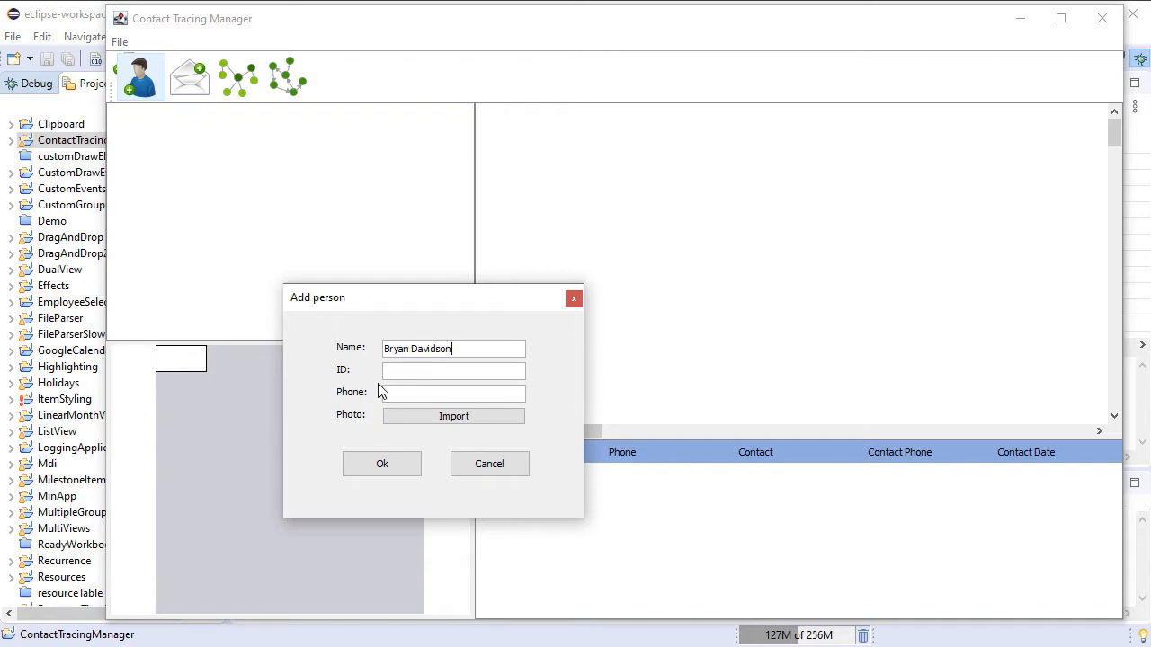
text(23D)
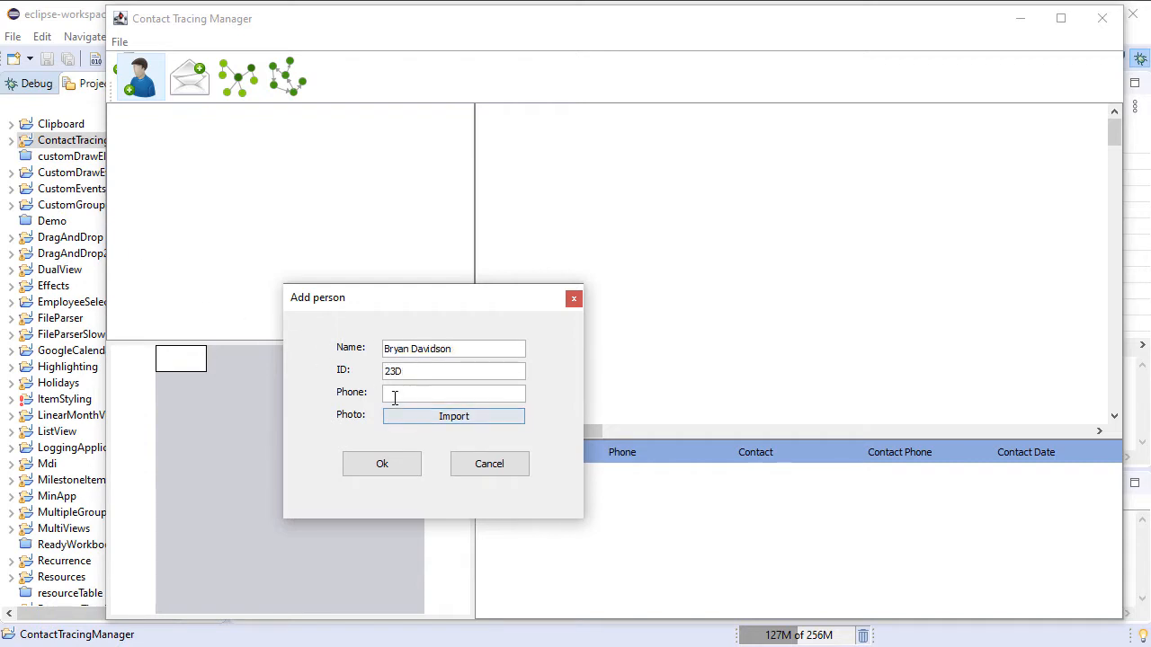
text(6788991)
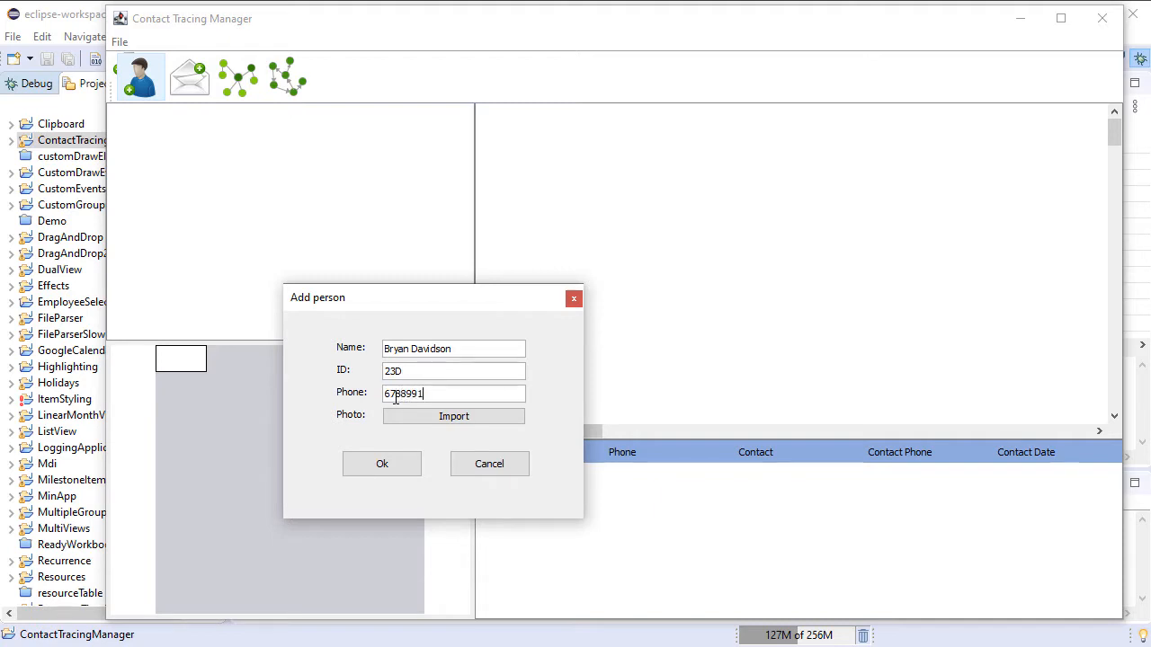
Step: Import ceo.png as his photo, add him, and move his node toward the diagram's top-left
click(453, 415)
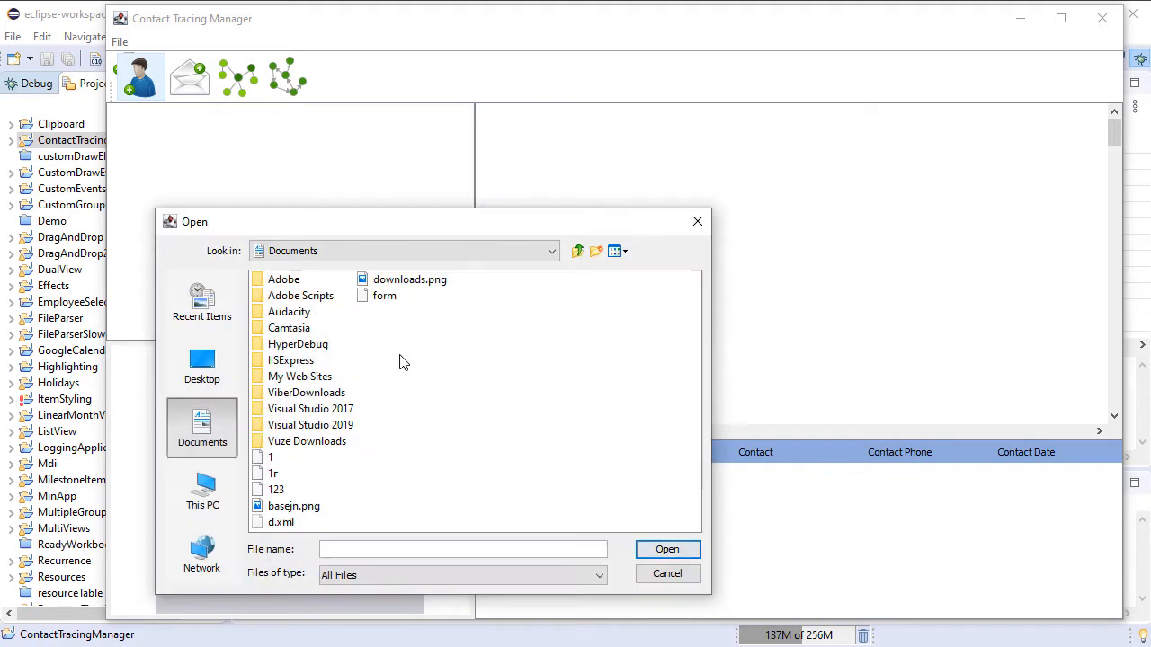
text(D:\ma)
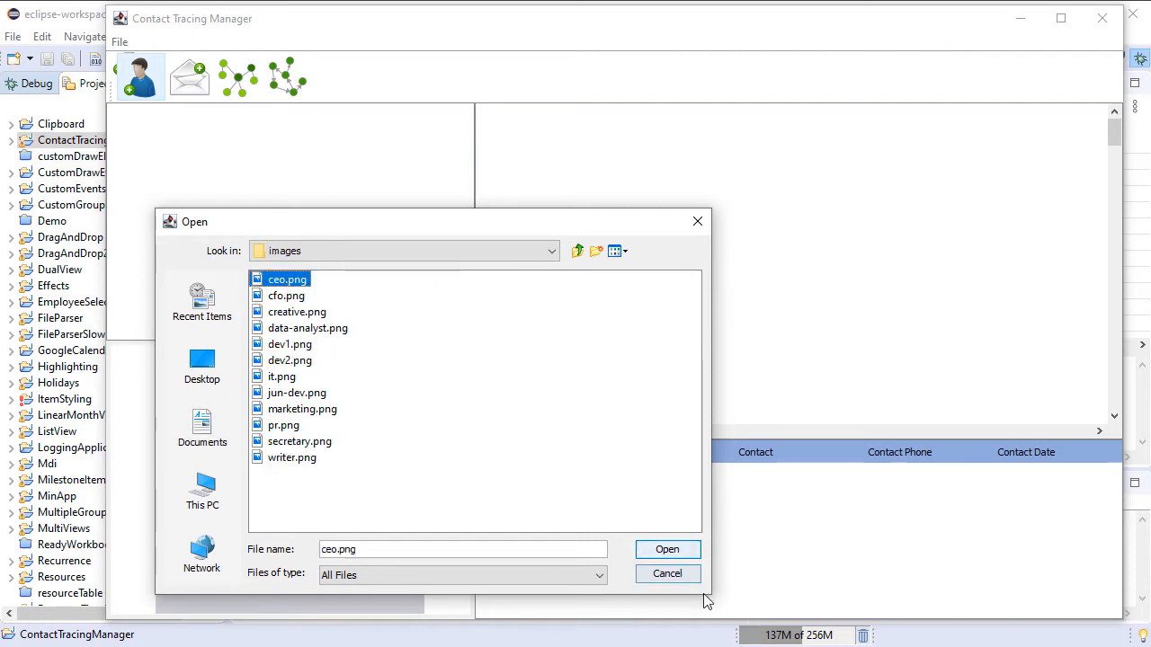
click(667, 550)
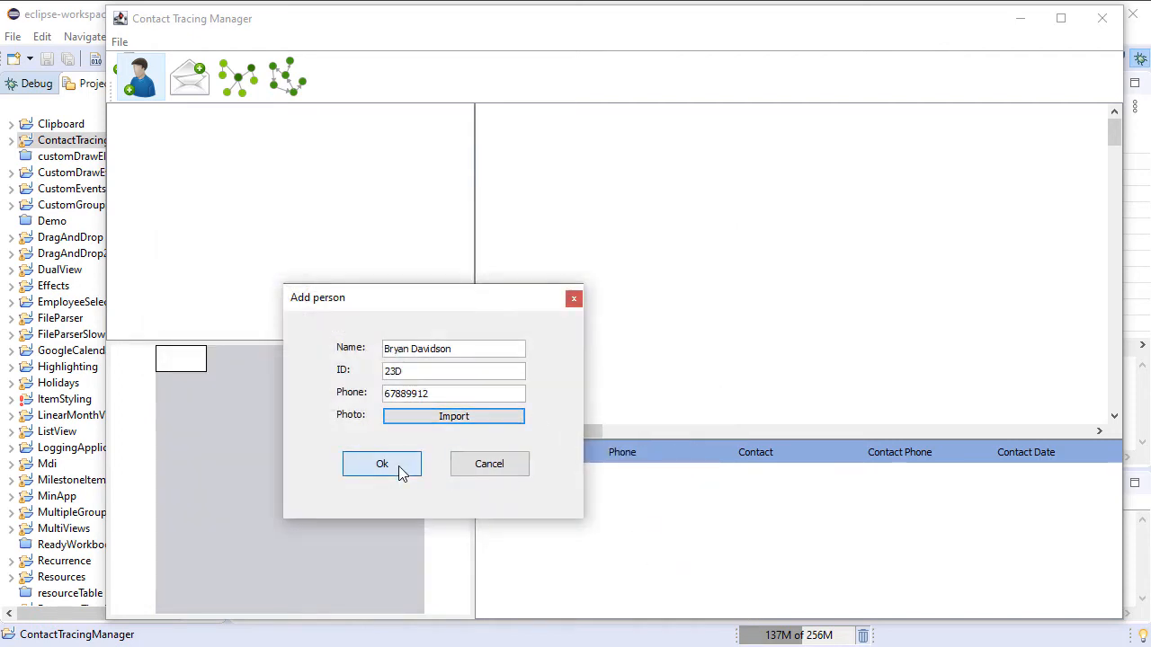
click(381, 464)
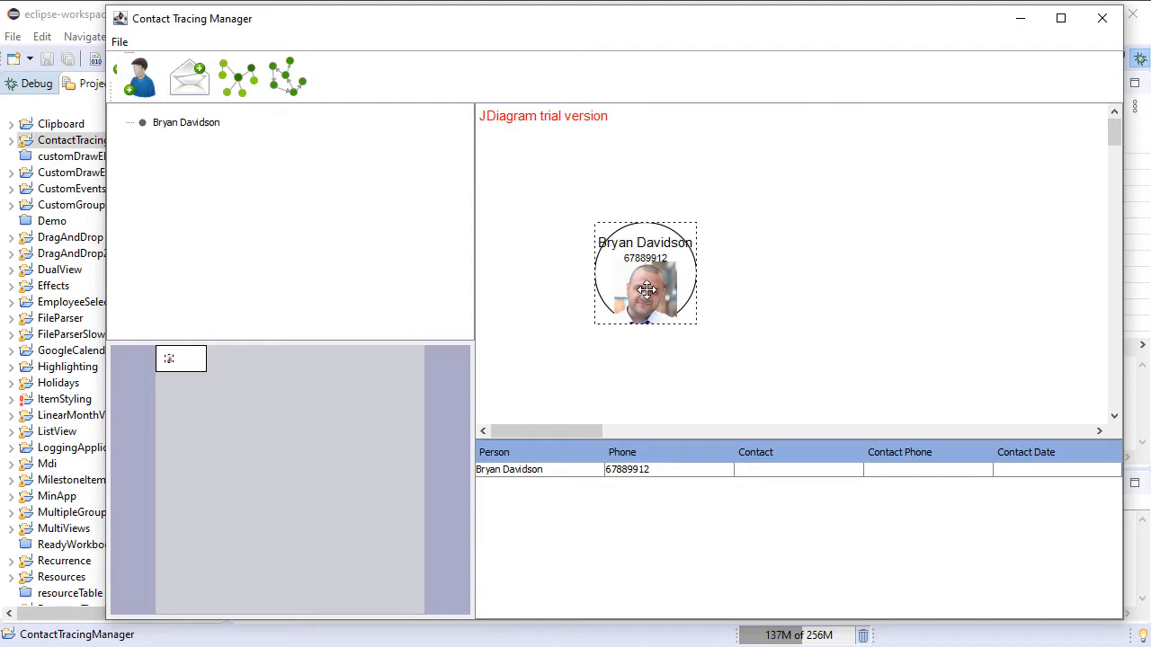
drag(645, 272, 560, 187)
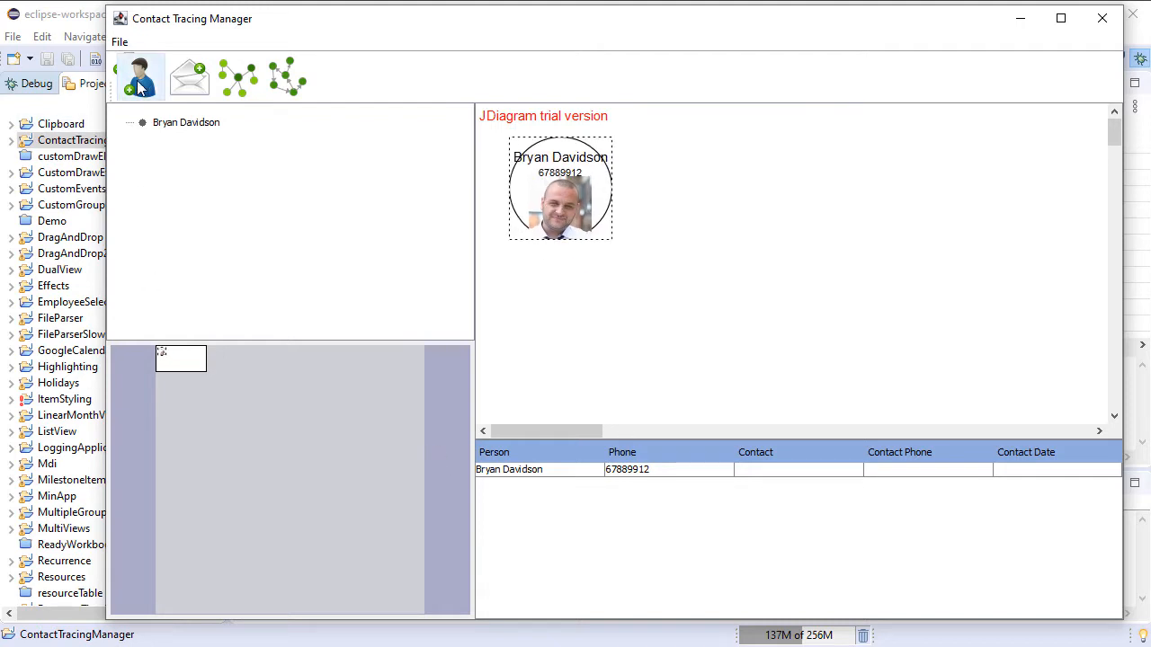
click(140, 76)
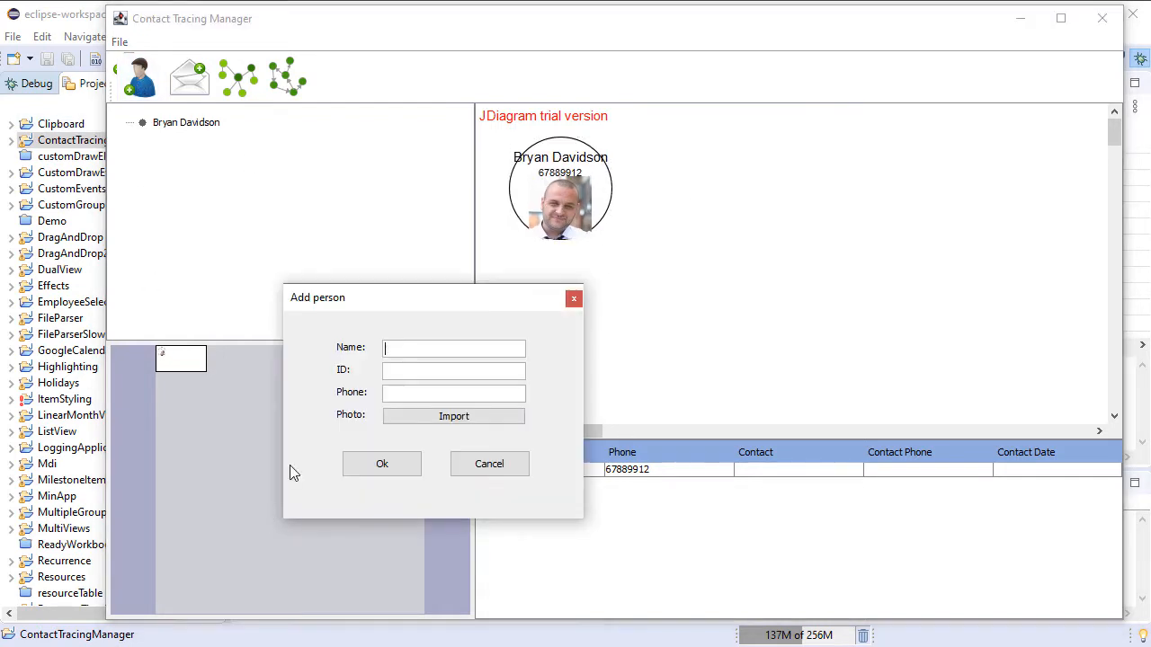
text(Michael Brighton)
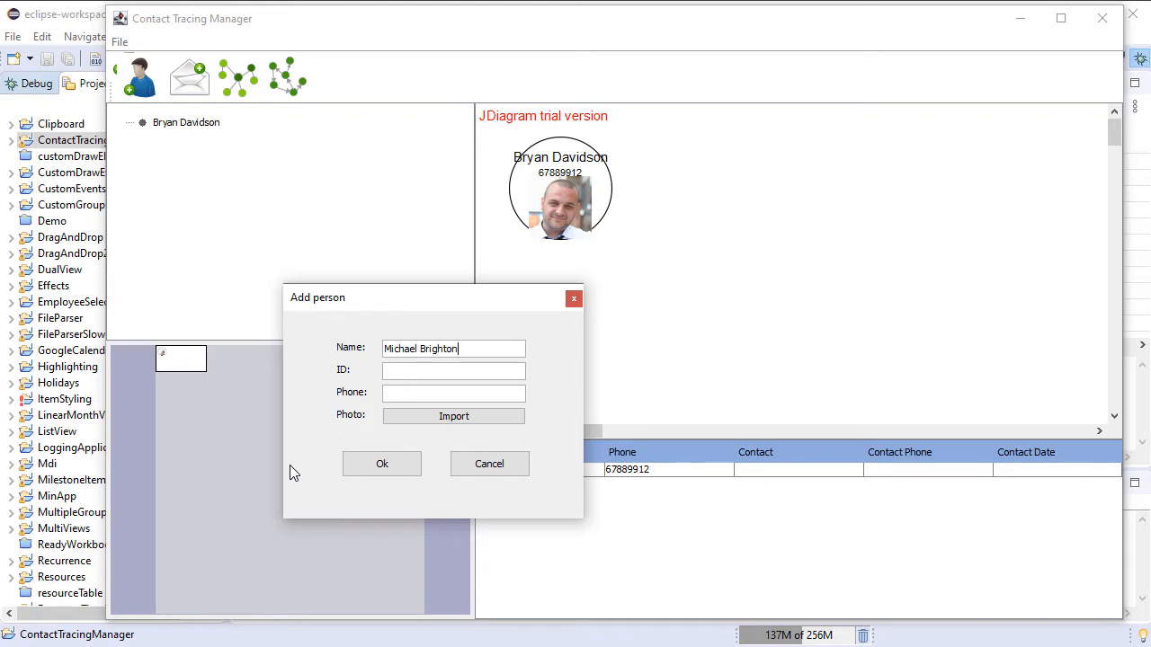
text(D3E)
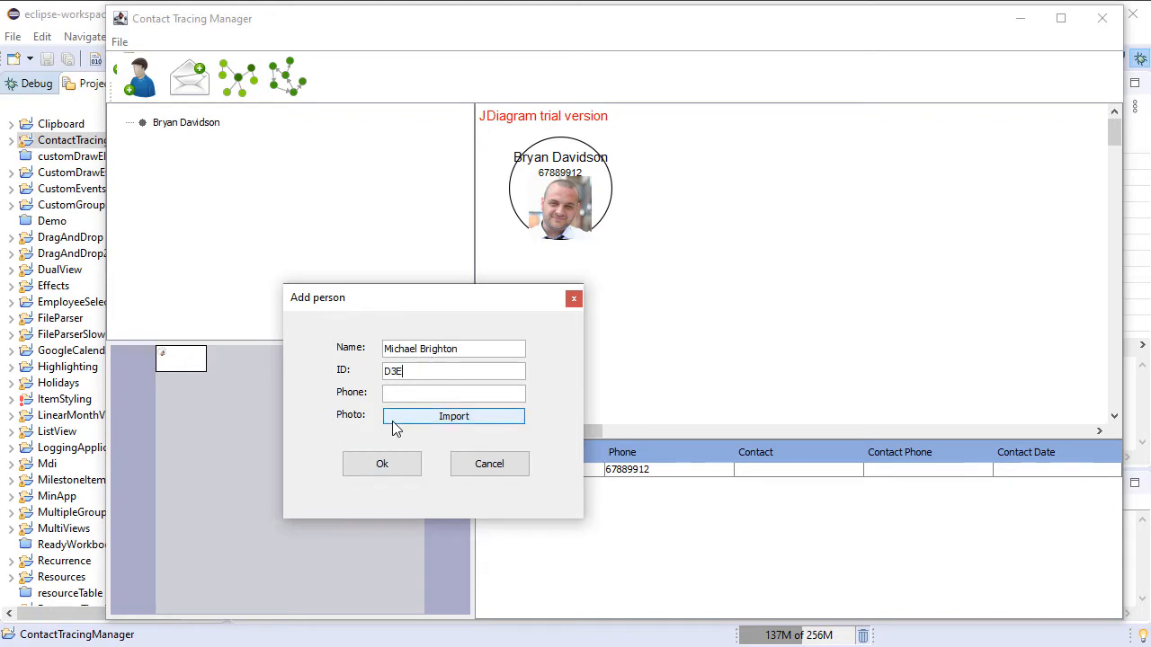
text(44501267)
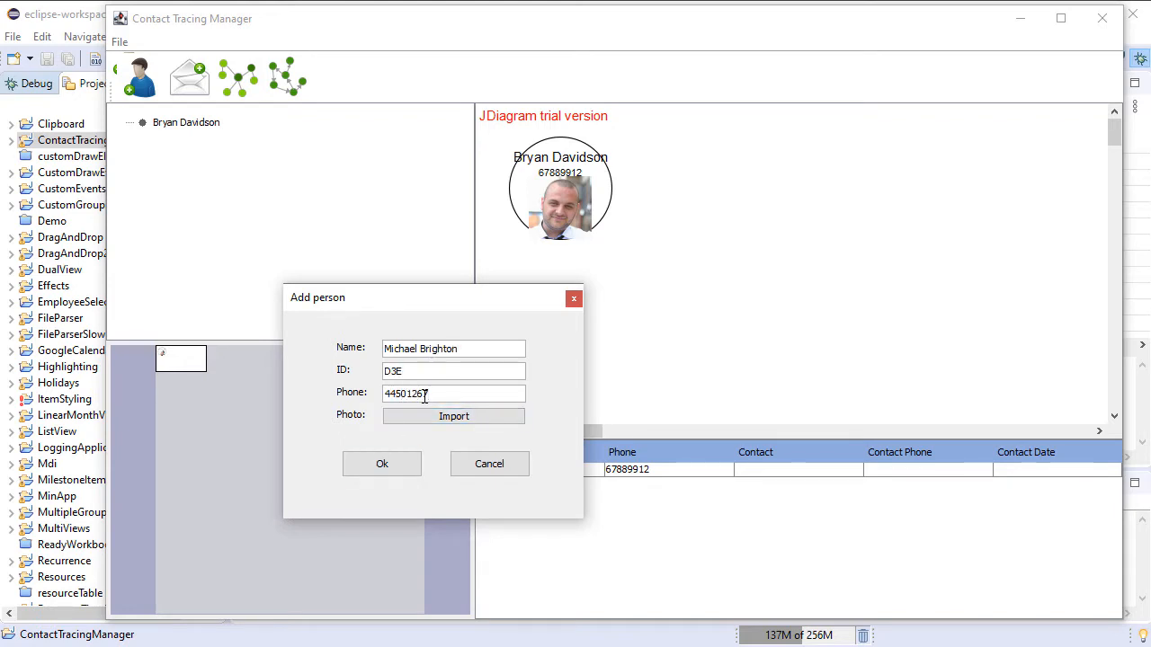
click(454, 415)
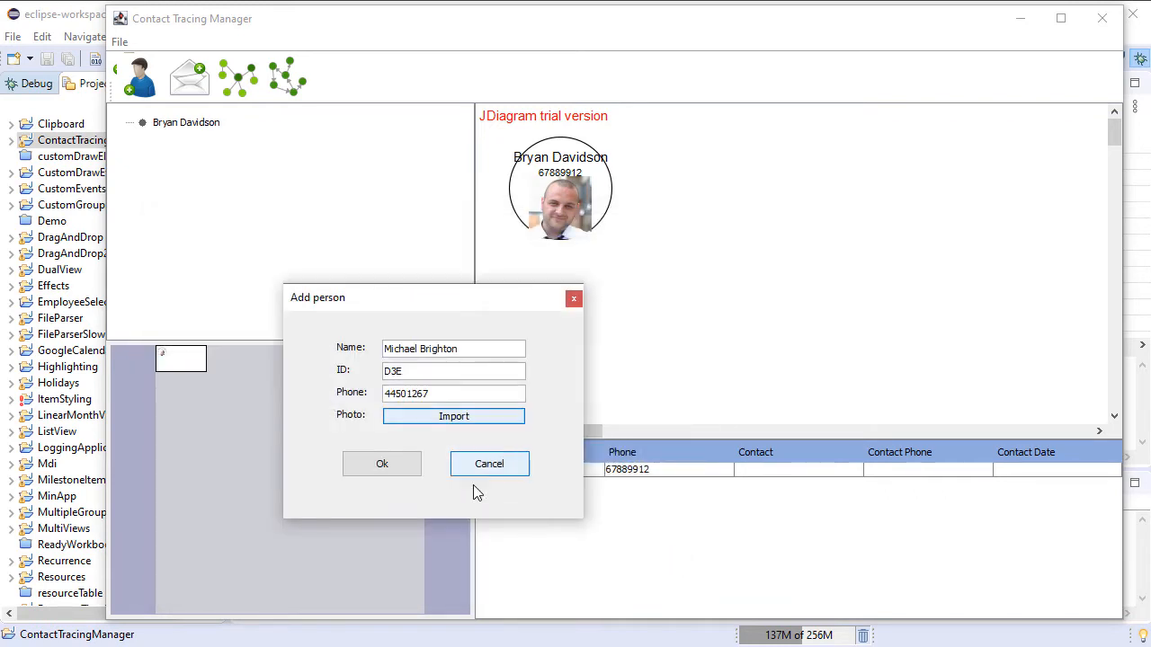
click(381, 463)
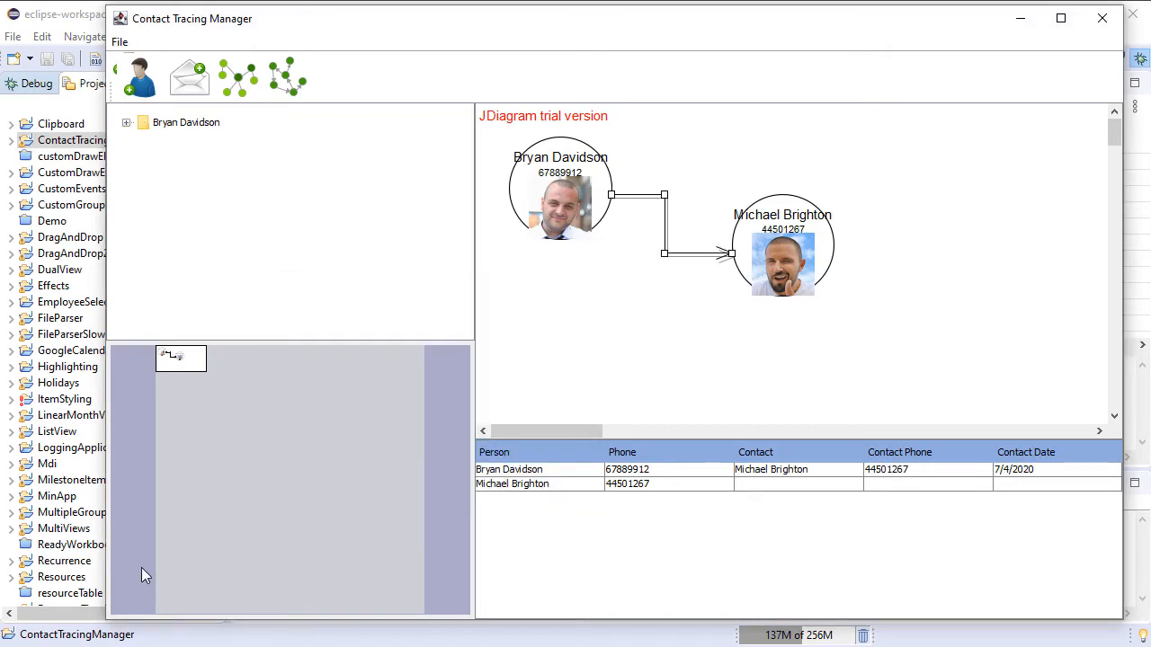
click(140, 76)
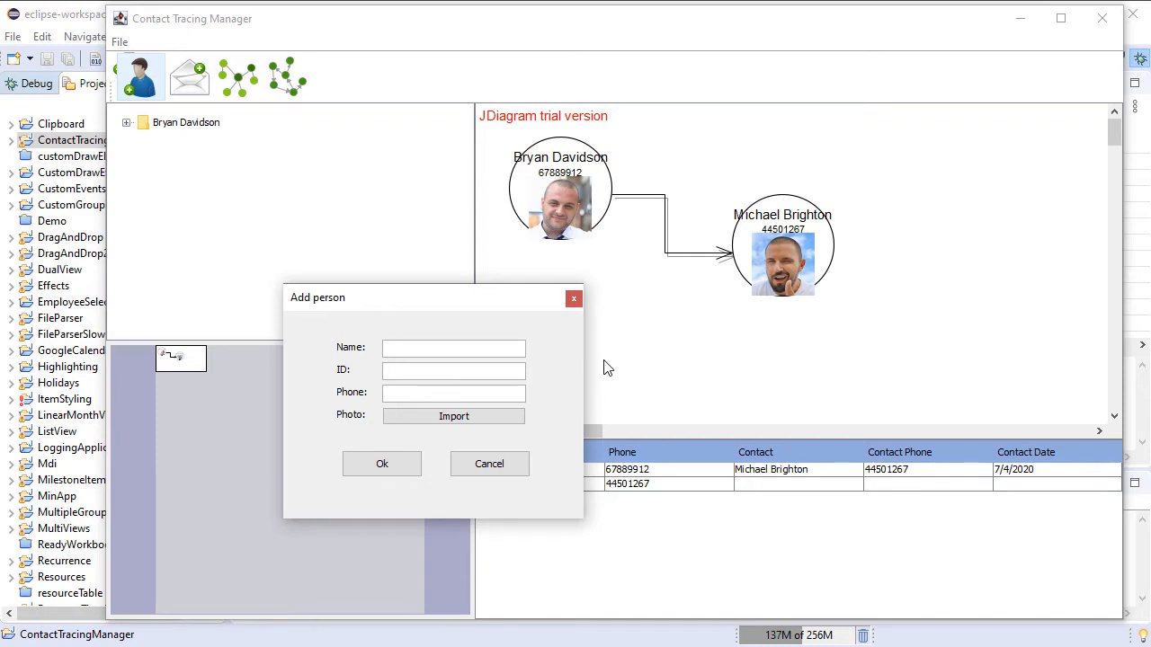
text(Elsa Hamilton)
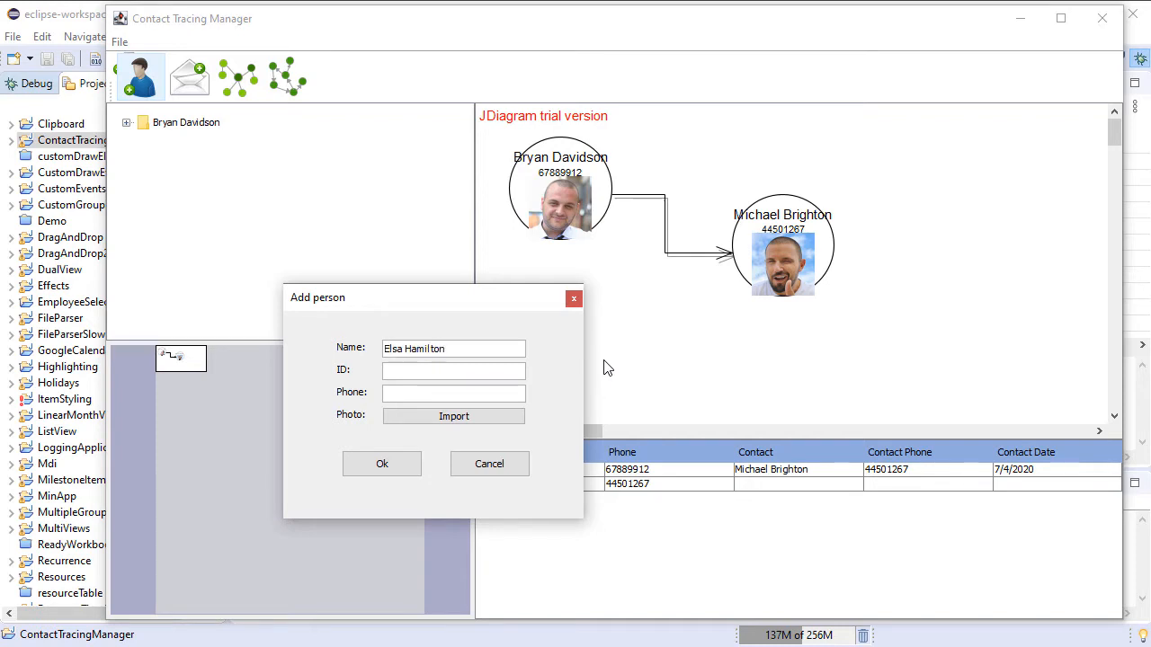
text(334)
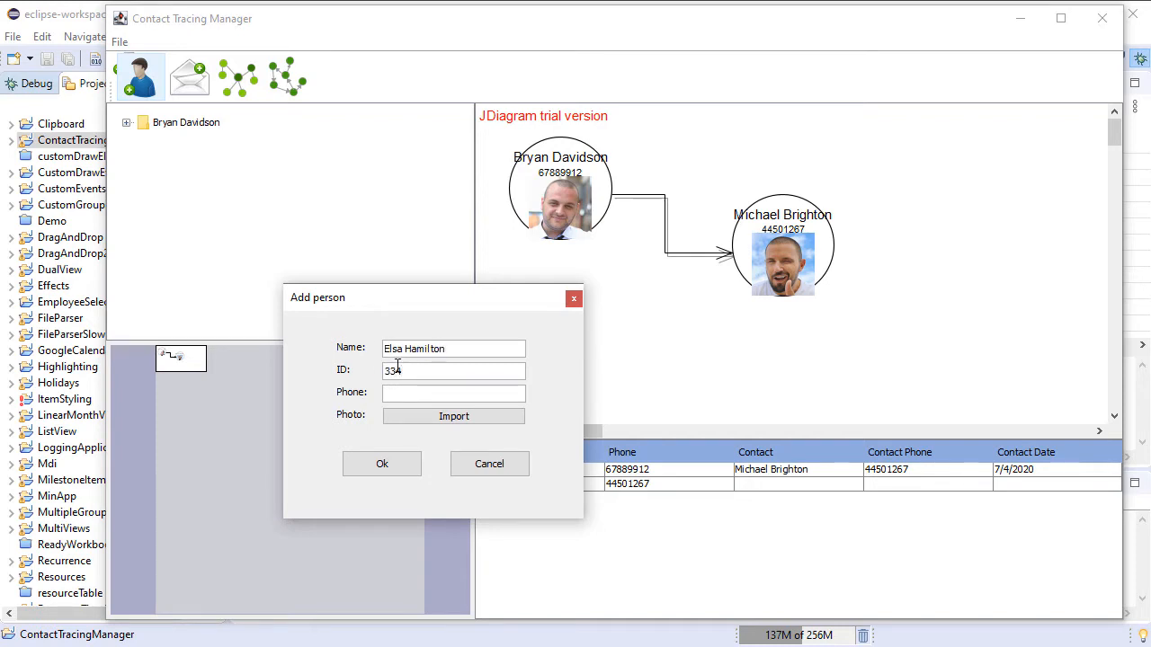
text(670988124)
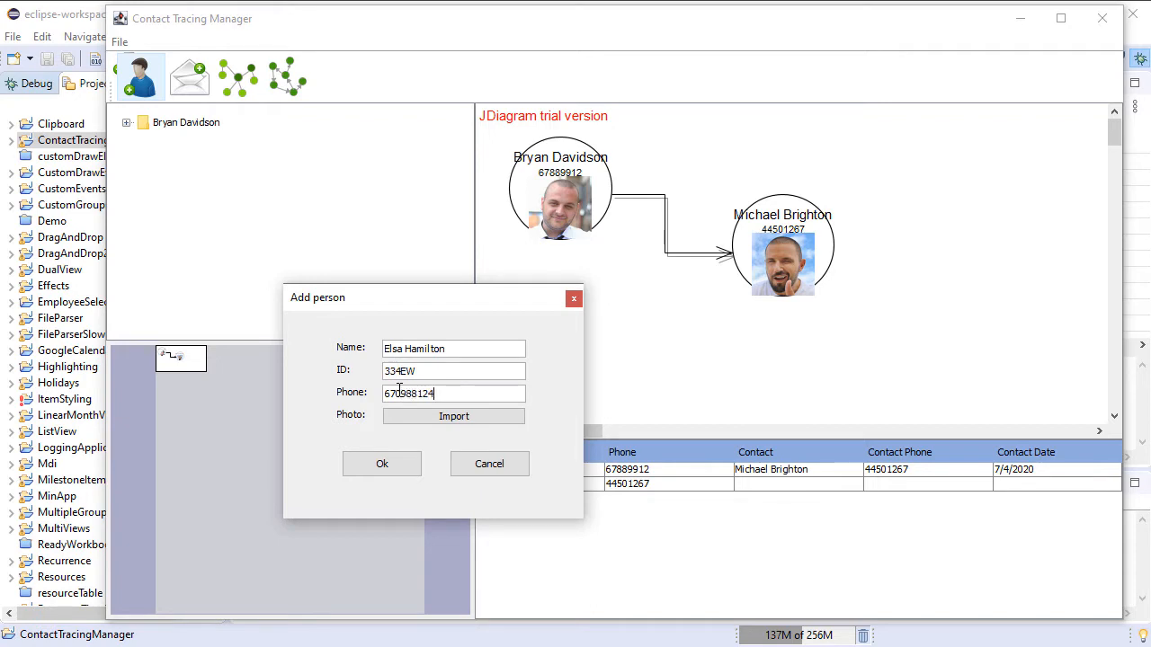
Step: Import data-analyst.png as Elsa's photo and confirm her 7/4/2020 contacts with Michael and Bryan
click(453, 415)
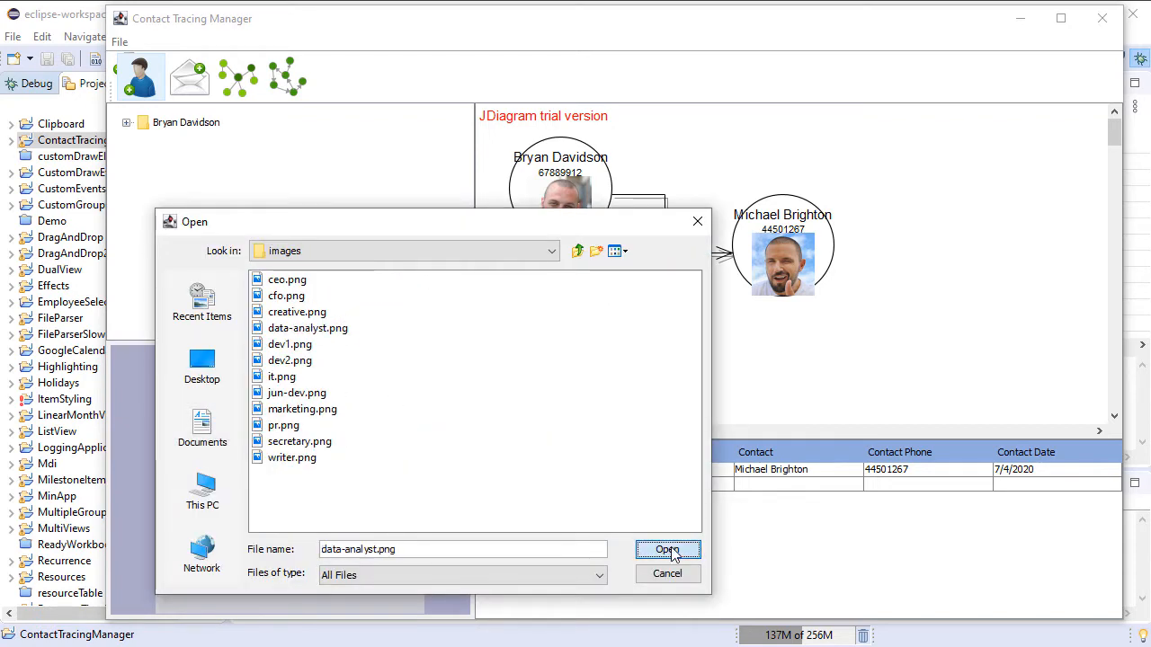
click(667, 550)
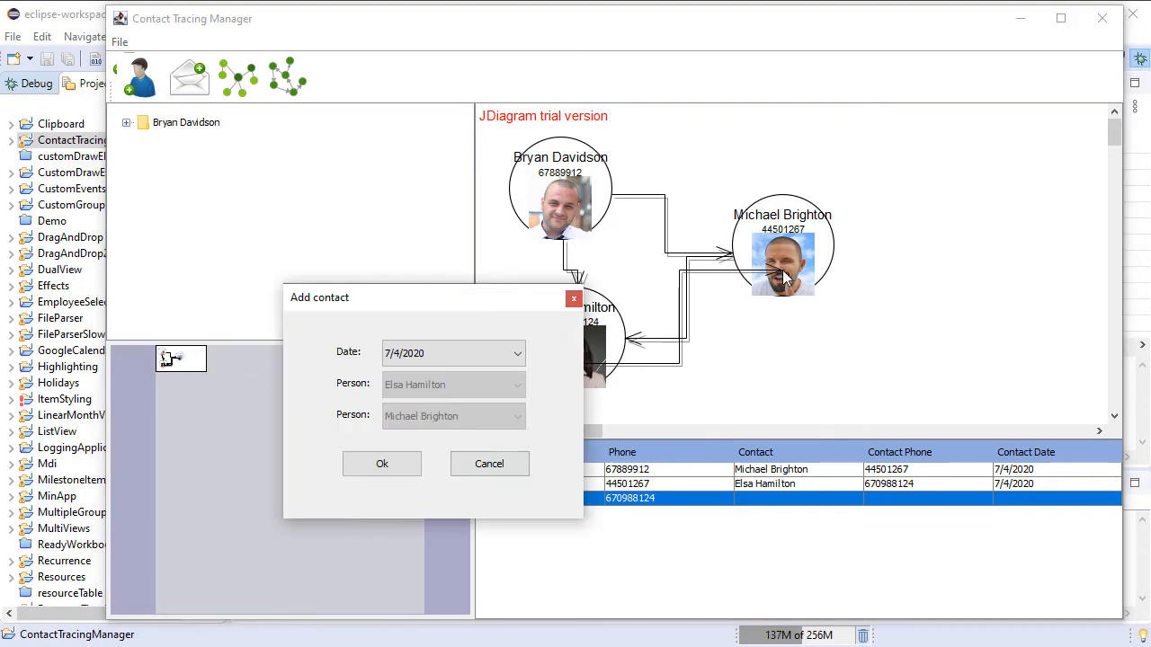
click(381, 463)
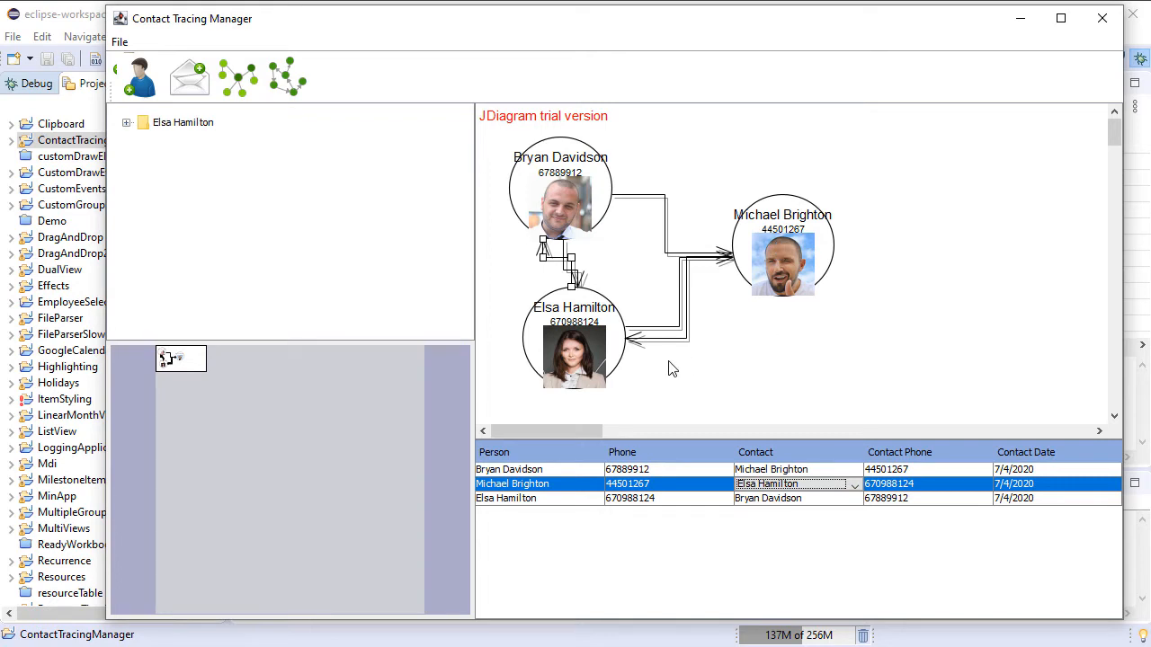
Step: Try both automatic layouts and settle on the triangle arrangement of the three people
click(237, 77)
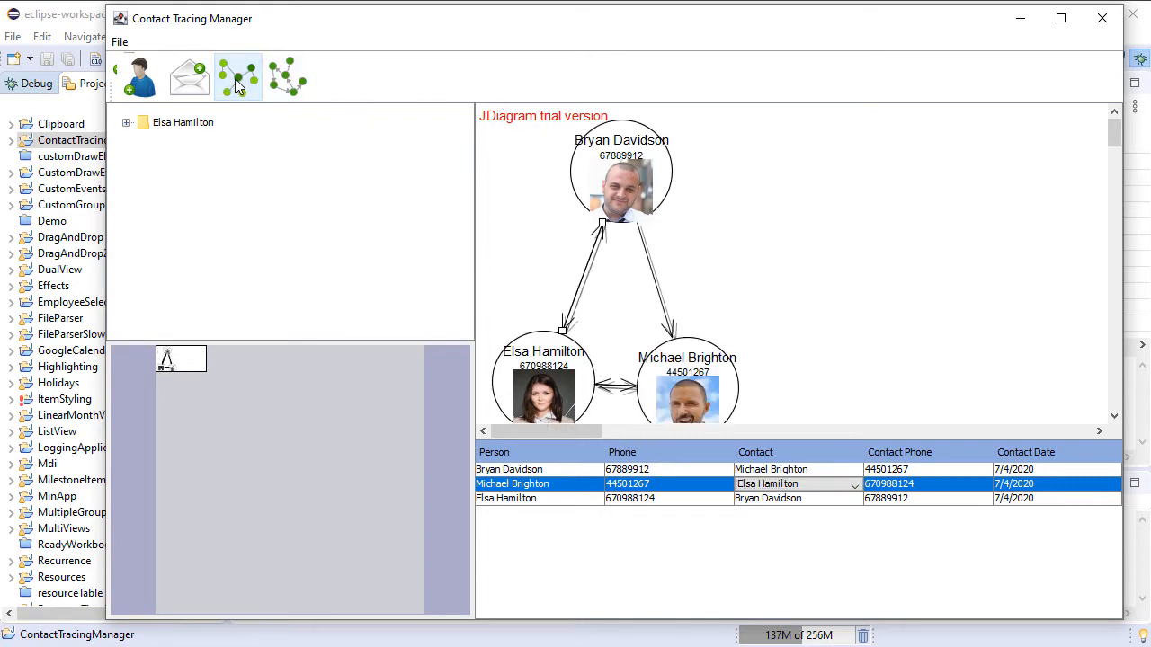
click(286, 76)
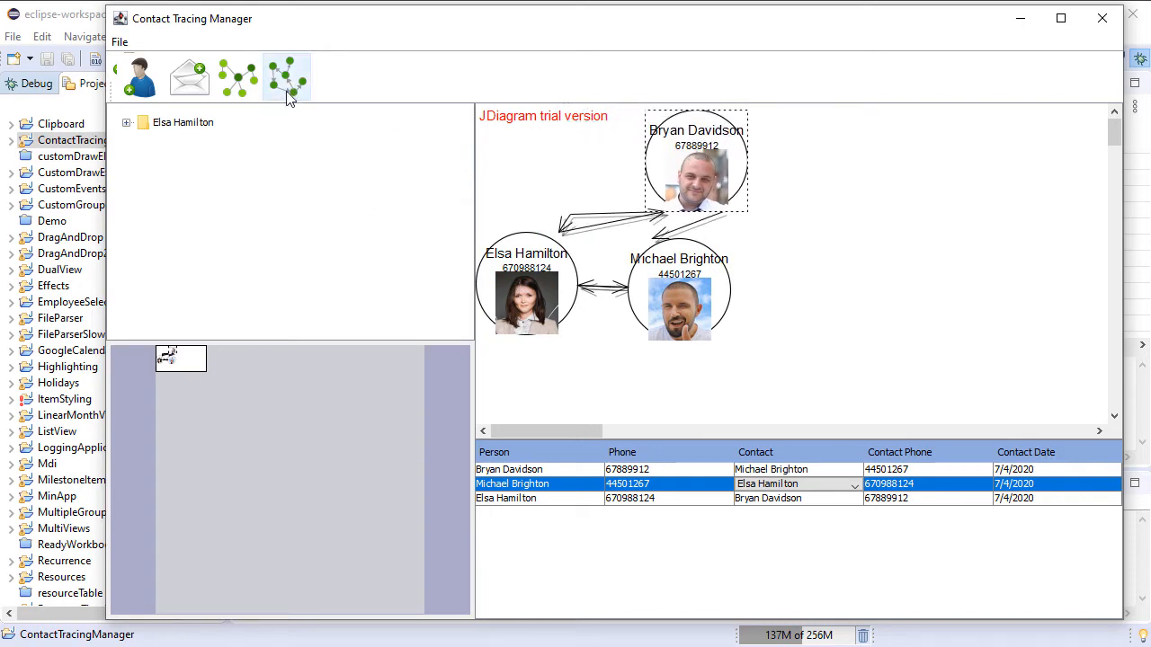
click(239, 76)
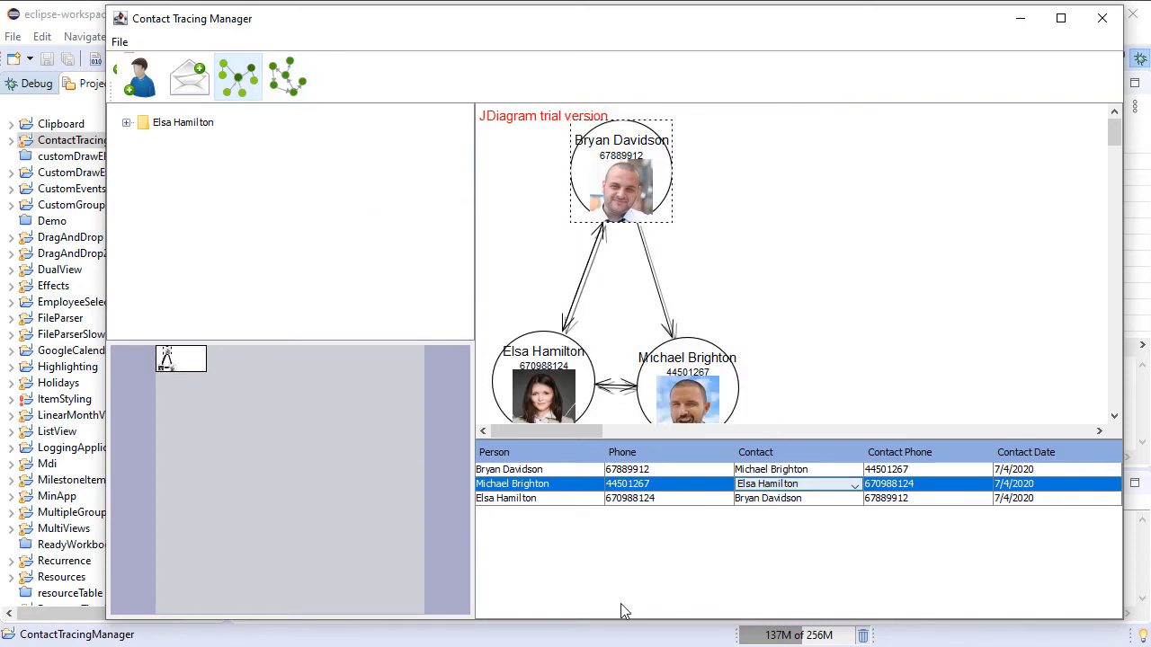
mouse_move(777, 184)
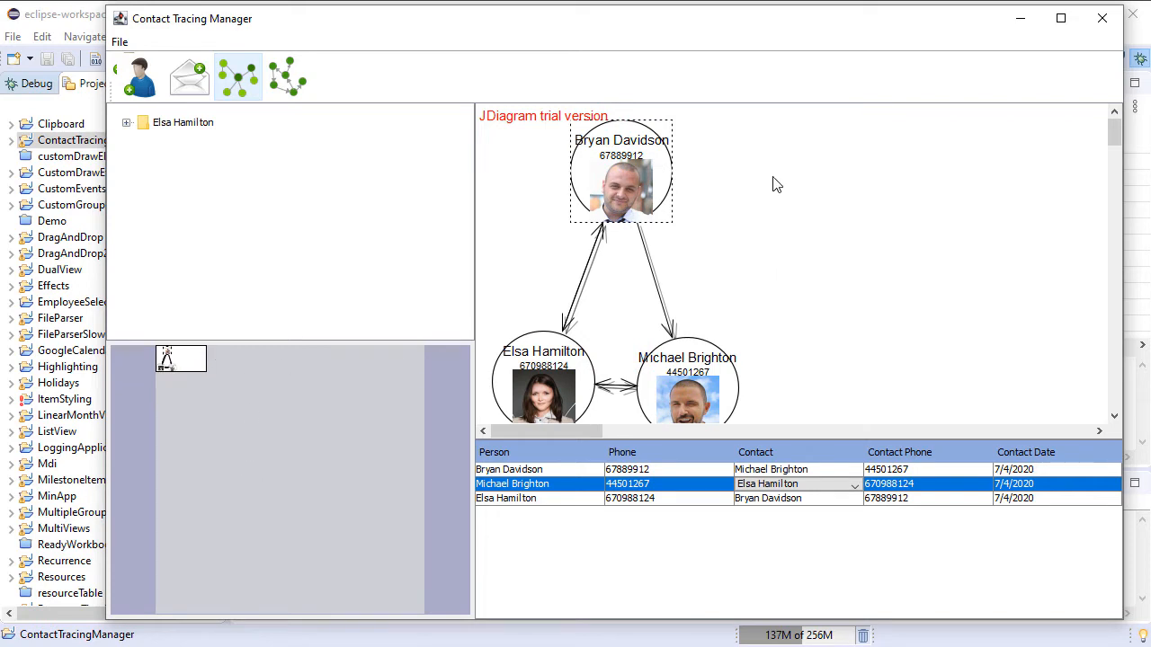
click(127, 121)
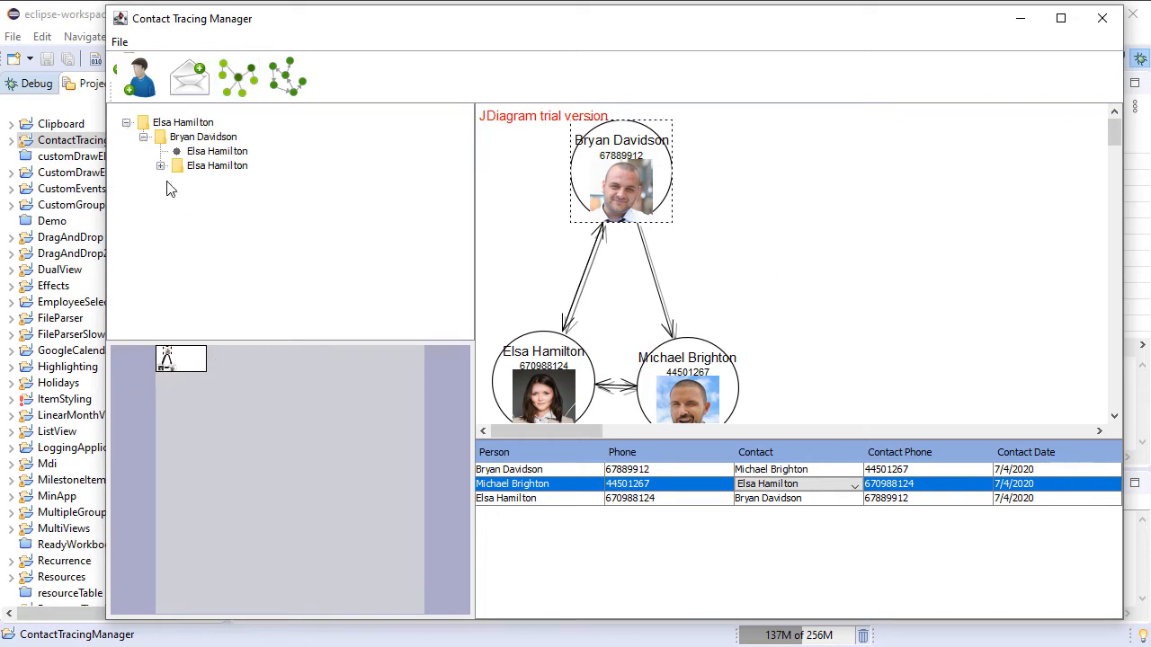
click(161, 166)
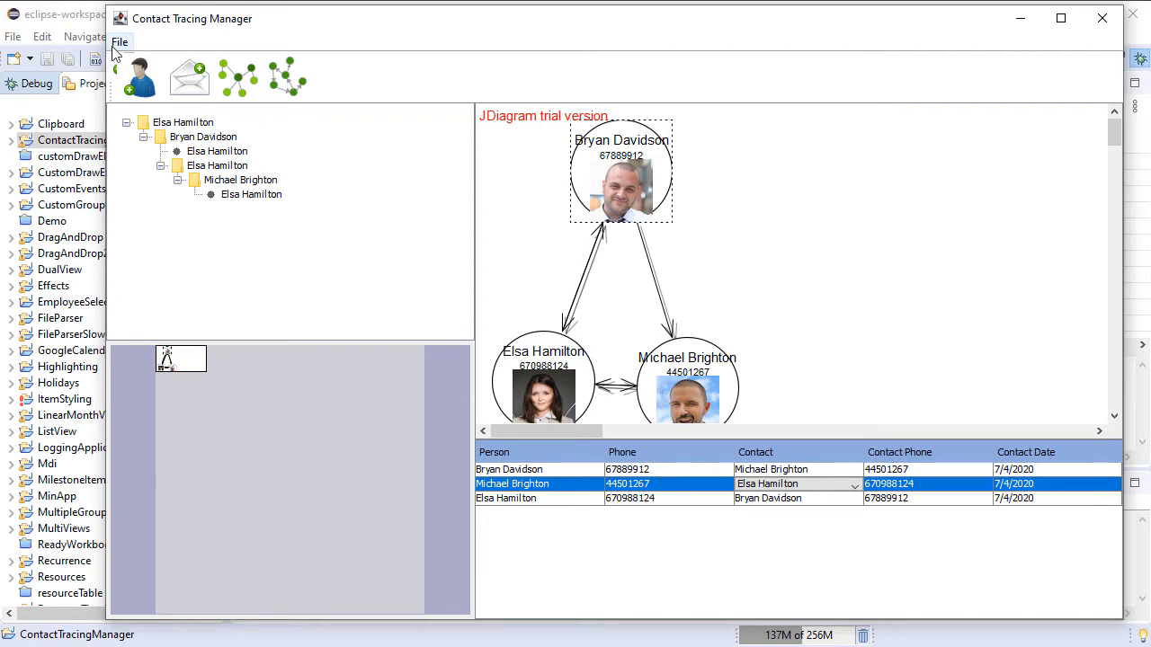
Step: Save the contact diagram under the file name diagram_july2020
click(120, 41)
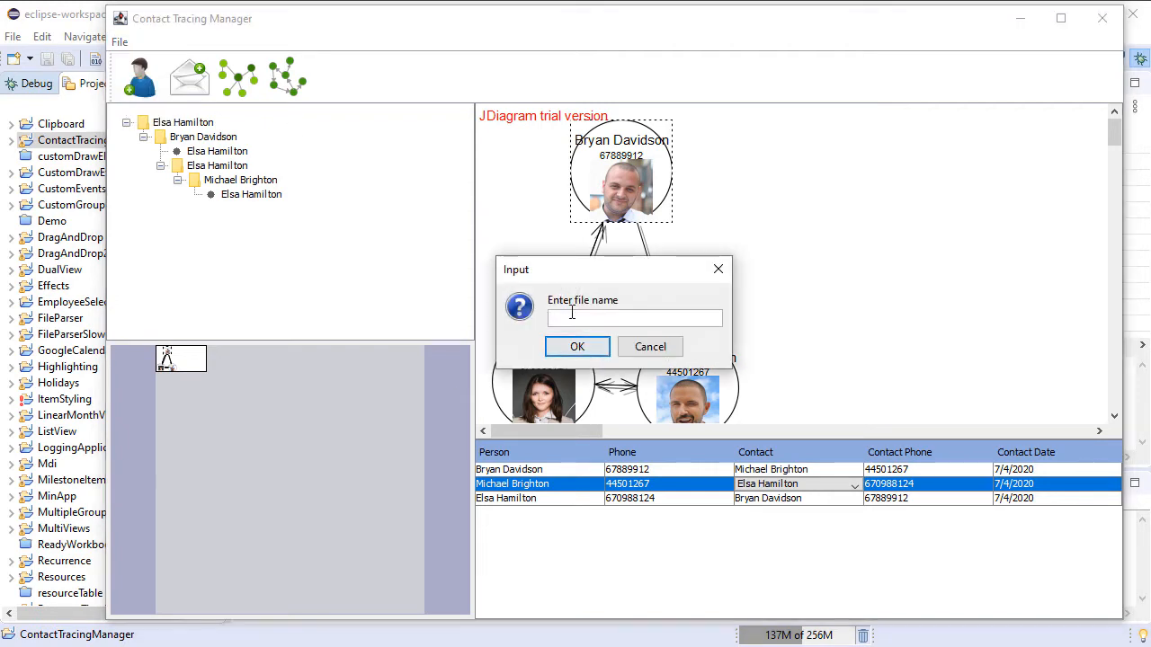
text(diagram 1)
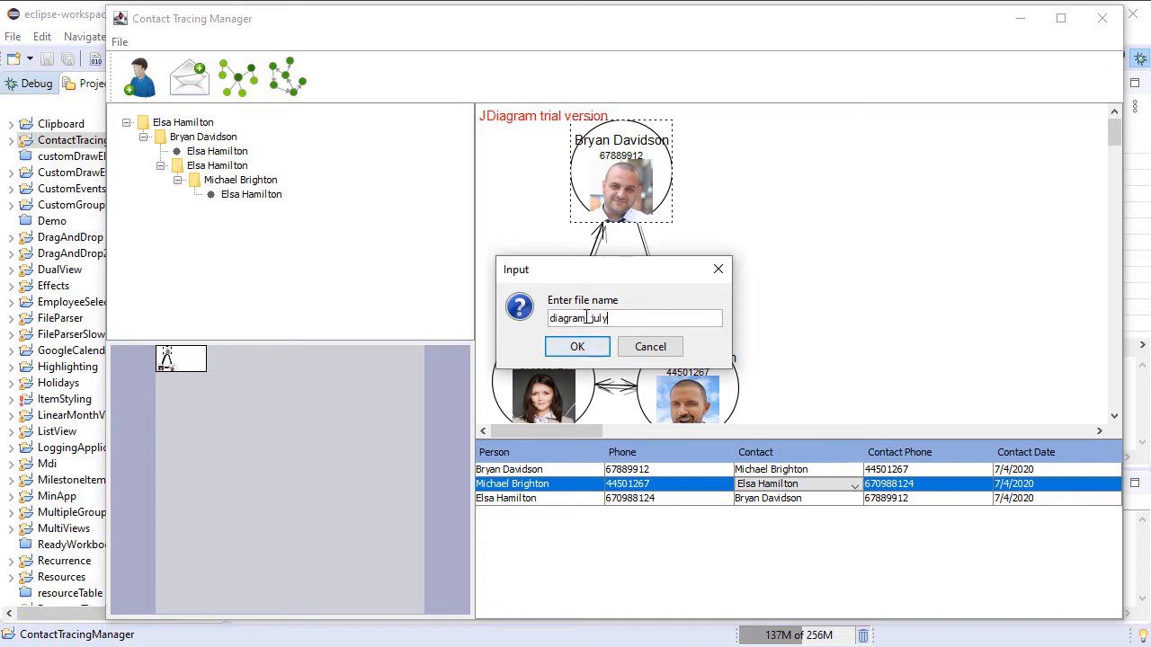
text(2020)
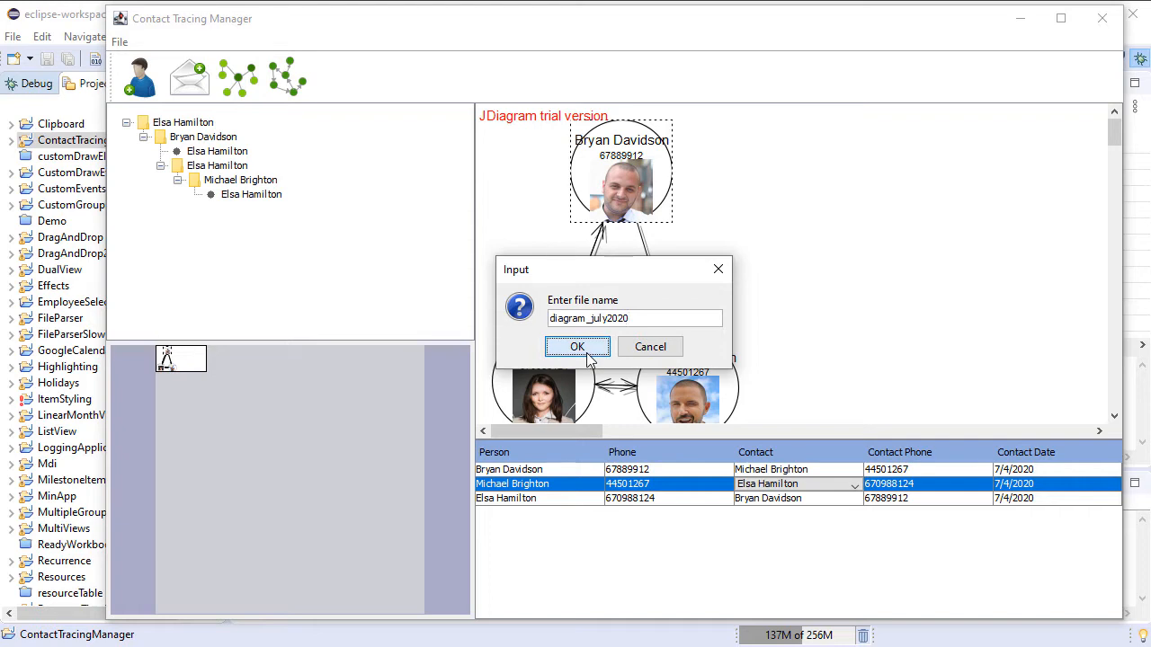
click(577, 346)
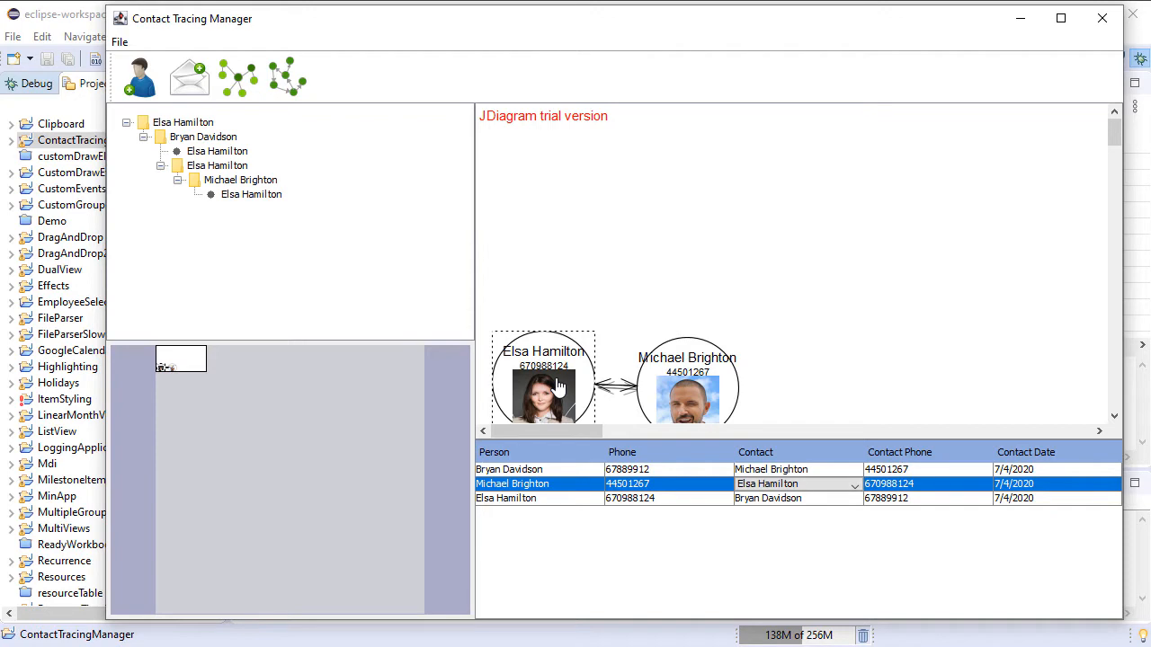
Step: Load the saved diagram_july2020 file back in, restoring all three people
click(139, 76)
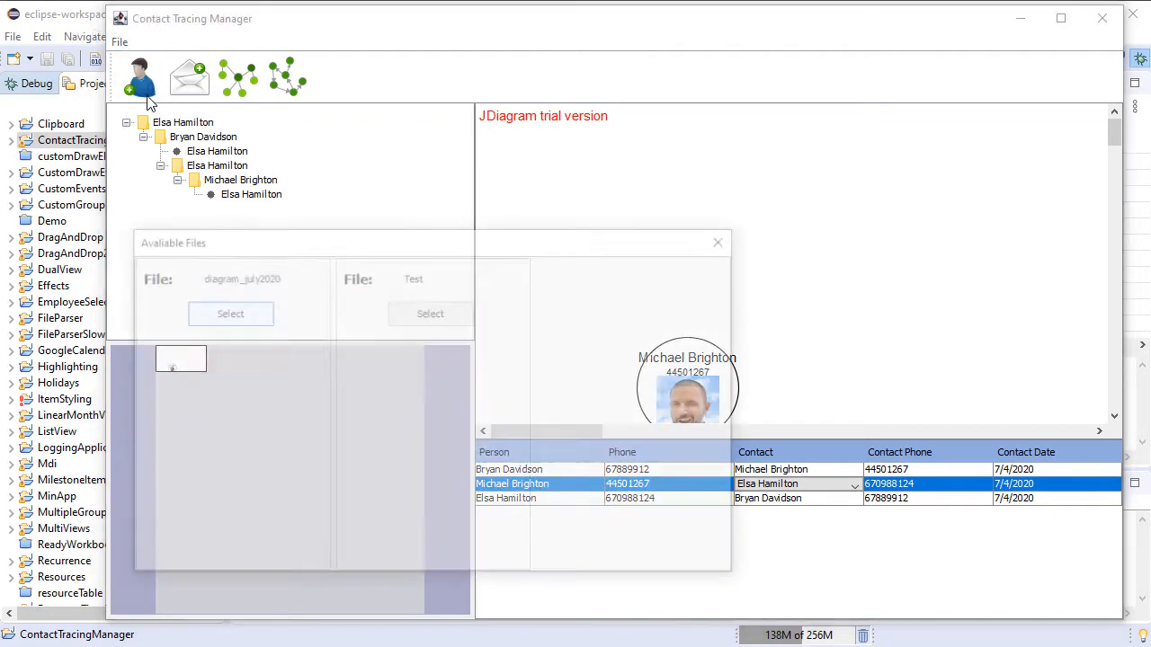
click(231, 313)
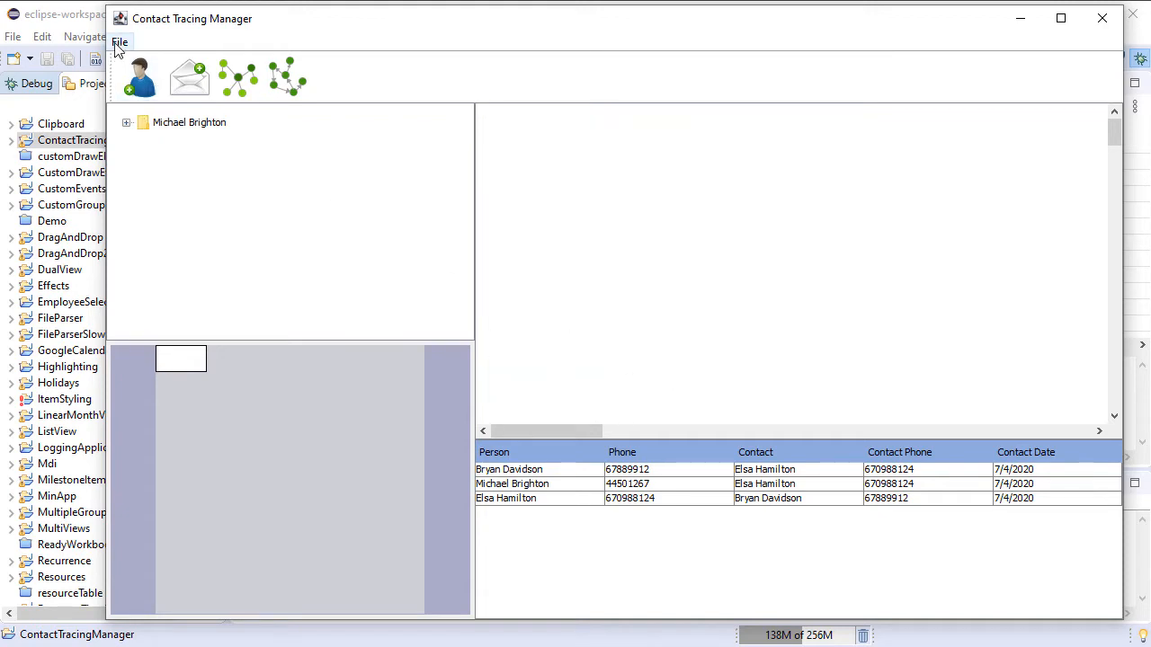
click(119, 42)
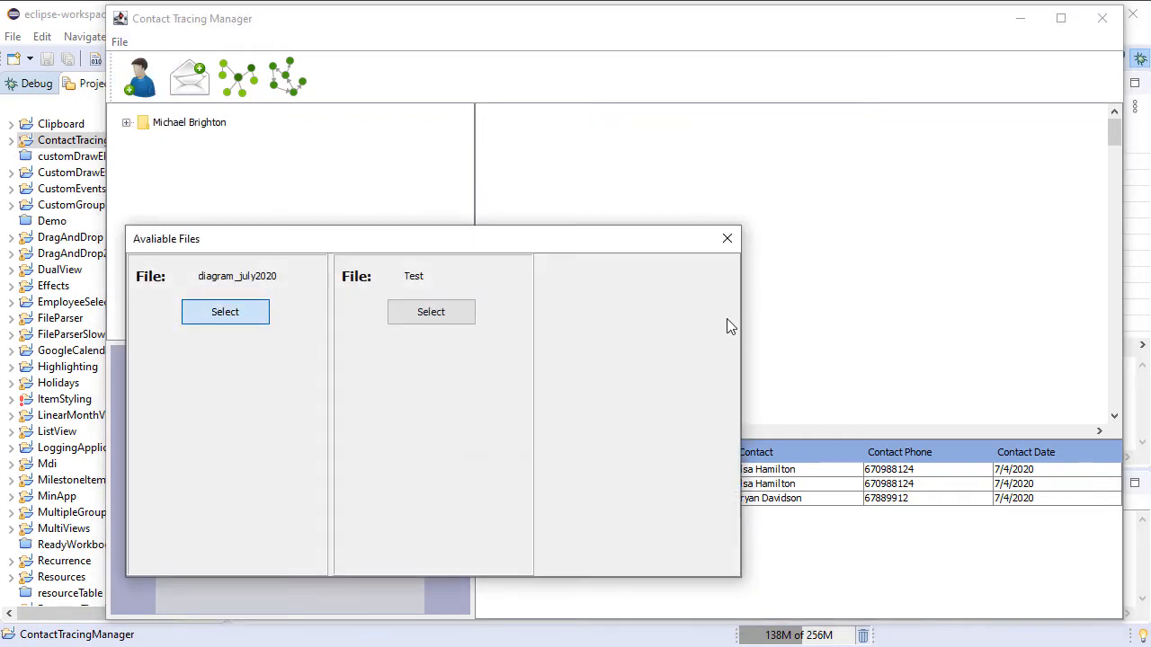
click(225, 311)
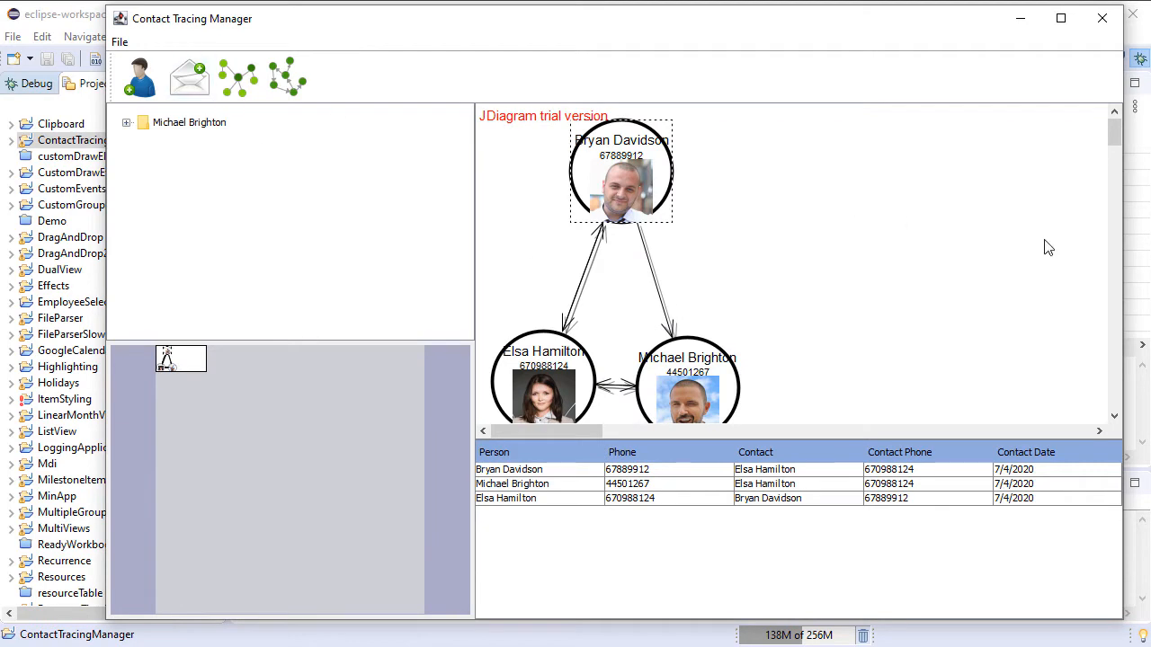
mouse_move(583, 290)
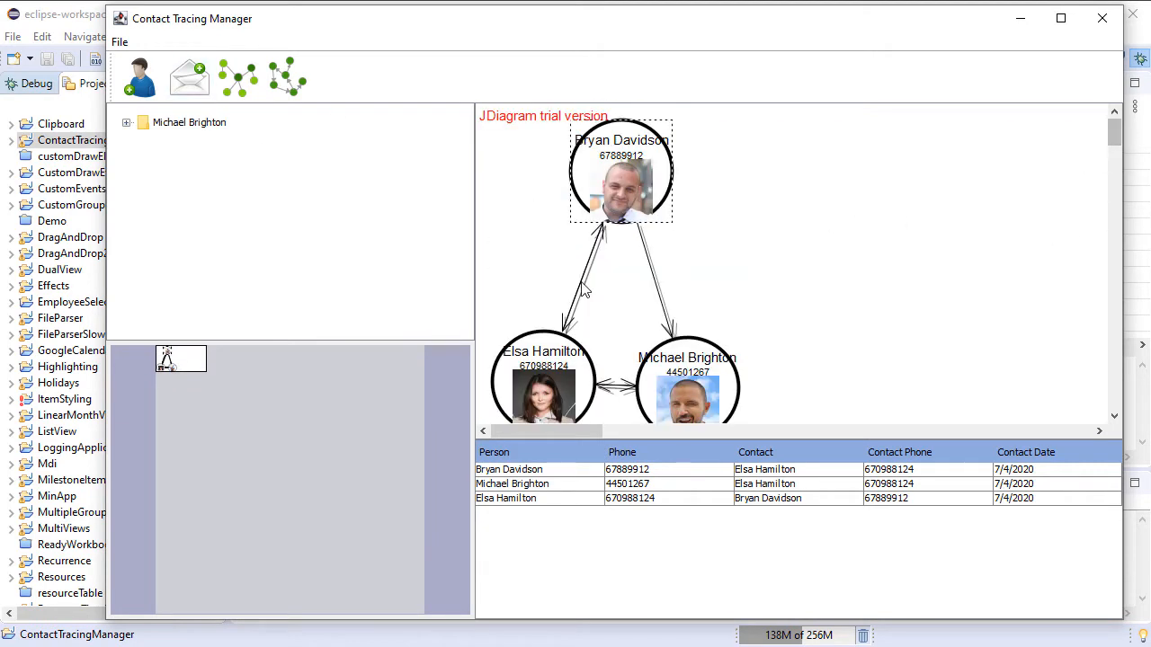
Step: Create a new Java Project in Eclipse named ContactTracingManager
click(1103, 18)
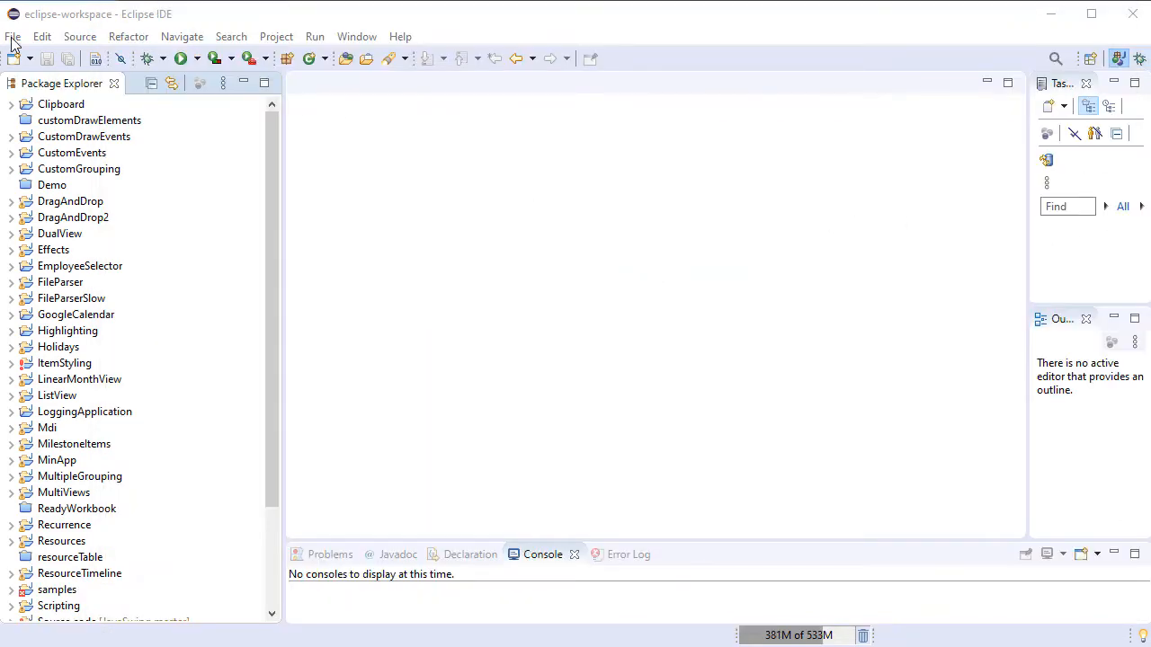
click(12, 36)
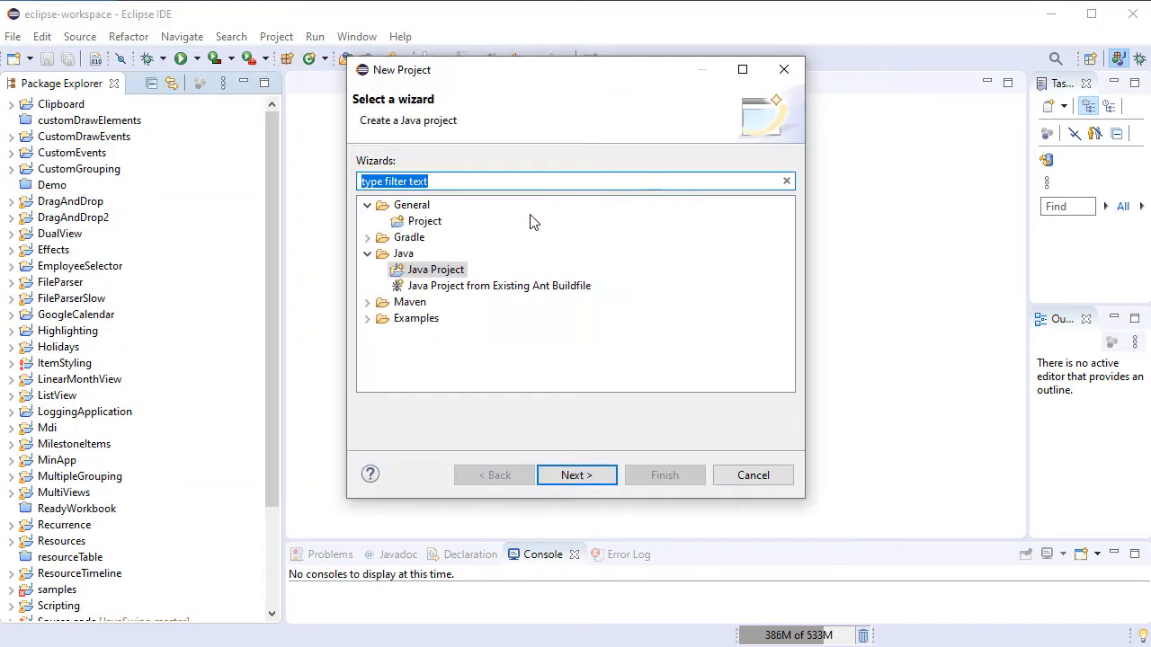
click(576, 475)
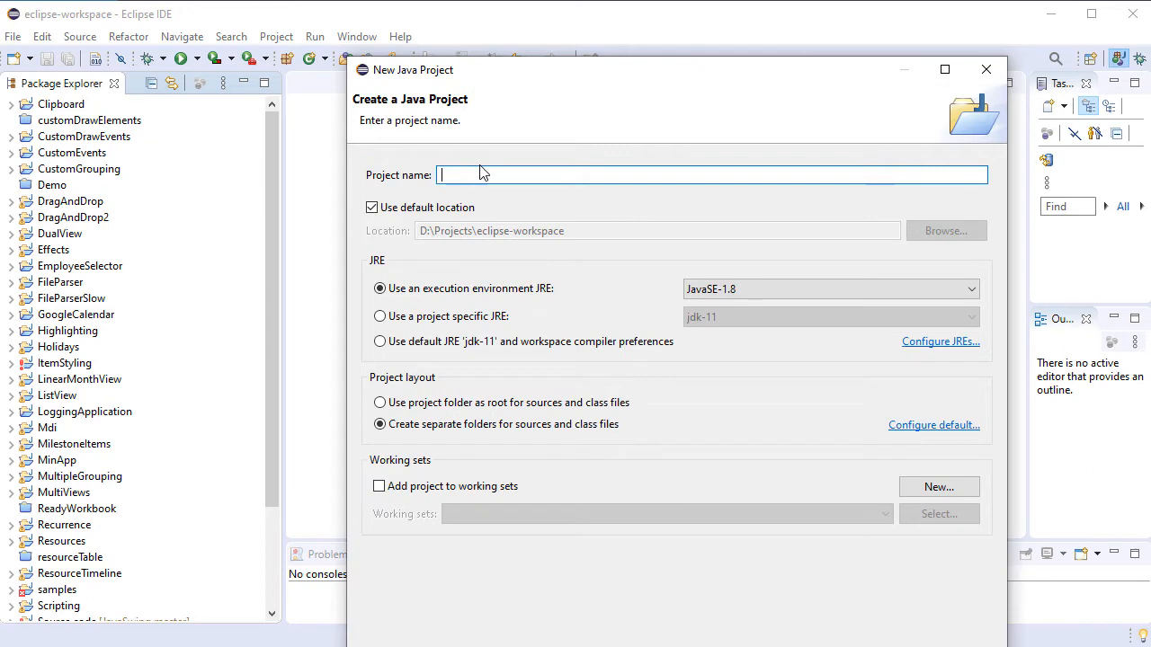
text(ContactTracingMa)
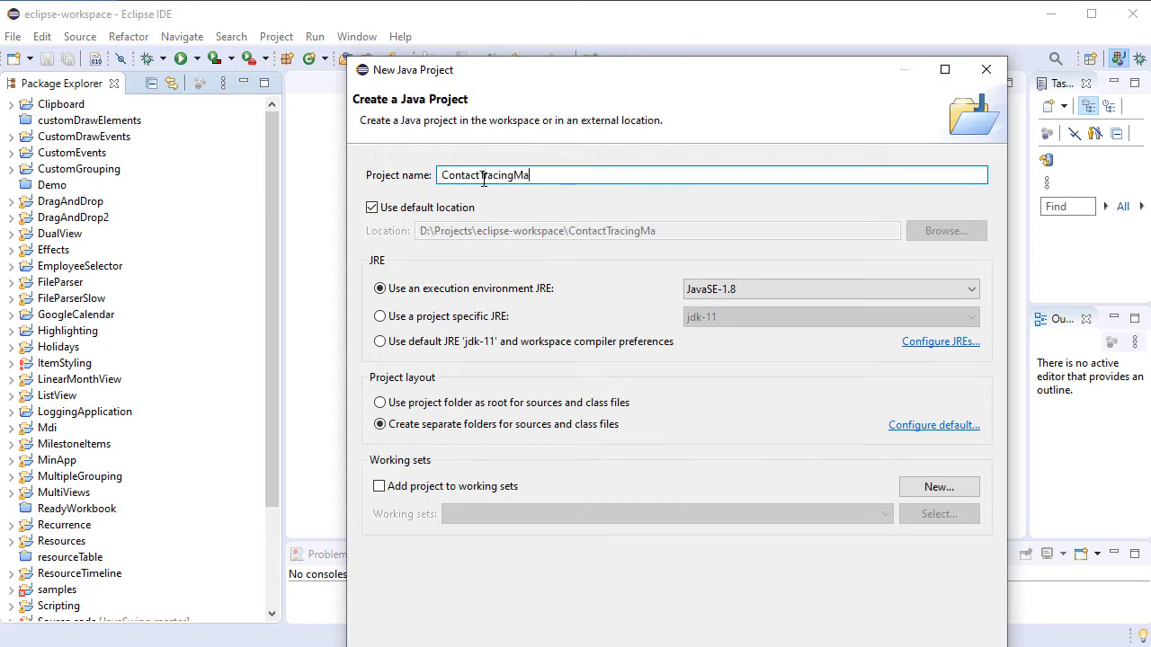
text(nager)
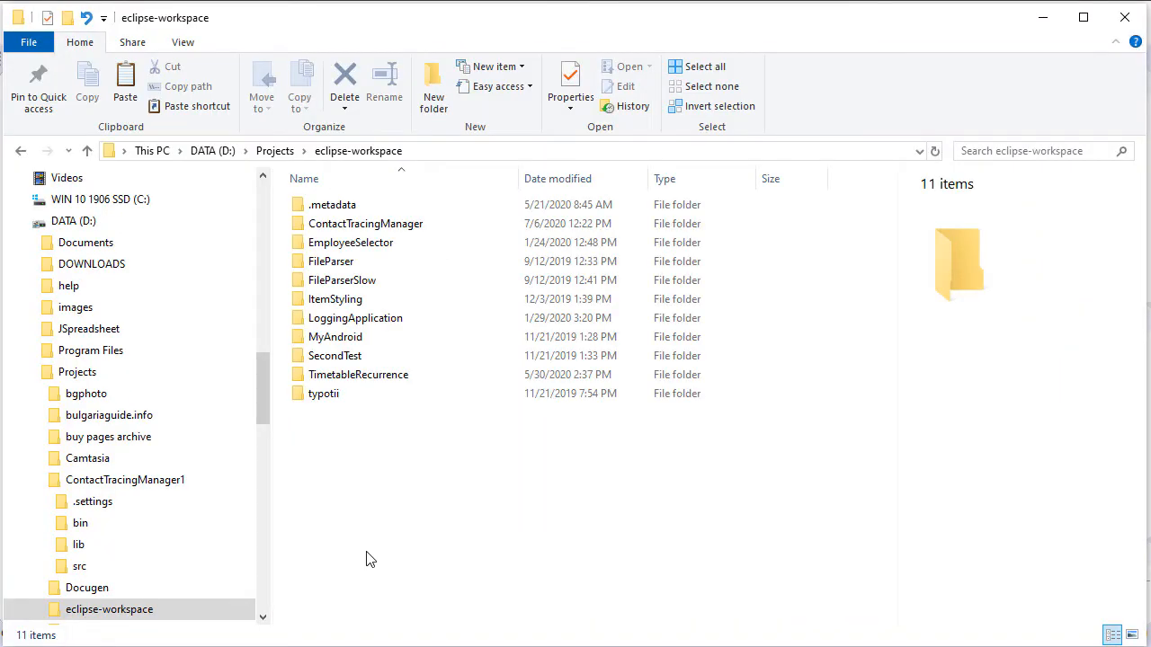
Step: Create a lib folder inside the ContactTracingManager project folder and enter it
double_click(365, 223)
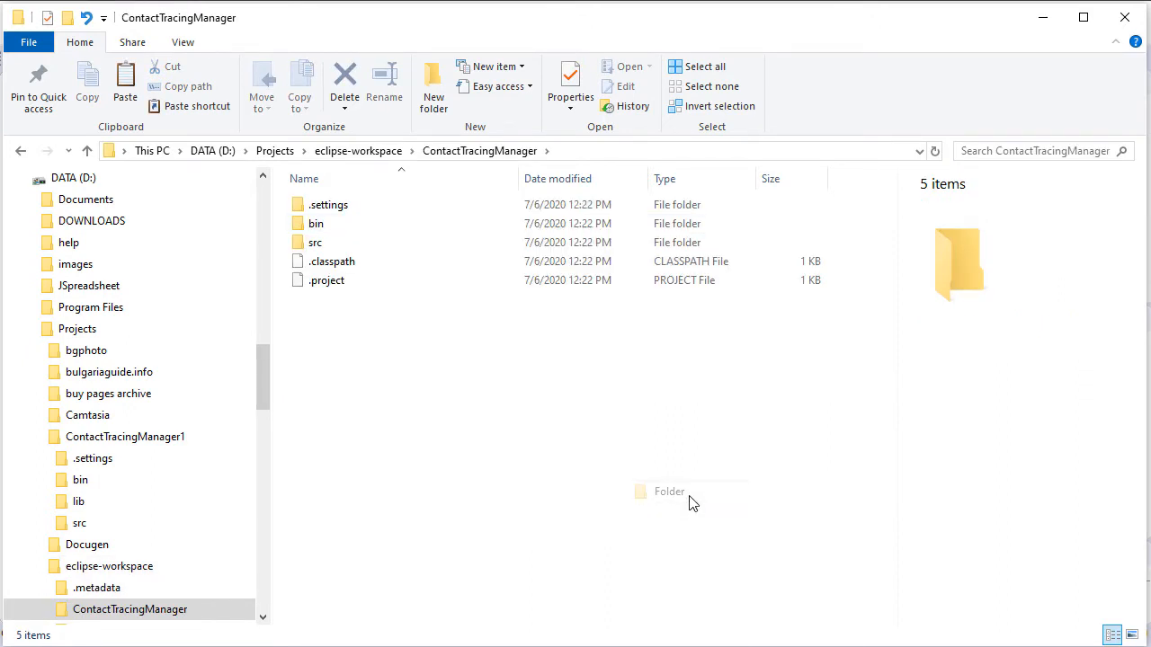
click(433, 85)
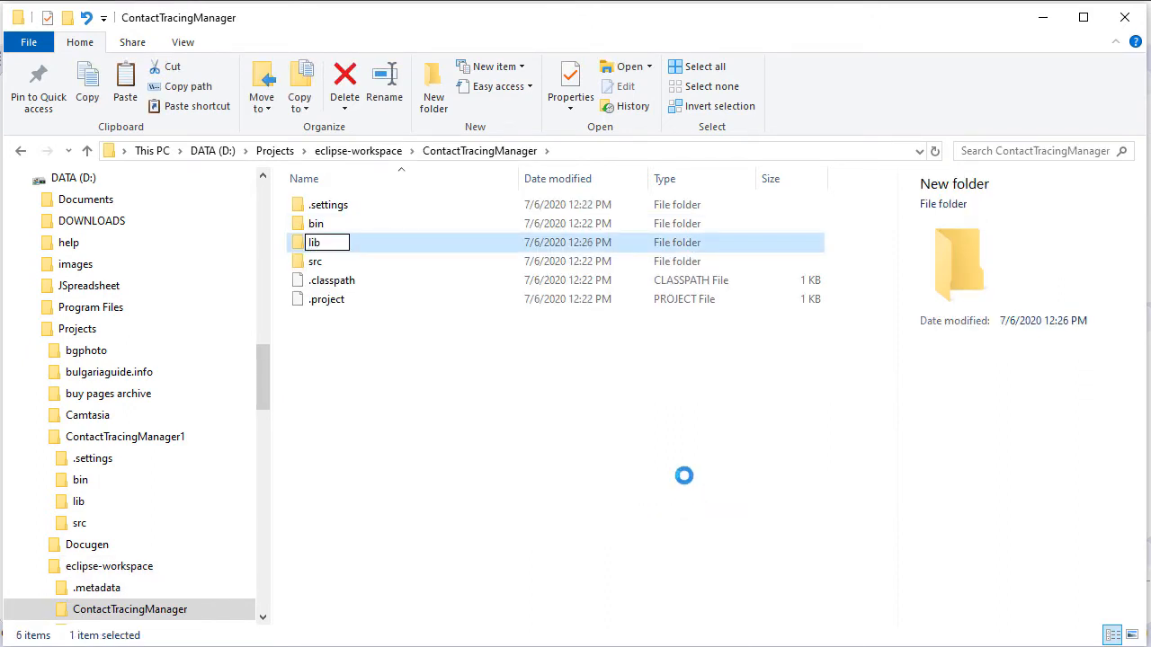
double_click(315, 242)
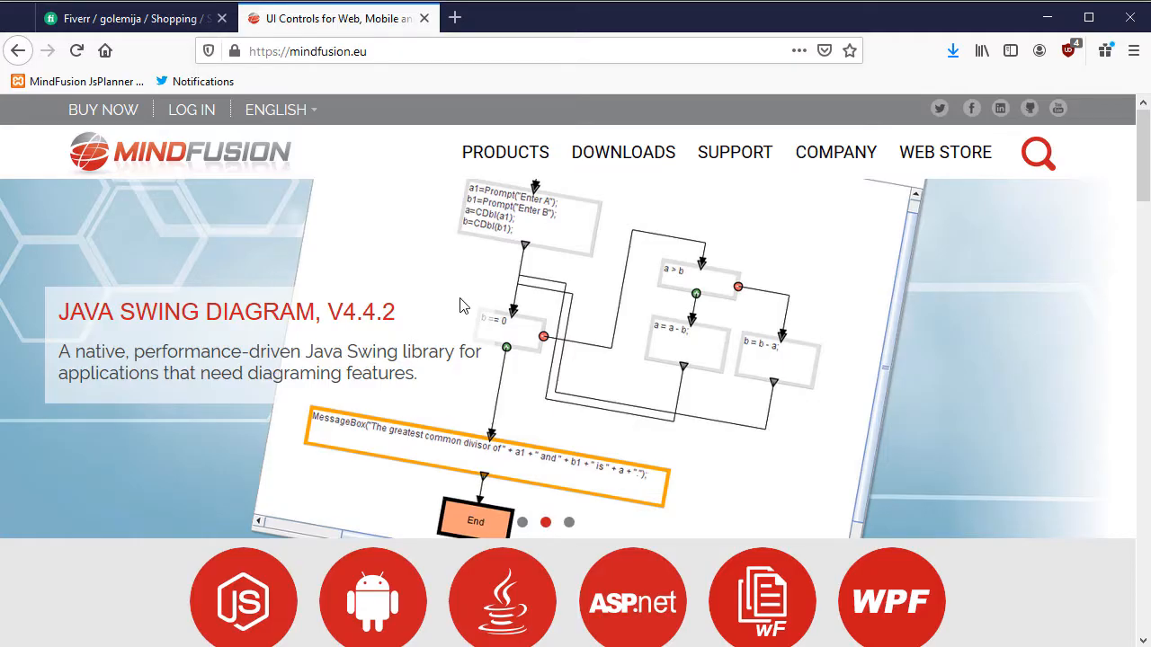
Step: Navigate the MindFusion Products menu to the Java Pack download page
click(504, 152)
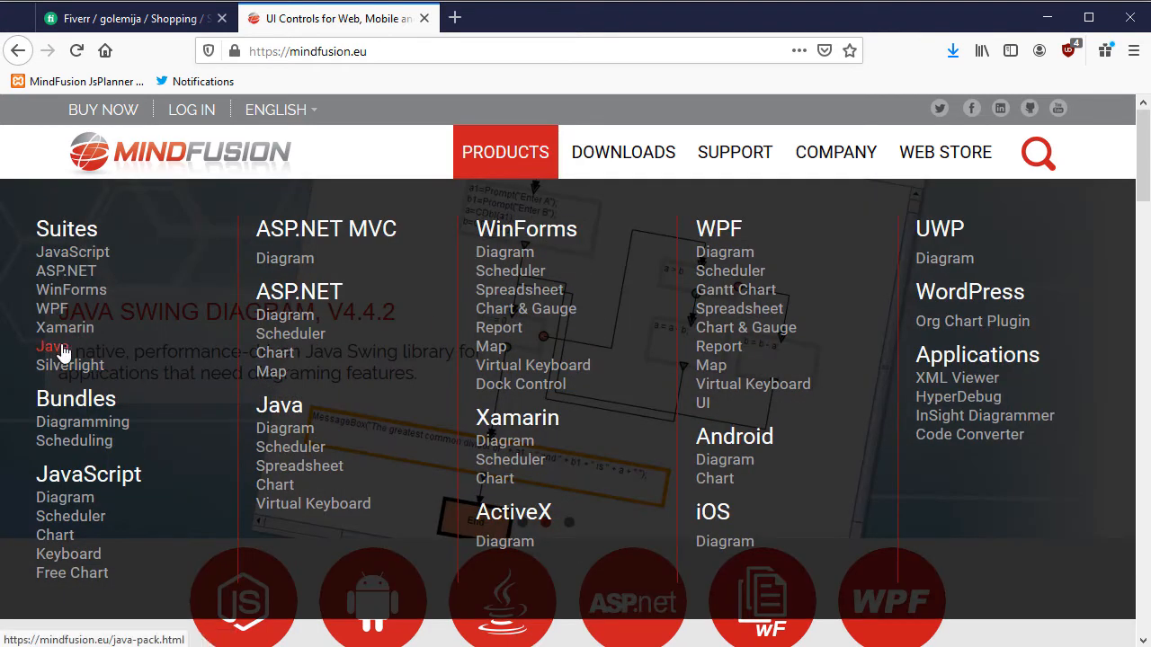
click(52, 346)
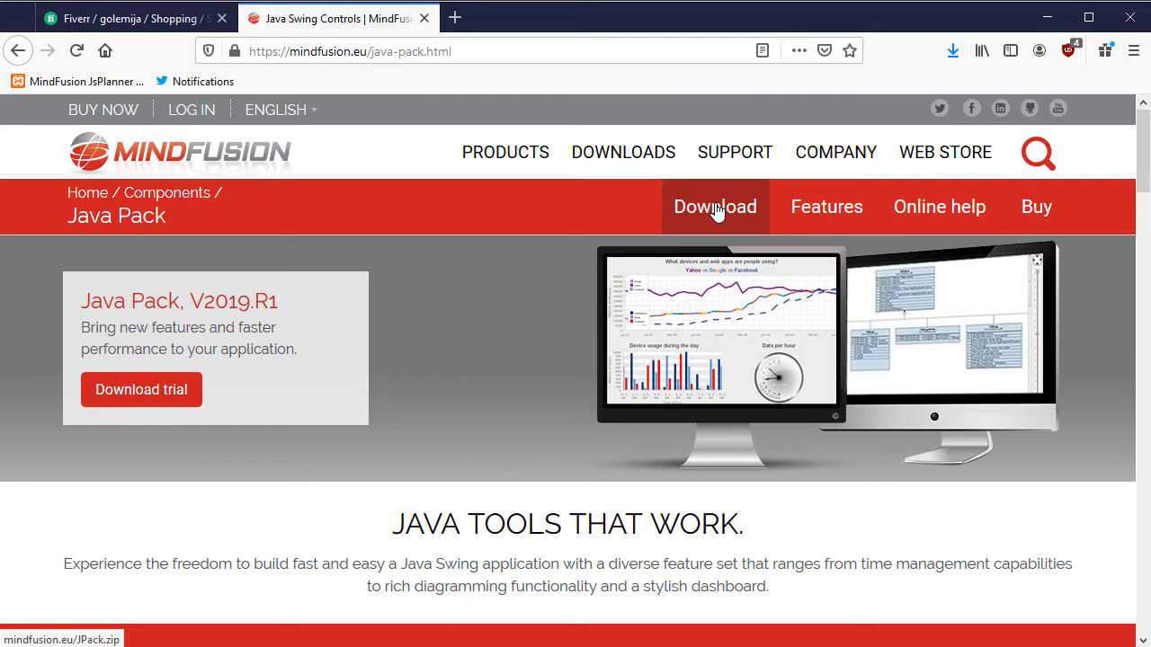
mouse_move(715, 217)
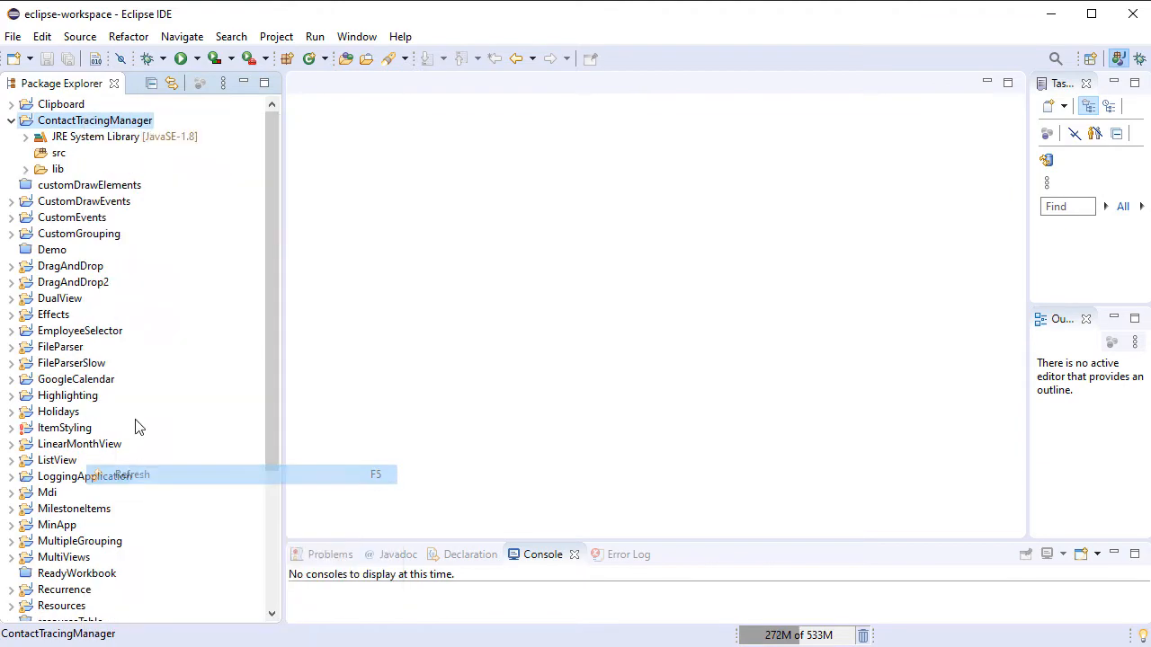
Step: Add the jfxrt, jfxswt and JPack jars from lib to the project's Java build path
click(276, 36)
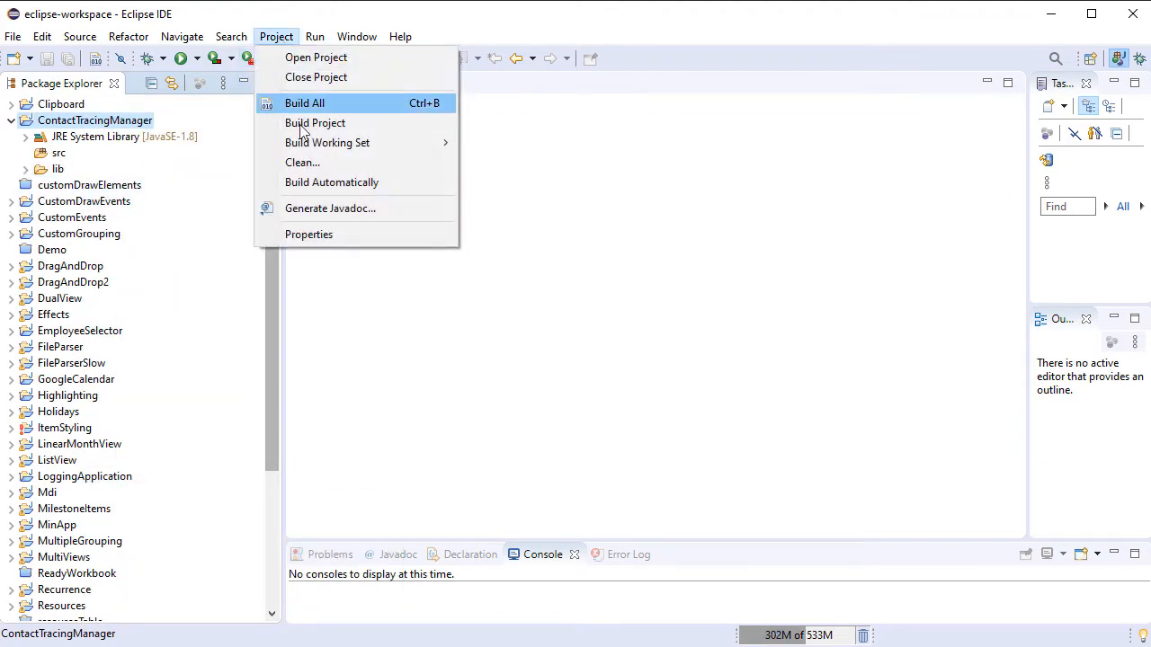
click(308, 234)
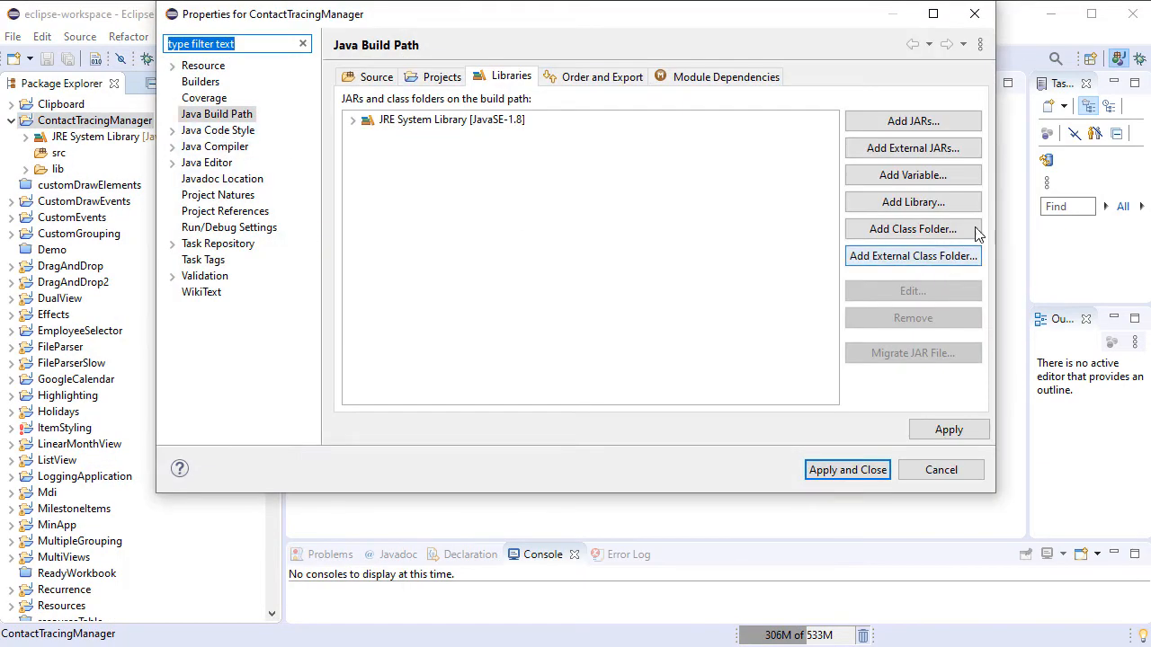
click(913, 121)
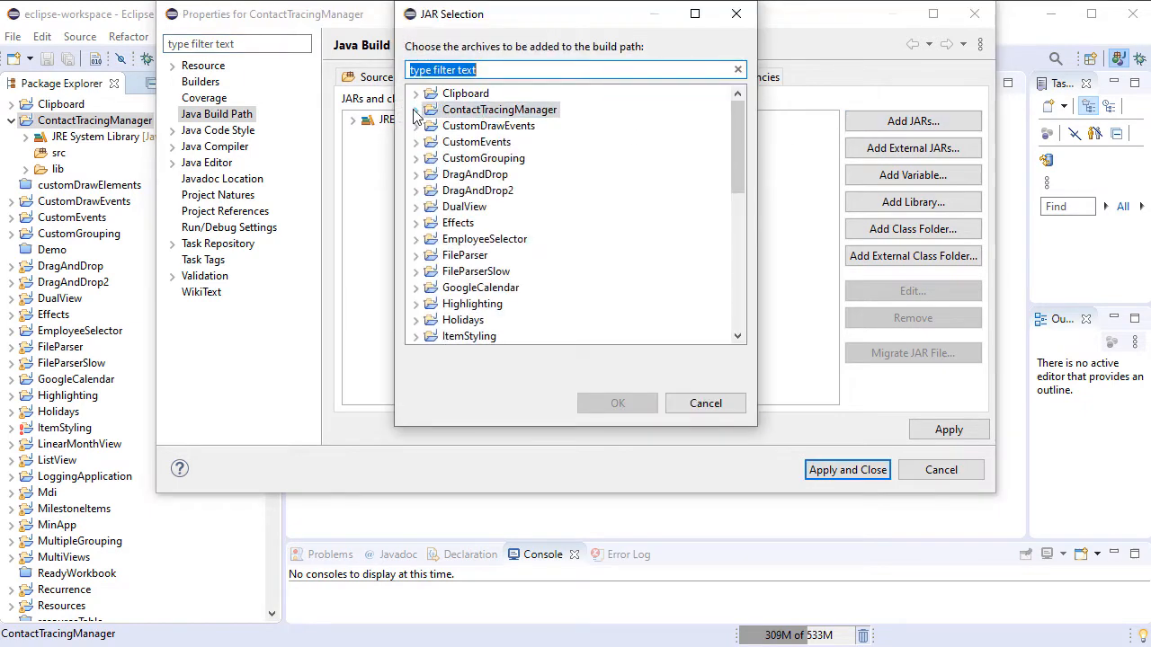
click(415, 109)
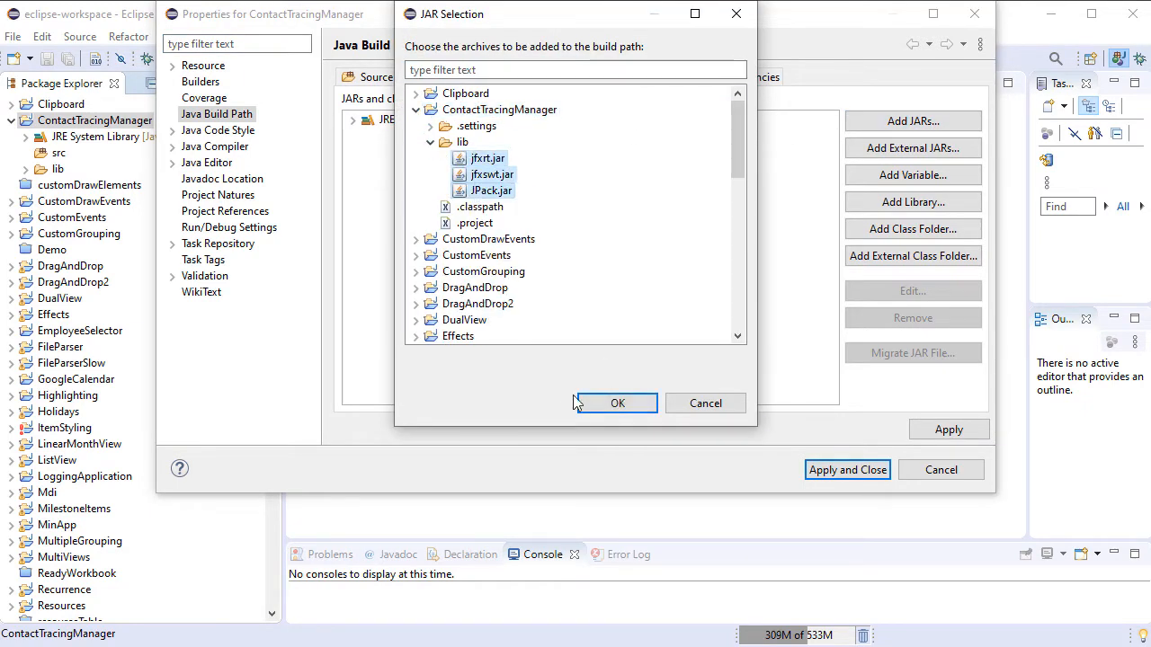
click(617, 403)
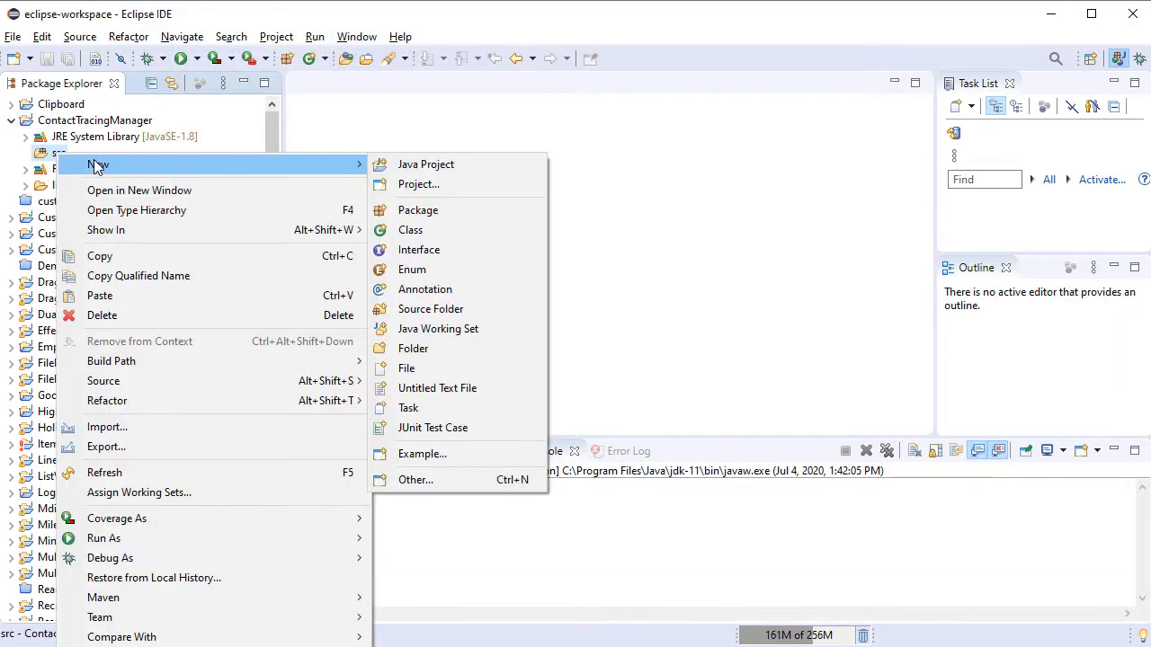
Step: Create a Person class in src in the default package
click(410, 229)
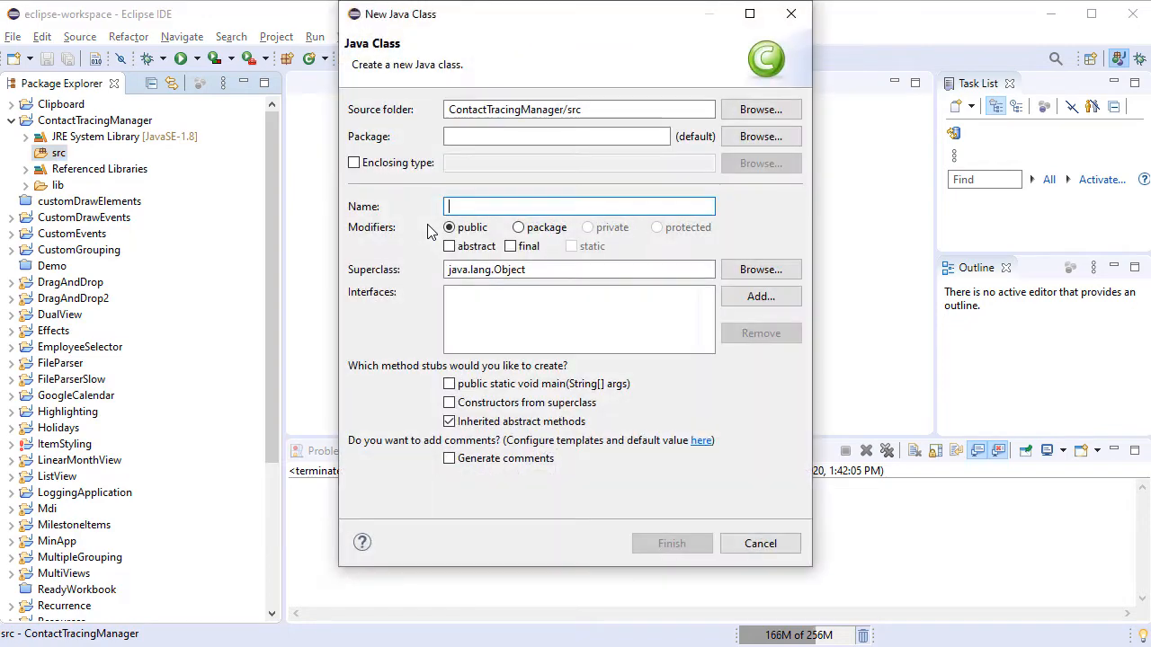
text(P)
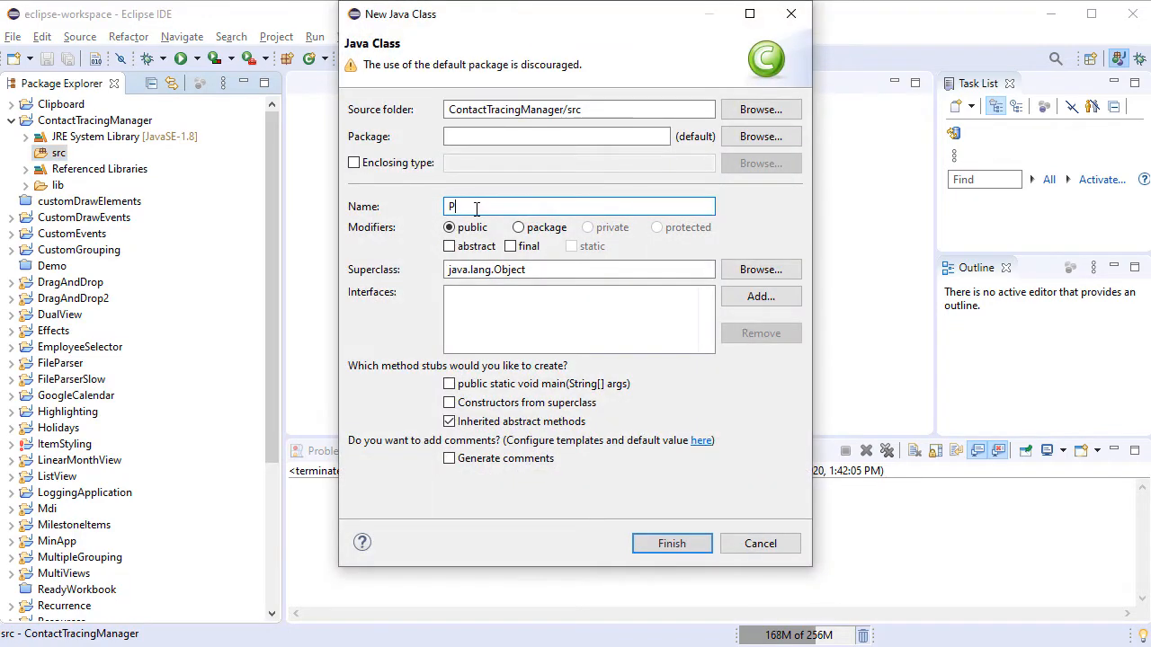
text(erson)
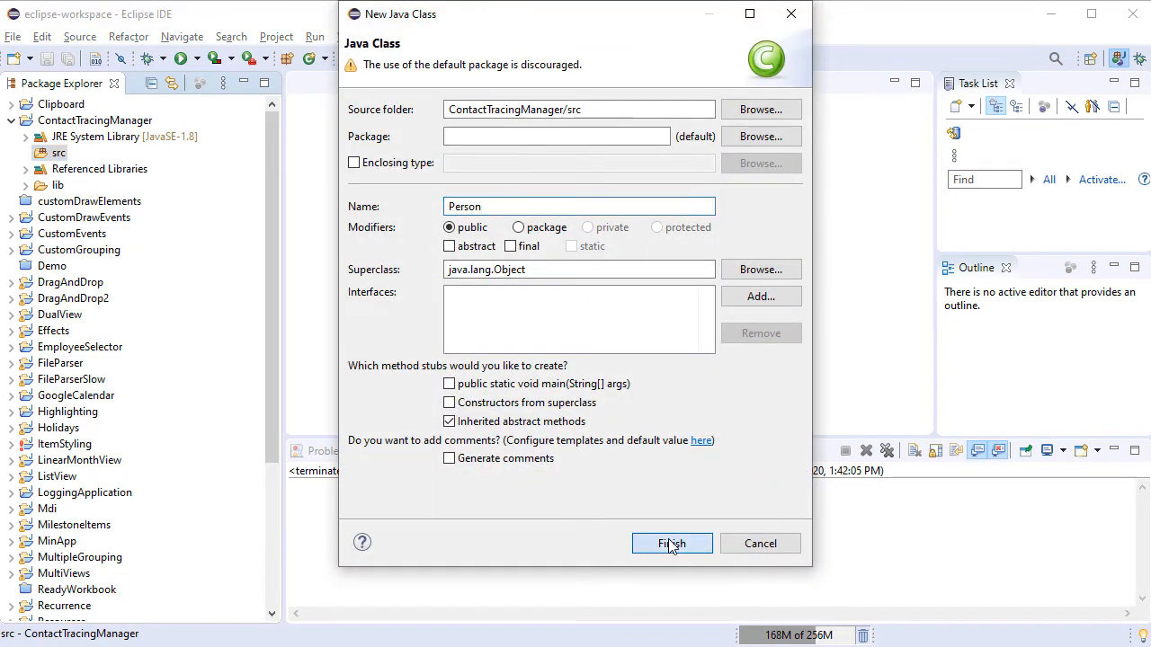
click(672, 544)
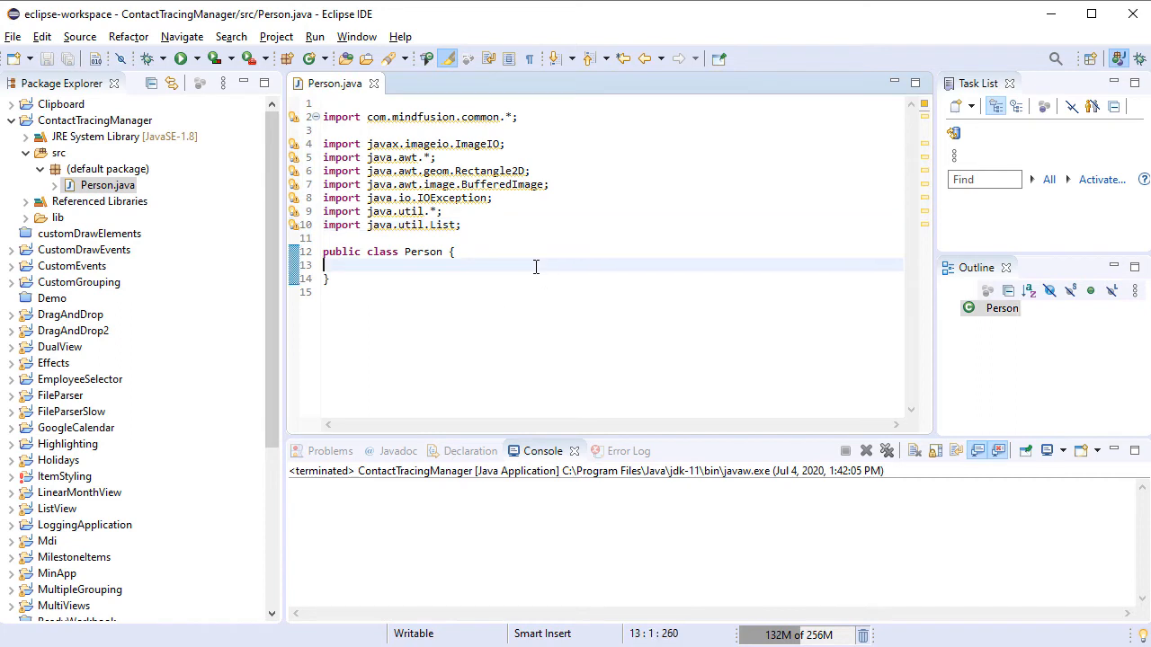
Step: Add private fields name, phone, documentID, image, position, contactDate, jsonSet and contactList to Person
key(Enter)
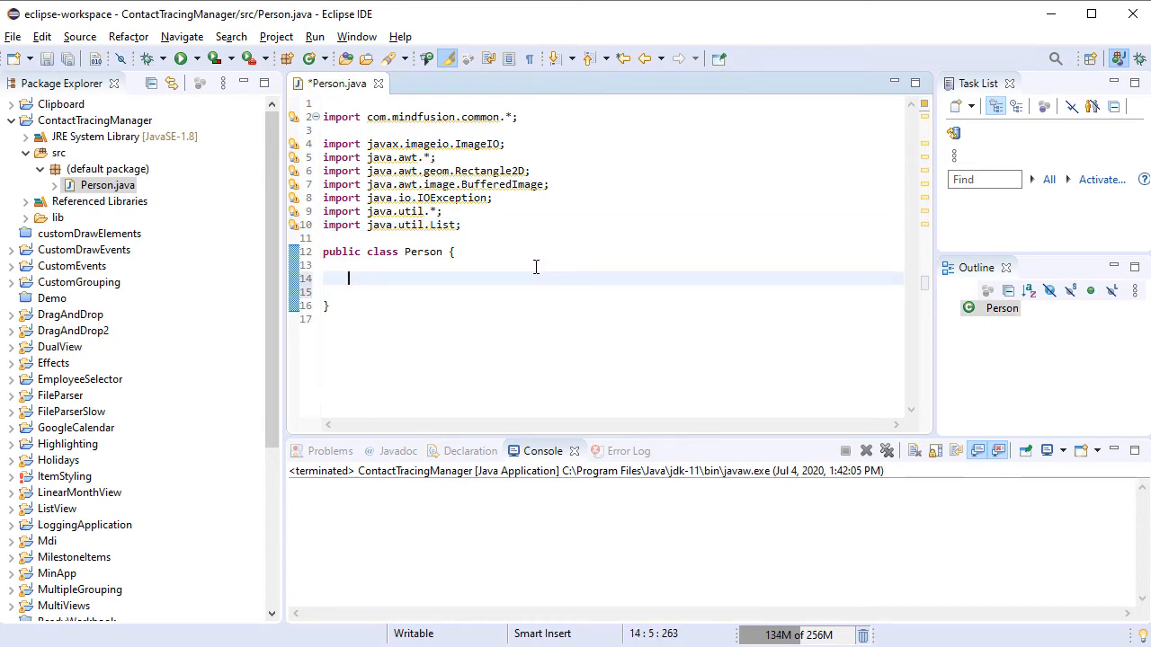
click(329, 278)
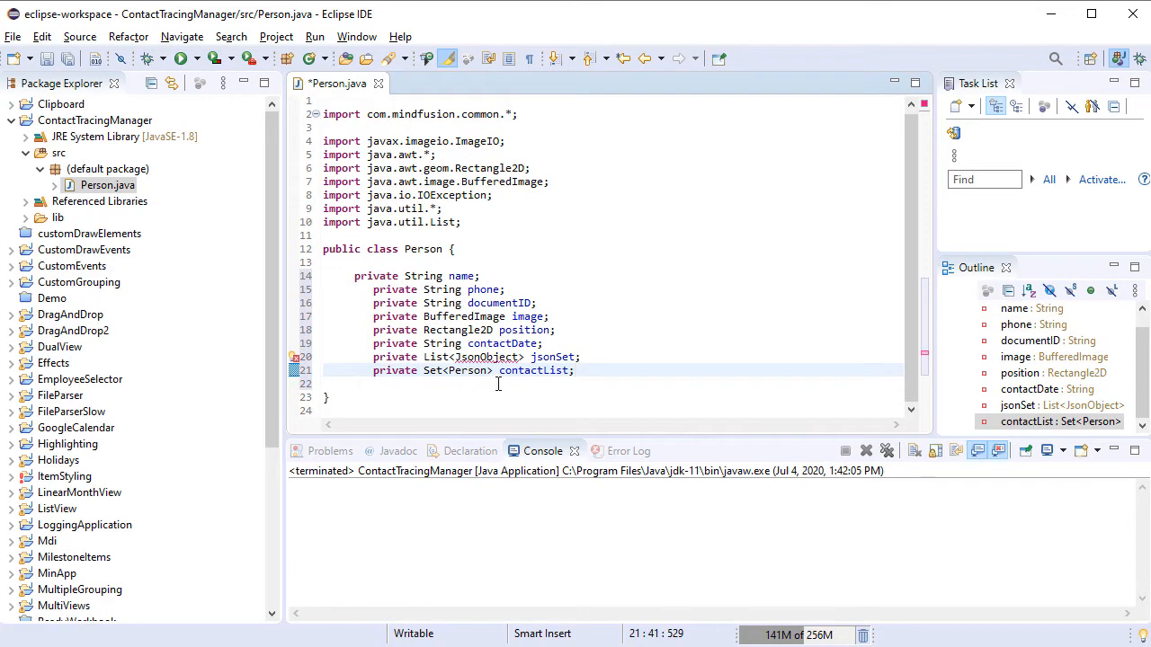
click(481, 357)
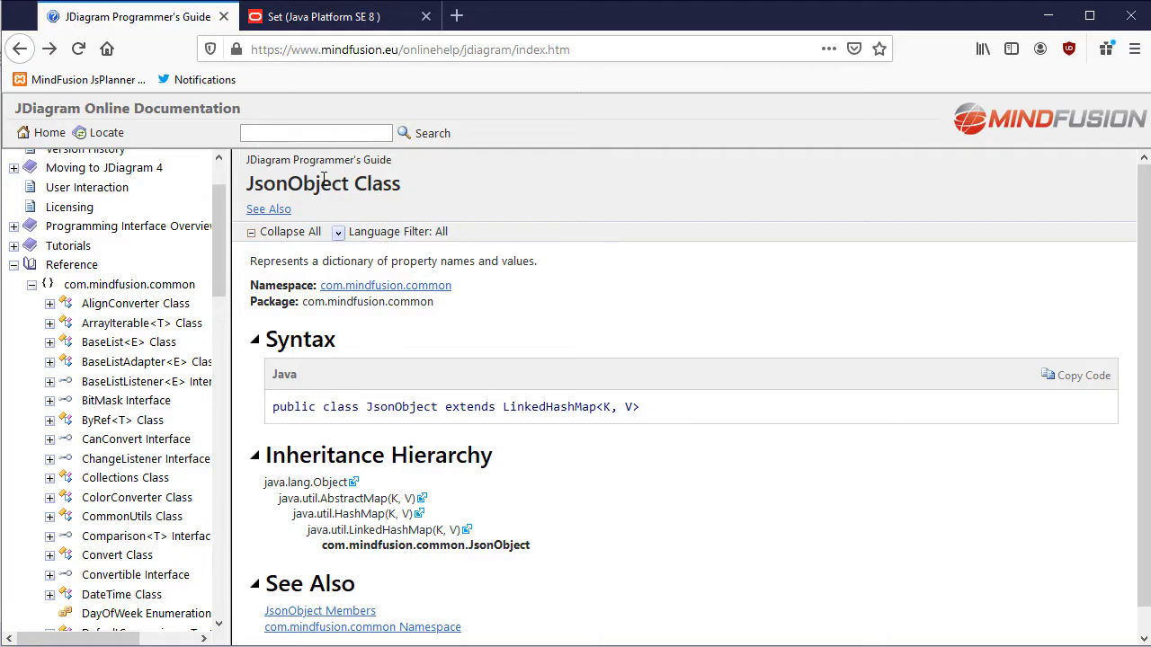
mouse_move(320, 611)
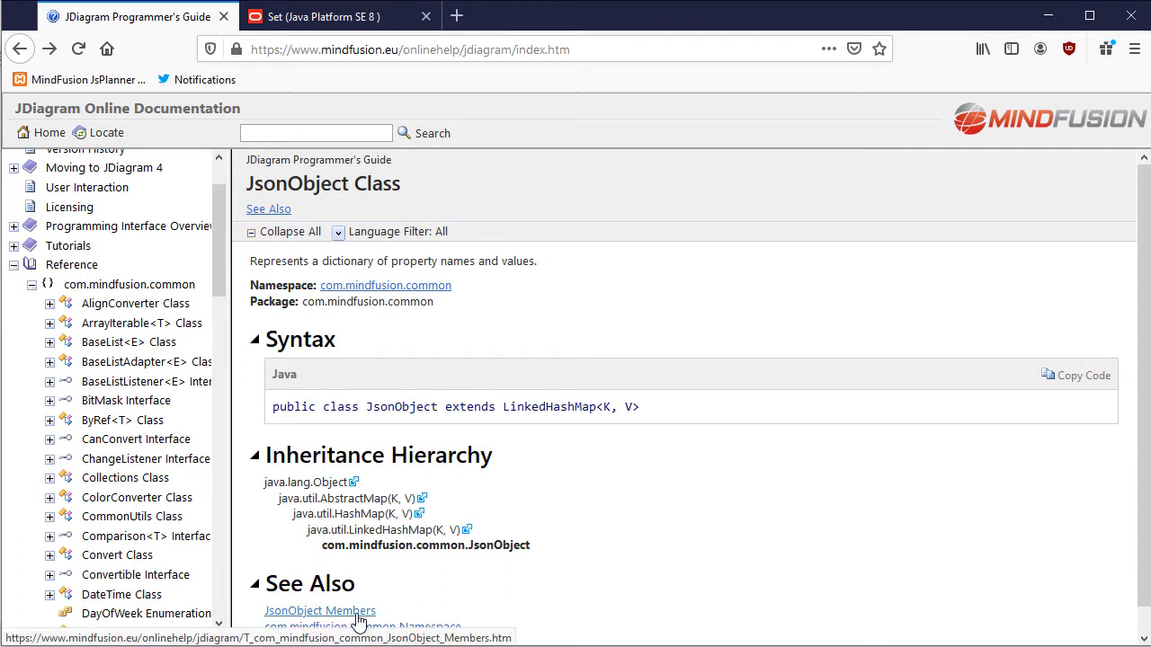
click(319, 610)
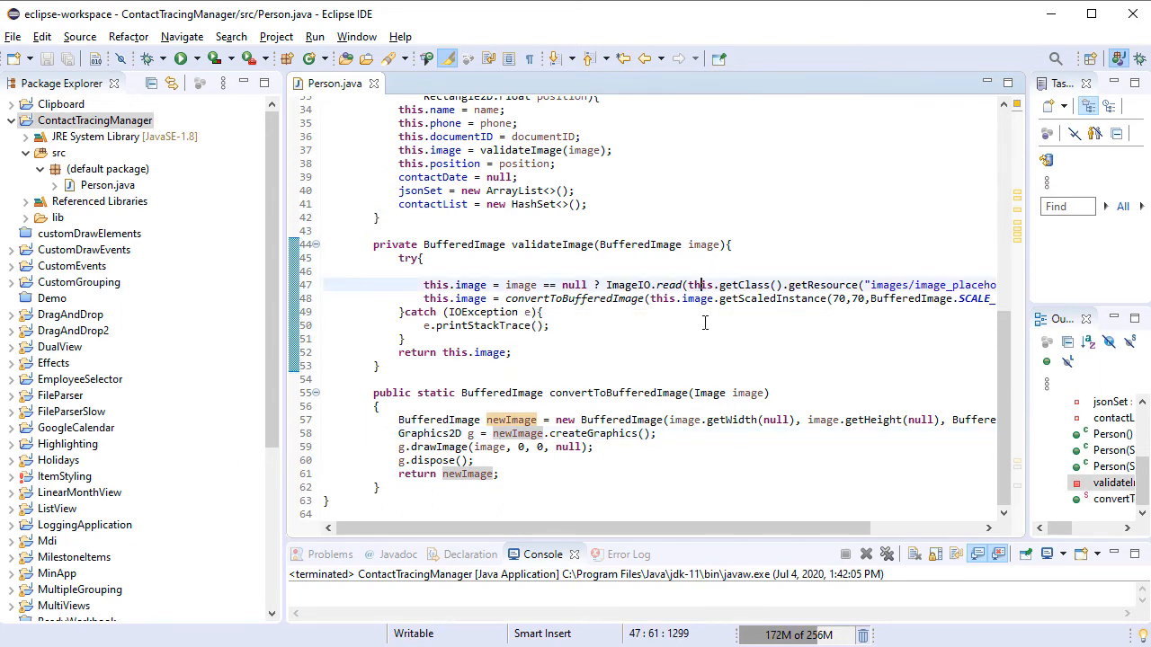
mouse_move(503, 393)
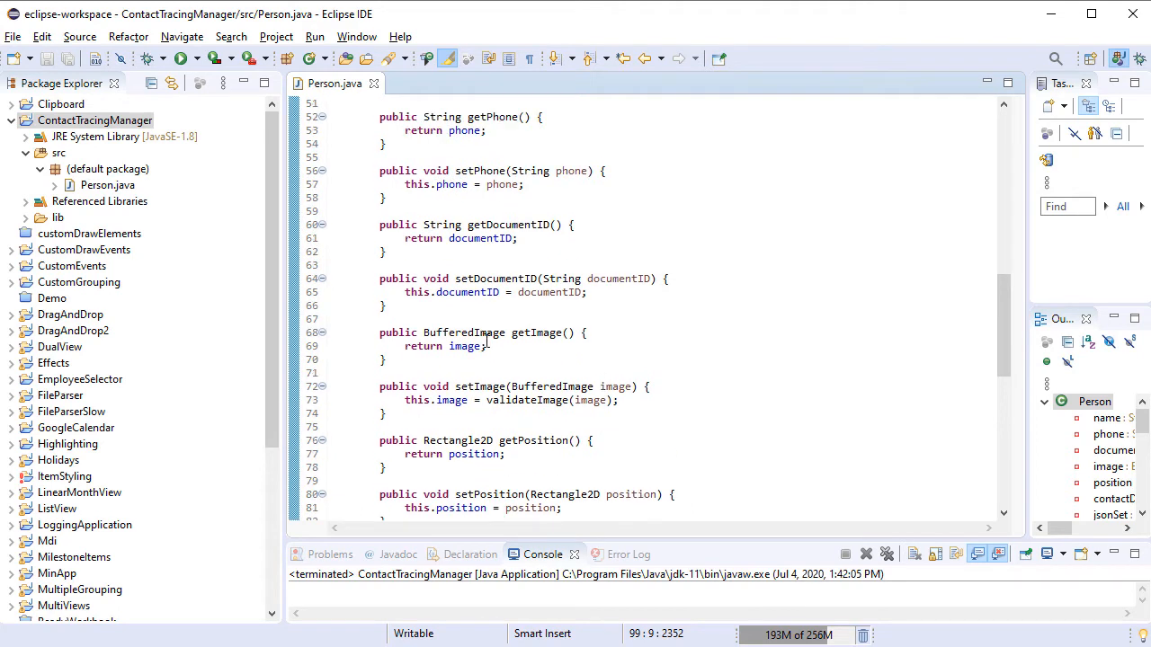
scroll(down, 3)
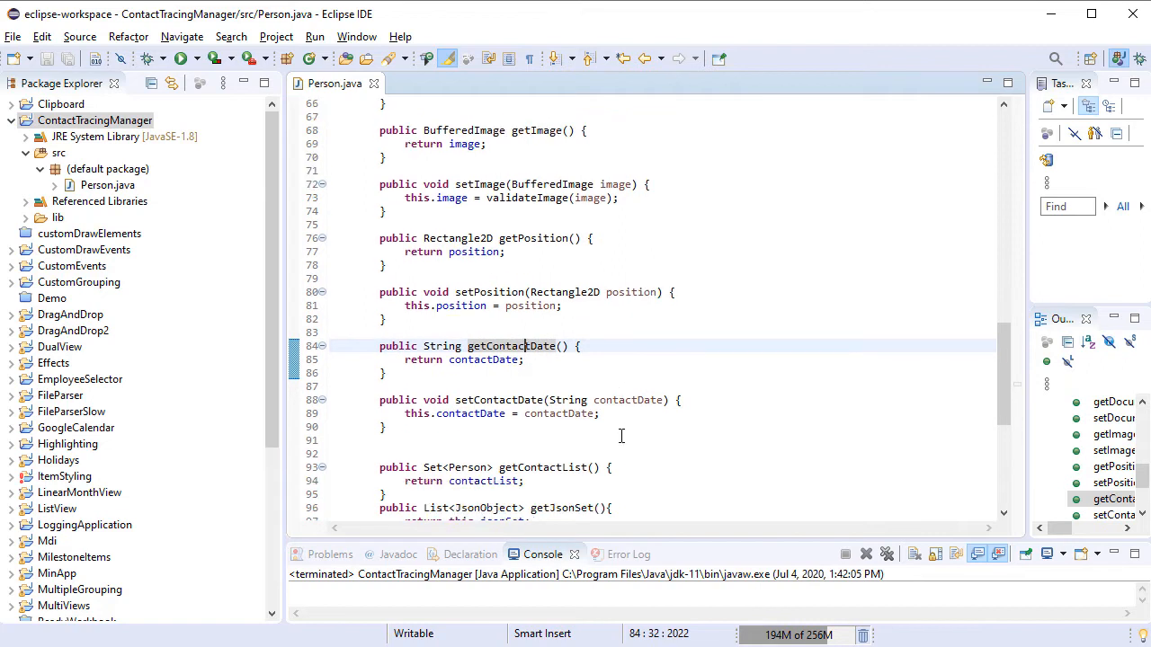
scroll(down, 3)
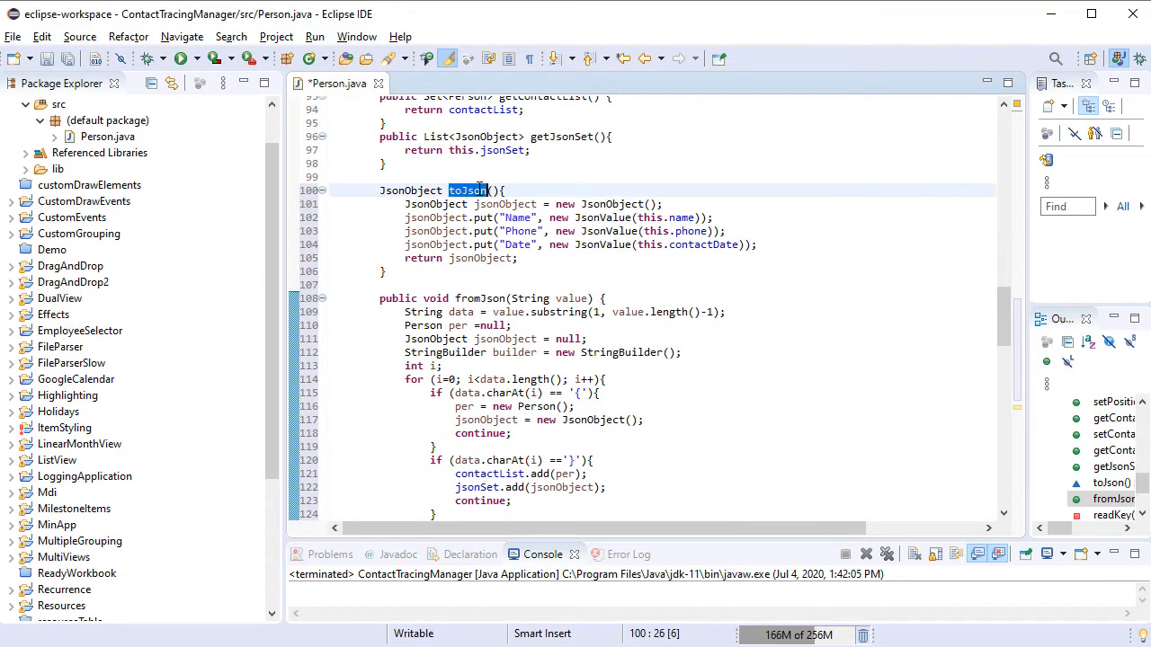
mouse_move(466, 190)
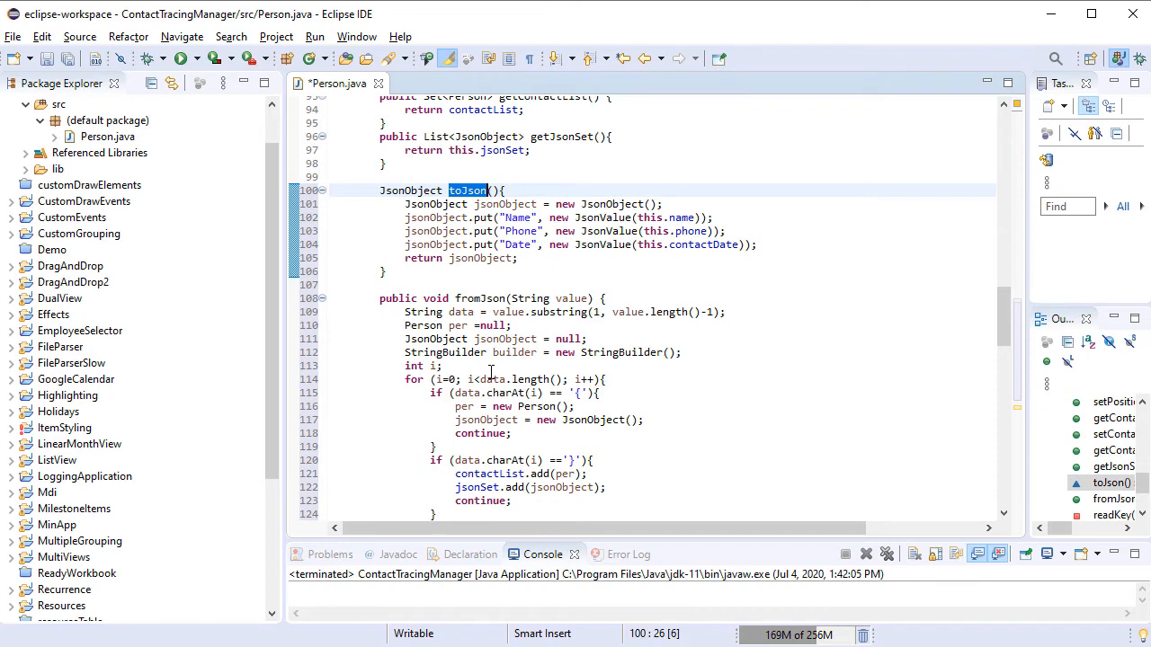
Step: Review the toJson and fromJson methods and save Person.java
scroll(down, 3)
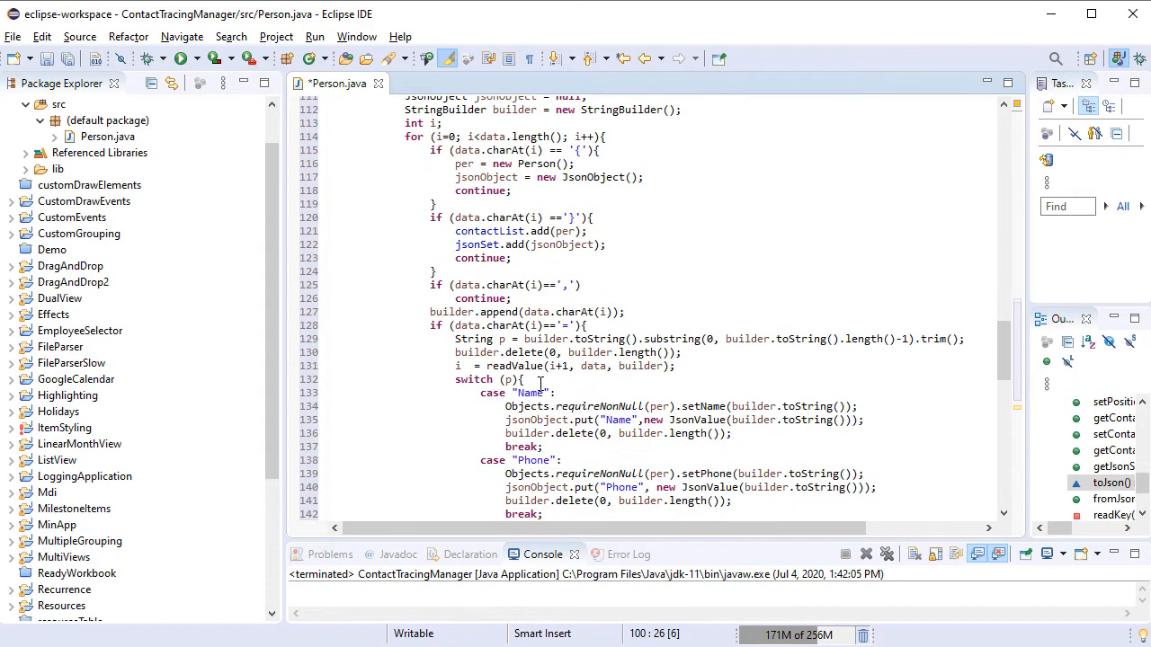
scroll(down, 3)
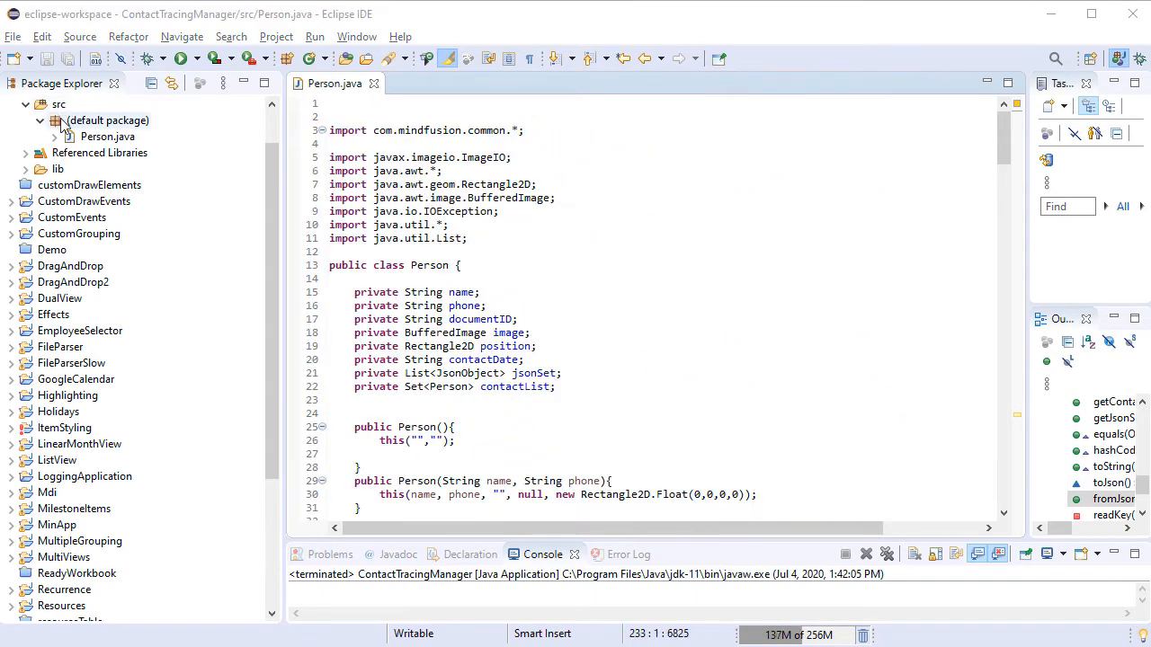
Step: Start a new abstract class named BaseDialog in the default package
right_click(94, 120)
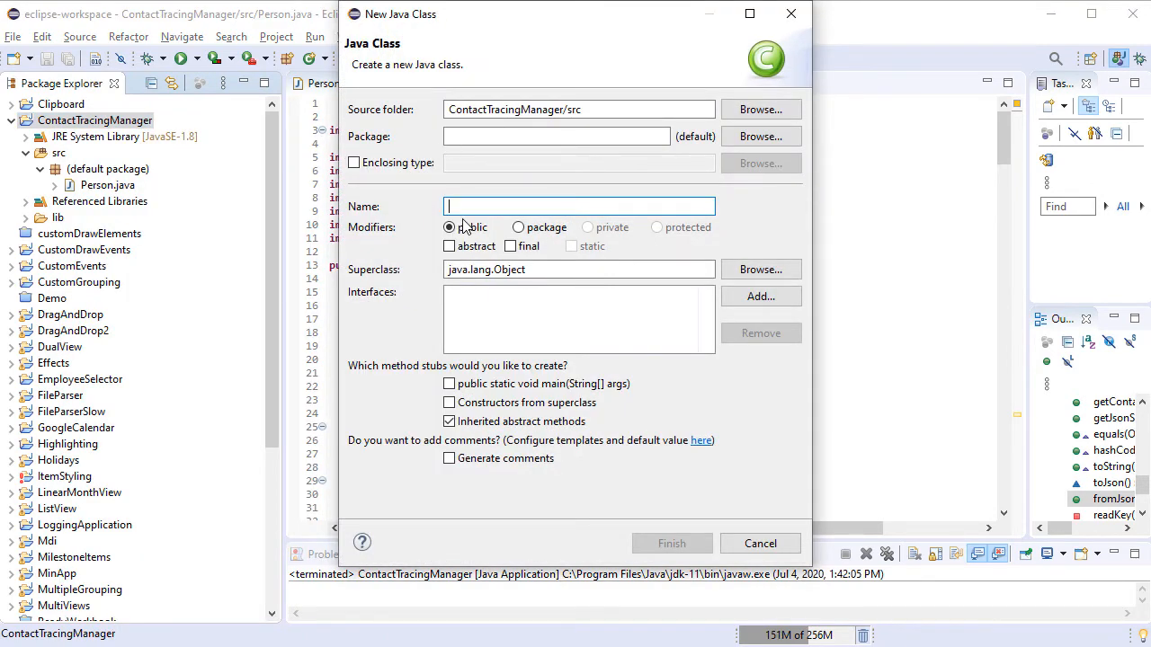
text(BaseDi)
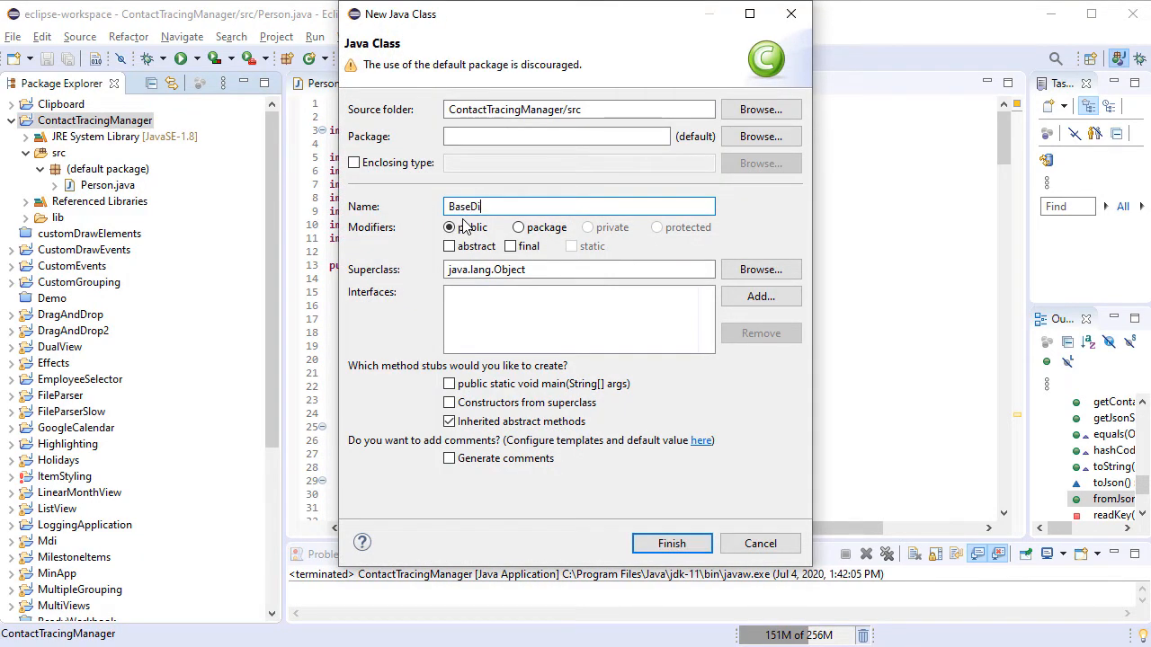
text(alog)
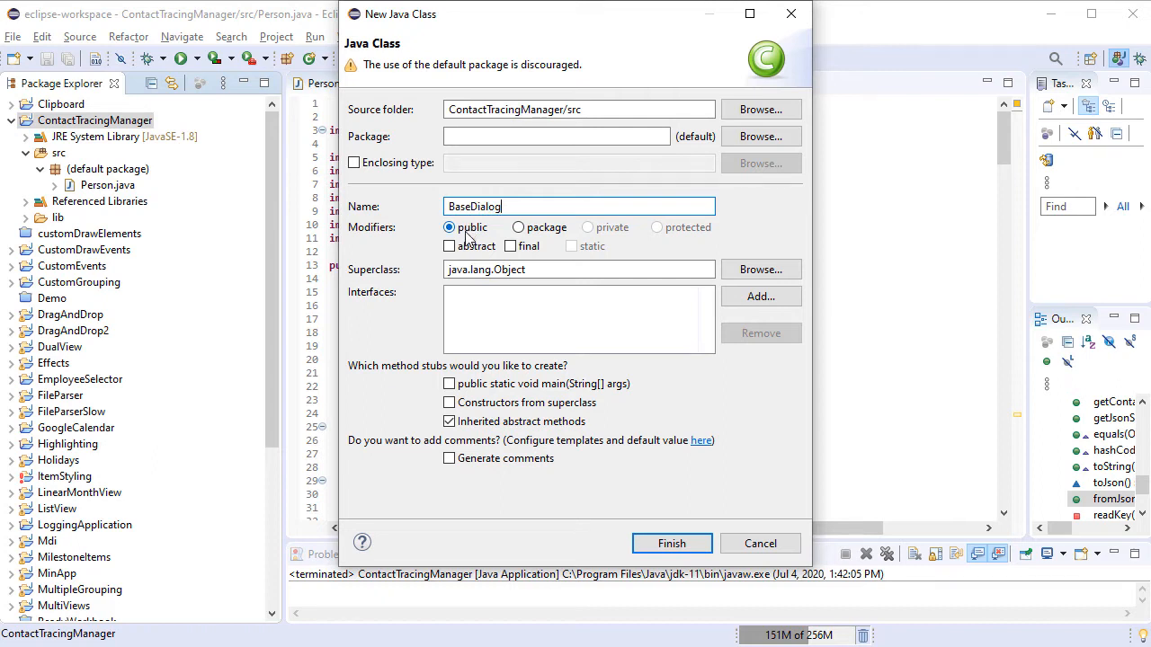
click(449, 246)
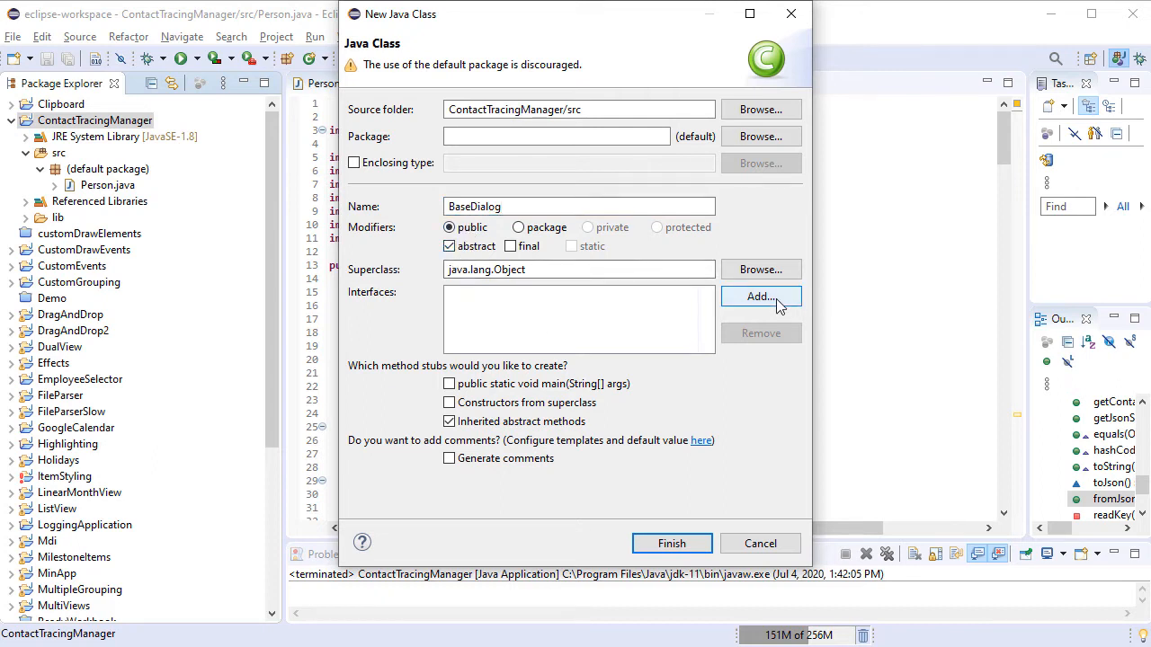
Step: Have BaseDialog implement ActionListener and WindowListener and finish creating it
click(761, 297)
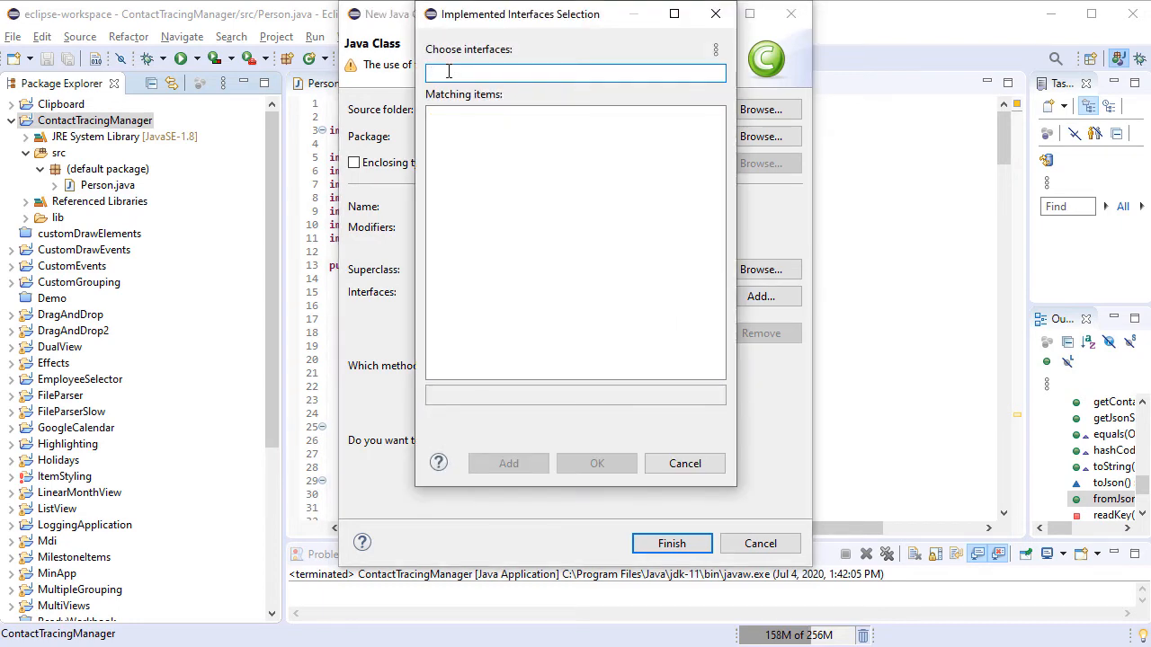
text(actio)
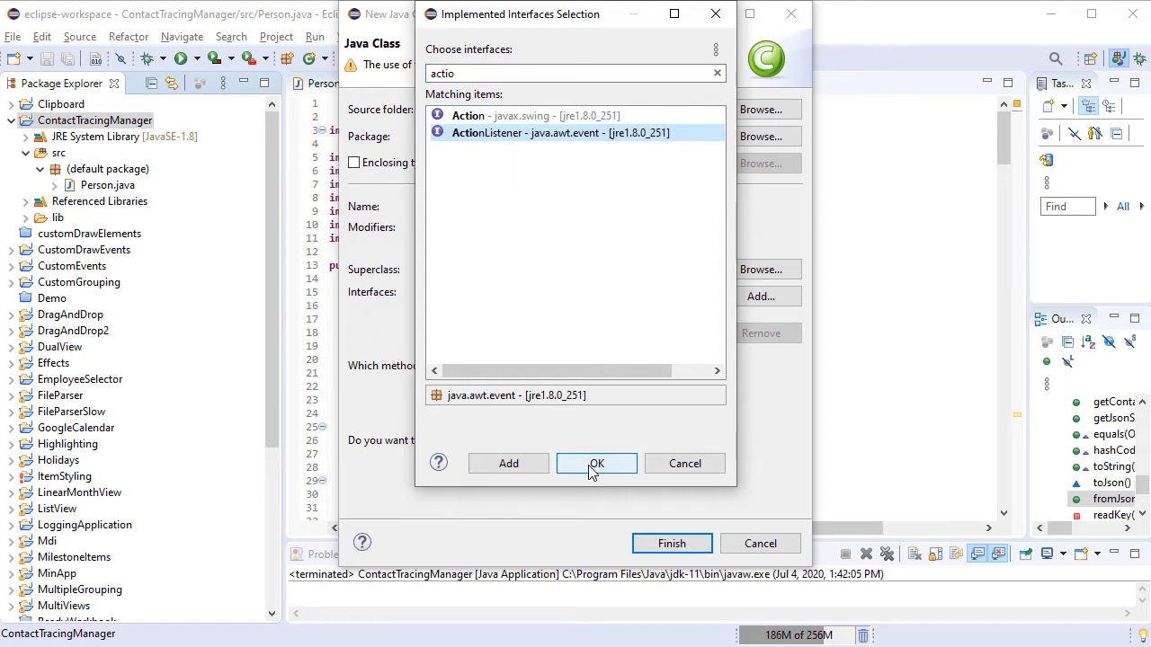
click(596, 463)
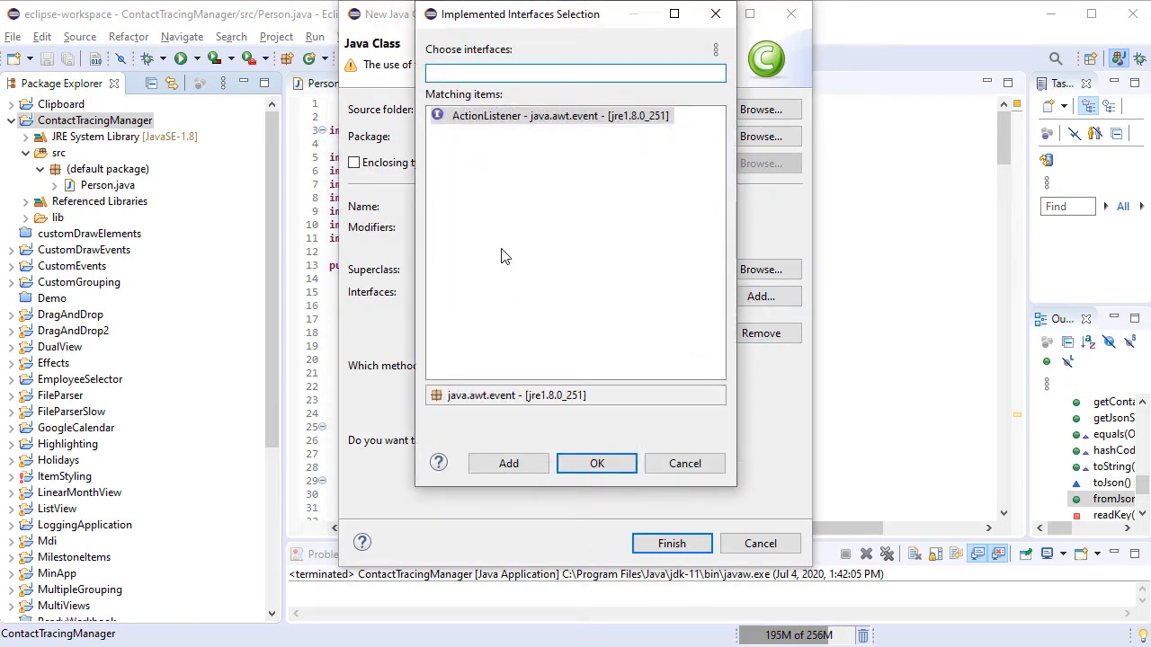
text(window)
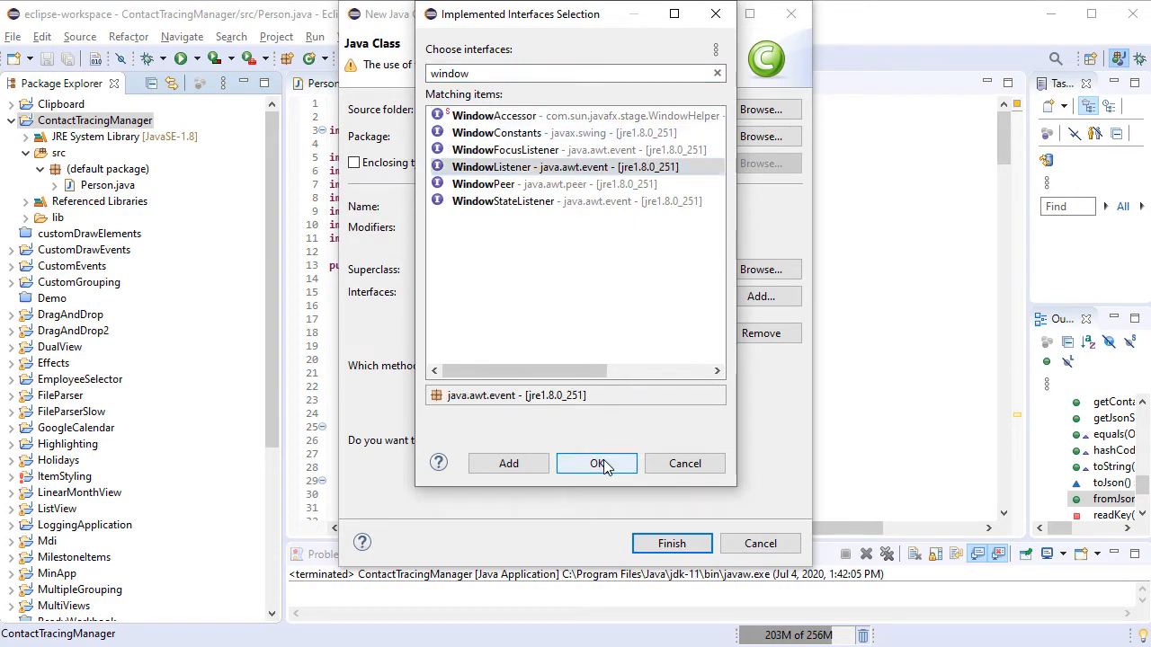
click(596, 463)
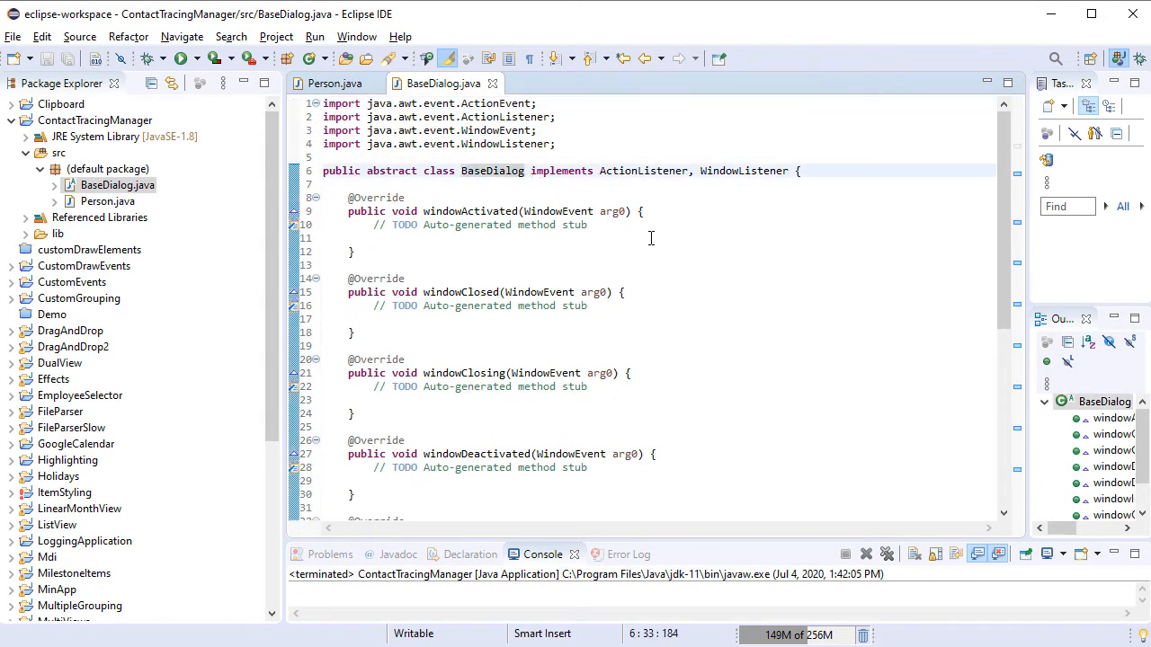
Step: Make BaseDialog extend JFrame, import DialogResult, and add its fields and Ok/Cancel constructor
text(extends J)
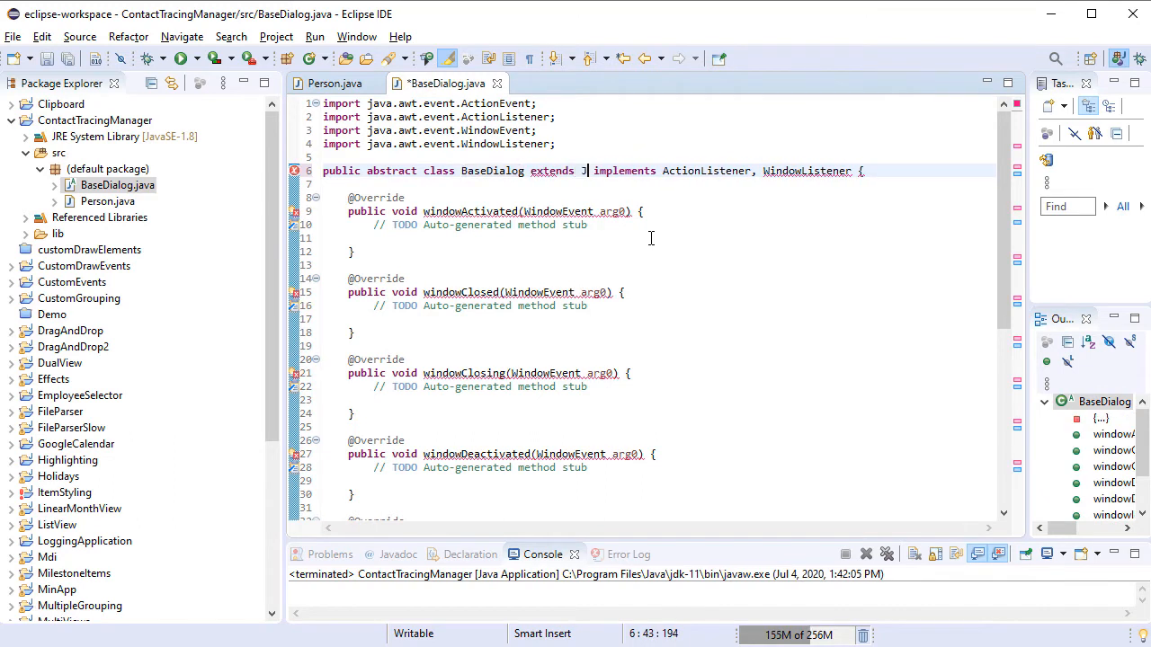
text(Frame)
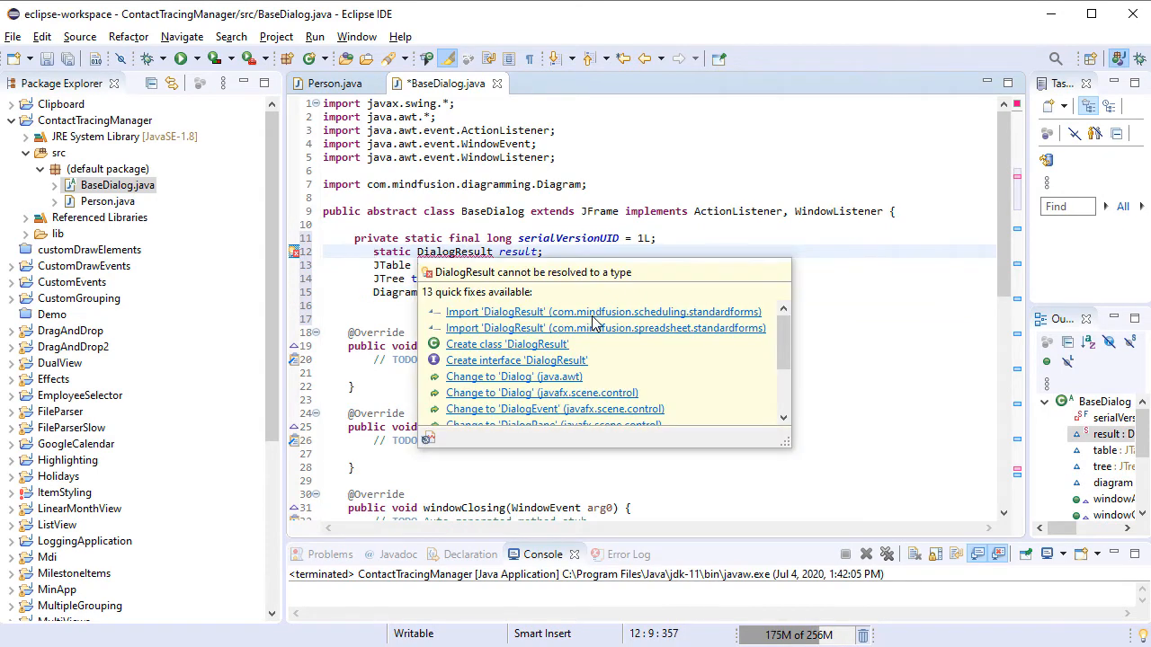
click(604, 311)
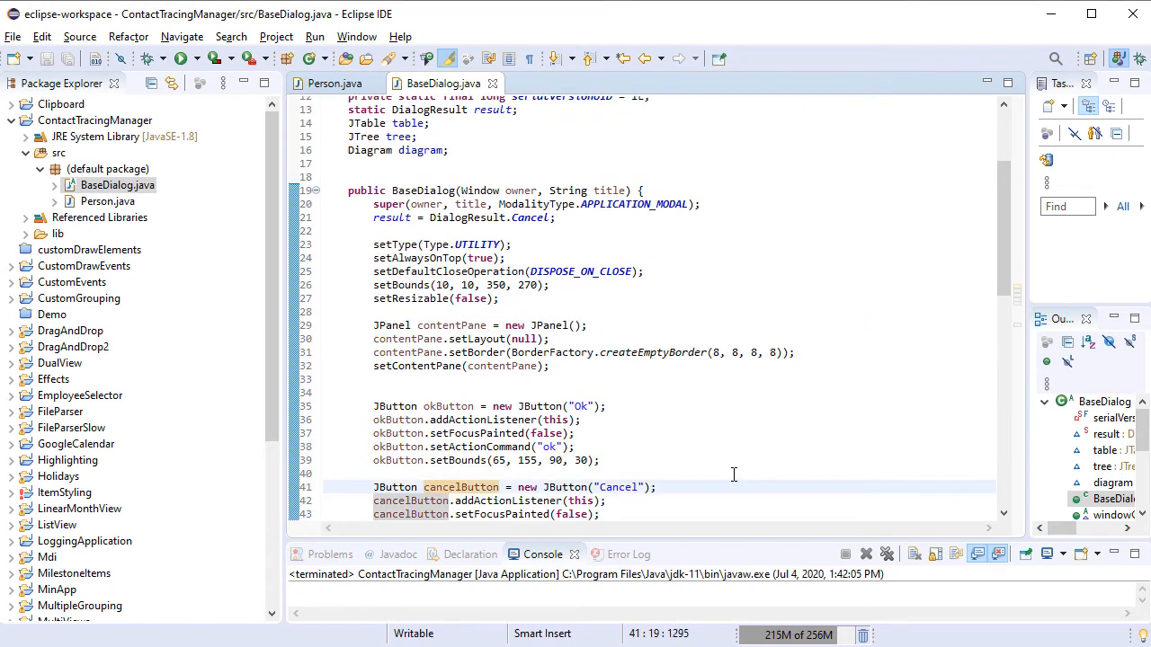
scroll(down, 3)
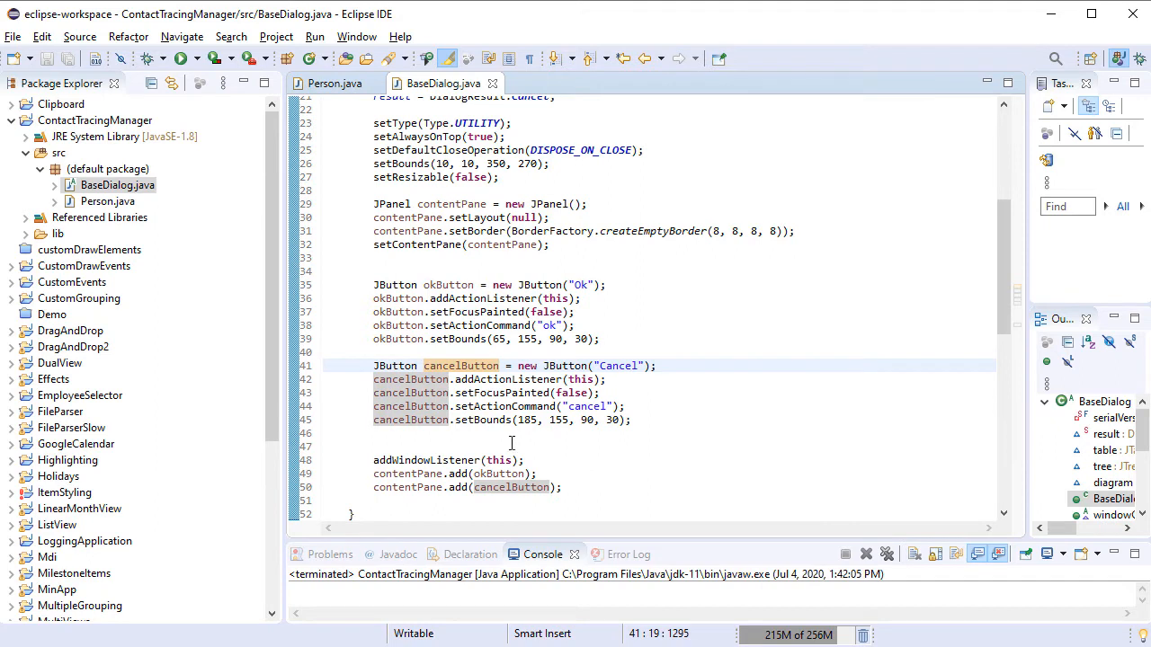
scroll(down, 3)
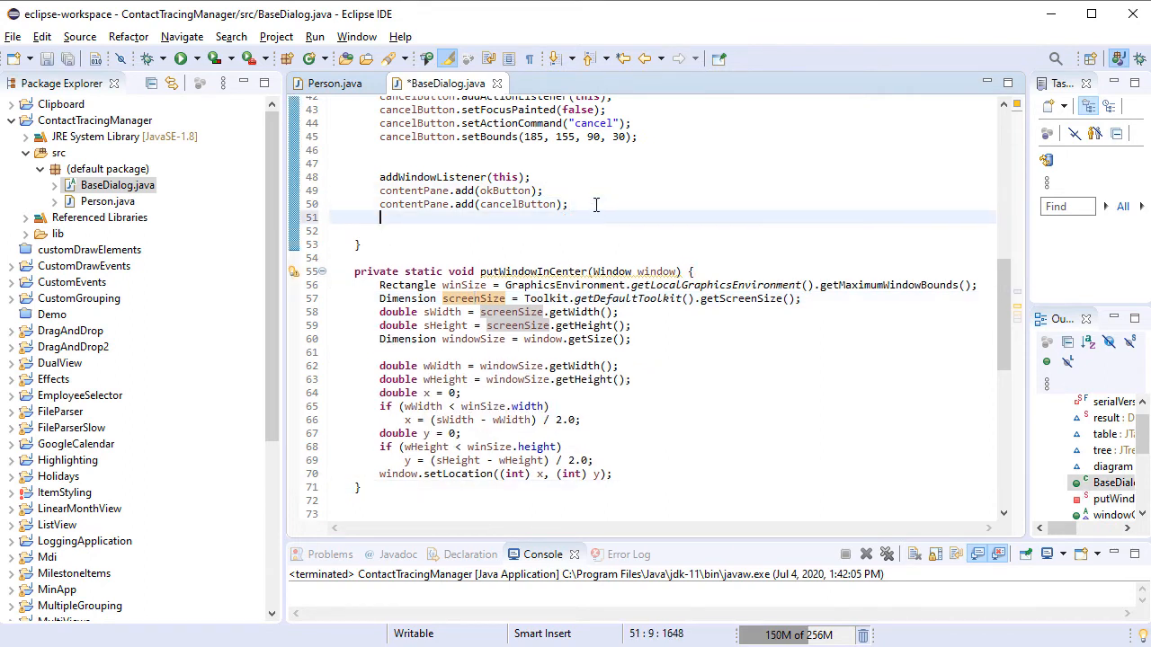
Step: End the BaseDialog constructor with a putWindowInCenter(this) call
text(putWin)
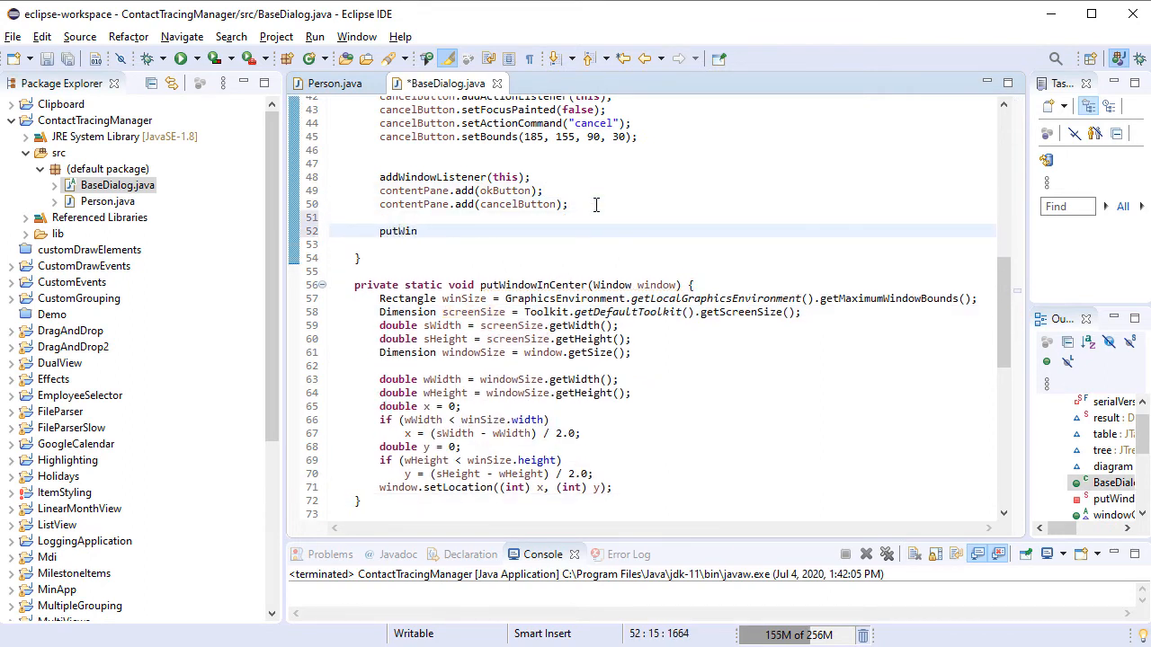
text(dow)
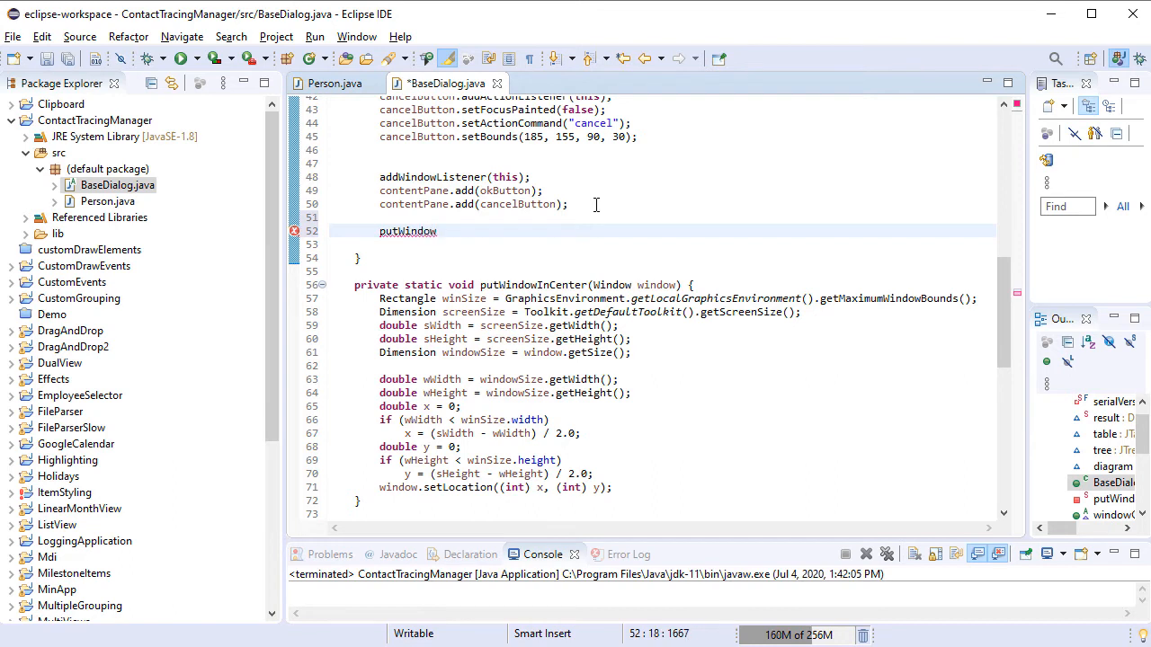
text(InCenter(this))
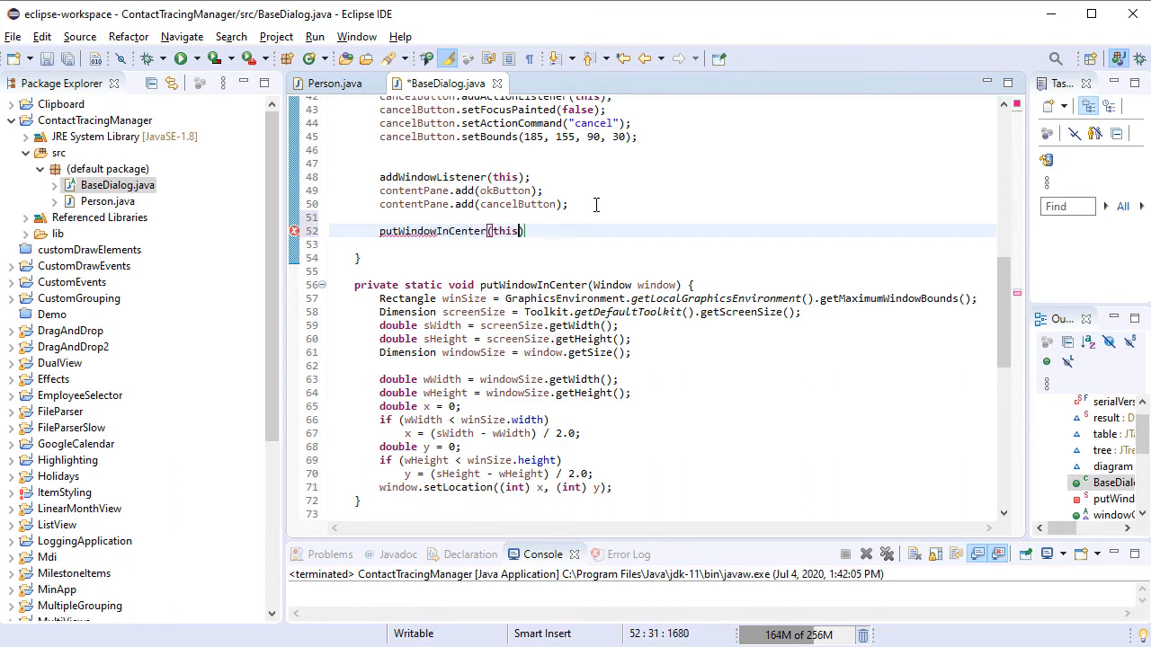
click(492, 405)
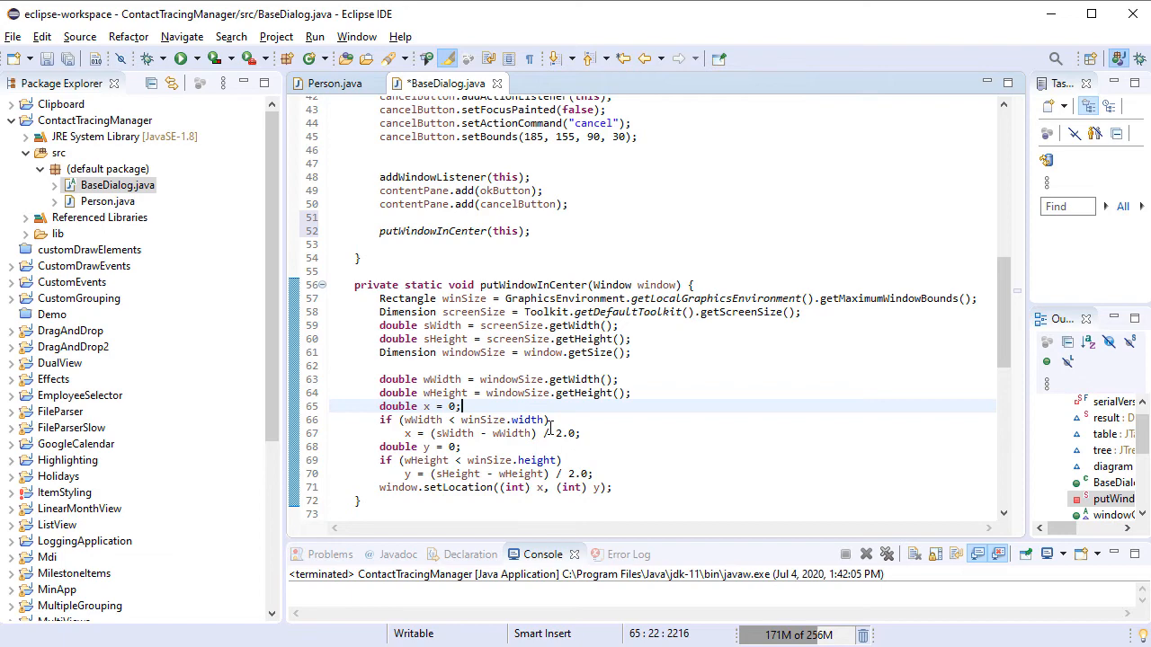
Step: Create a PersonDialog class in the default package that extends BaseDialog
right_click(94, 120)
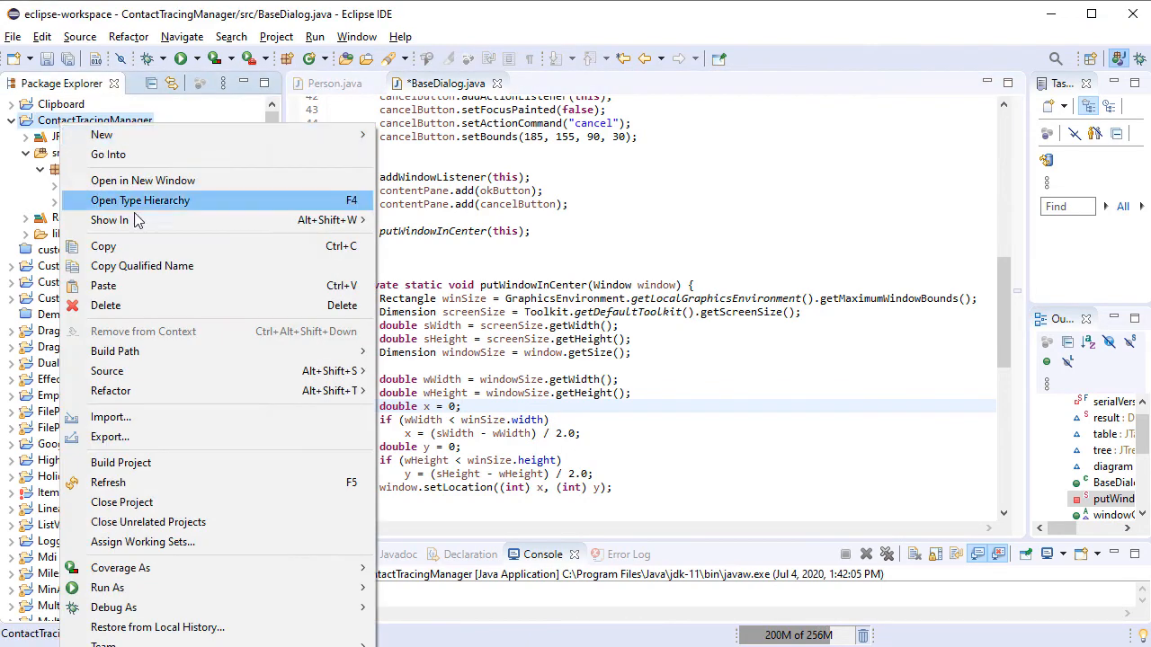
mouse_move(102, 134)
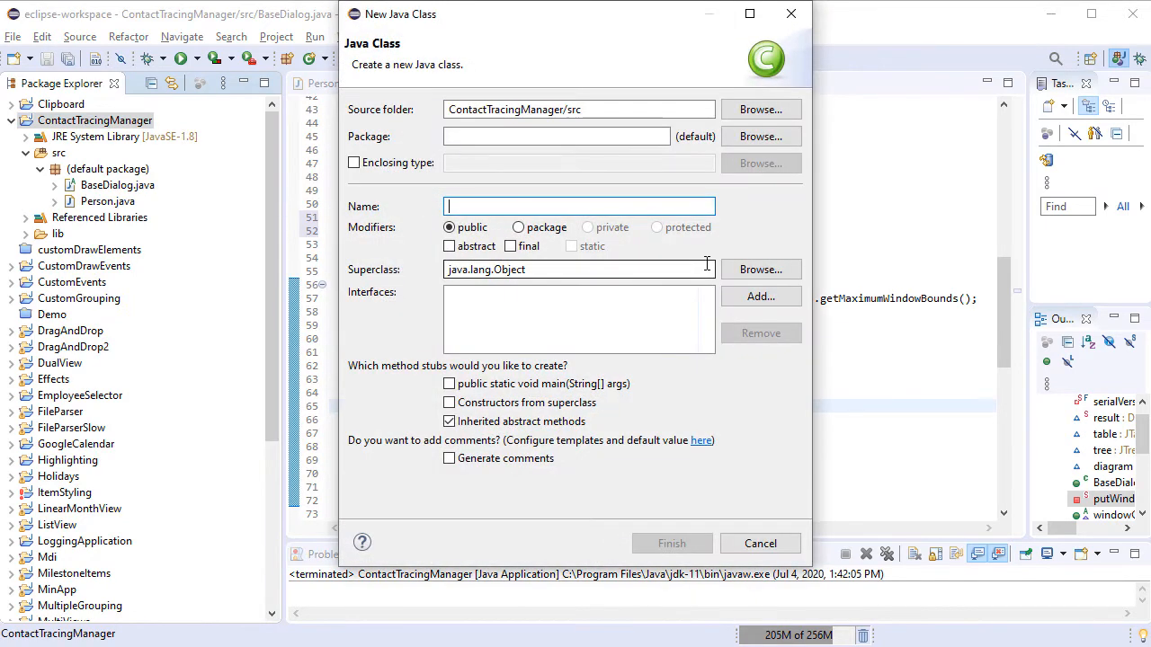
text(PersonDialog)
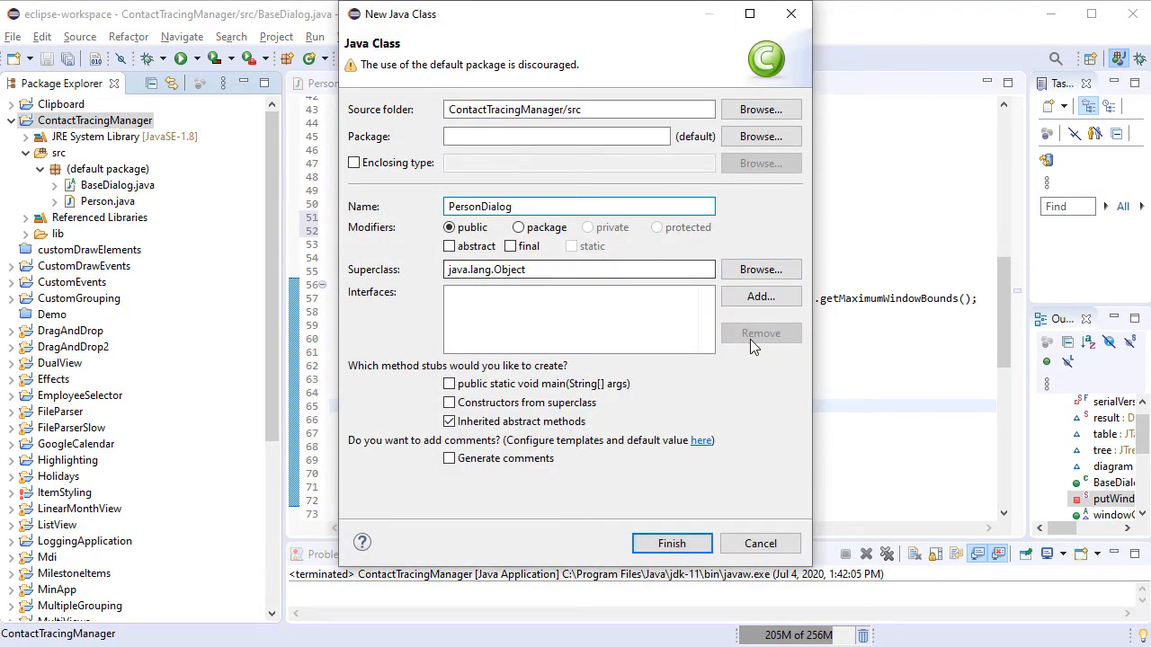
click(671, 543)
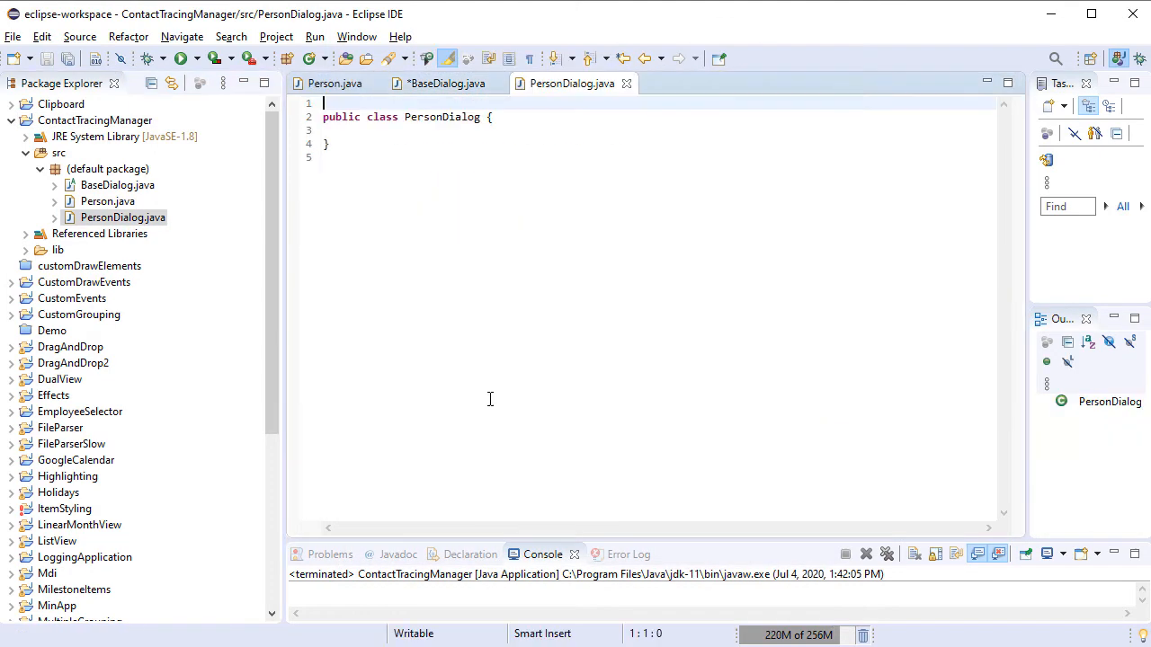
text(extends Ba)
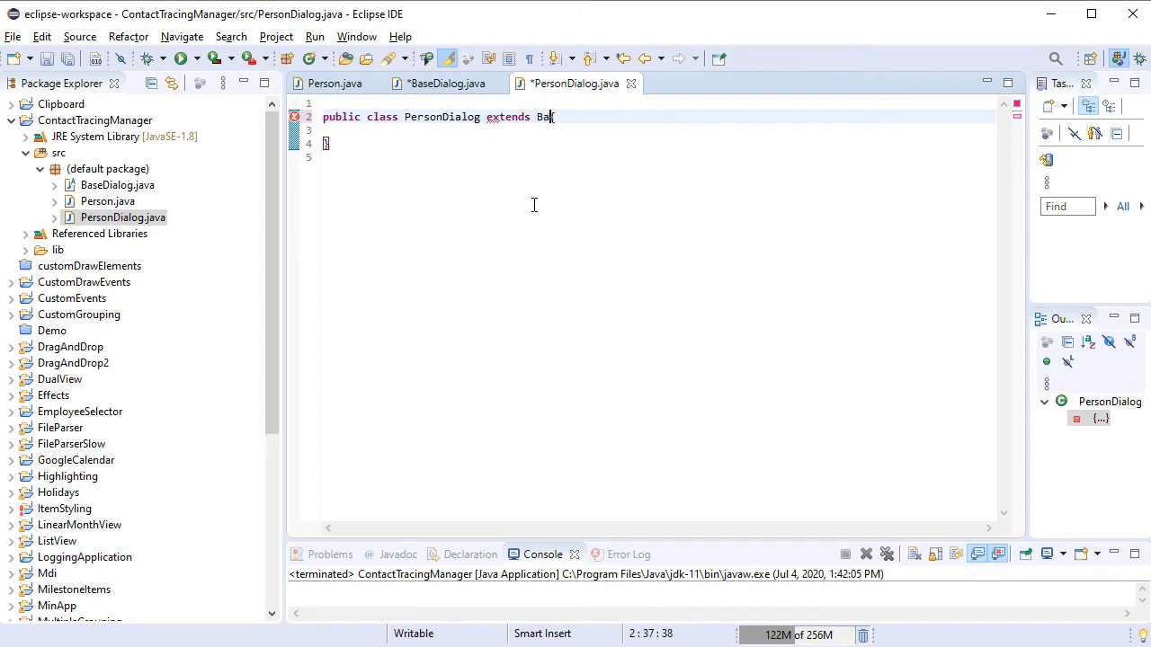
text(seDialog{)
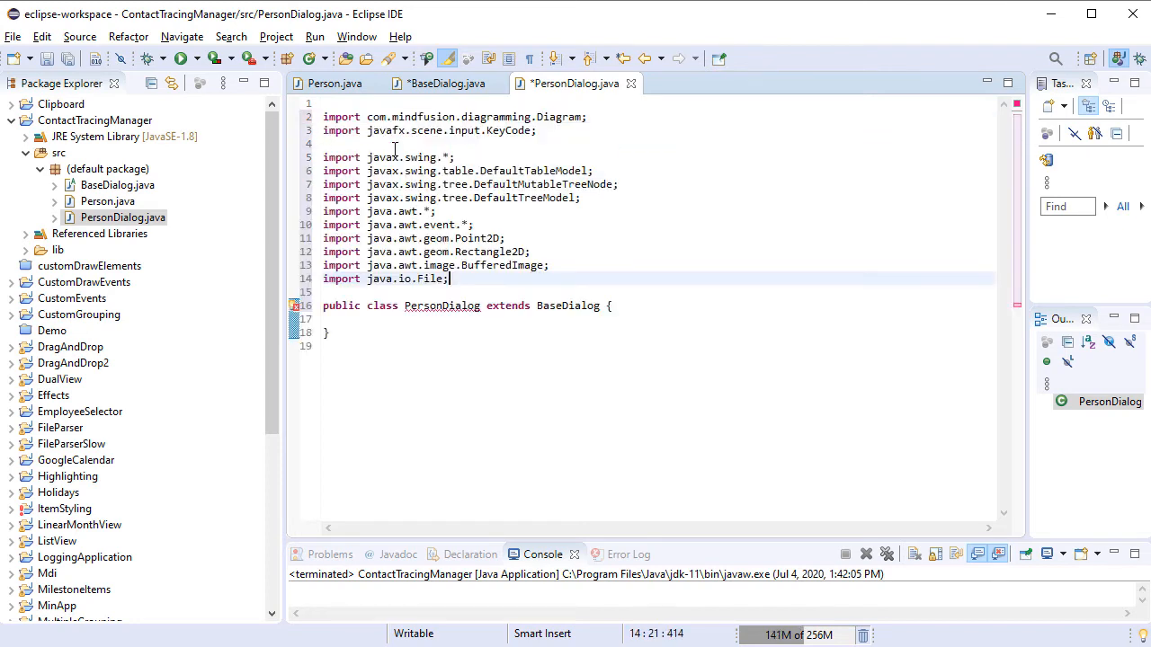
Step: Paste PersonDialog's imports, fields and constructor with name, ID, phone and photo controls, and review it
key(ctrl+s)
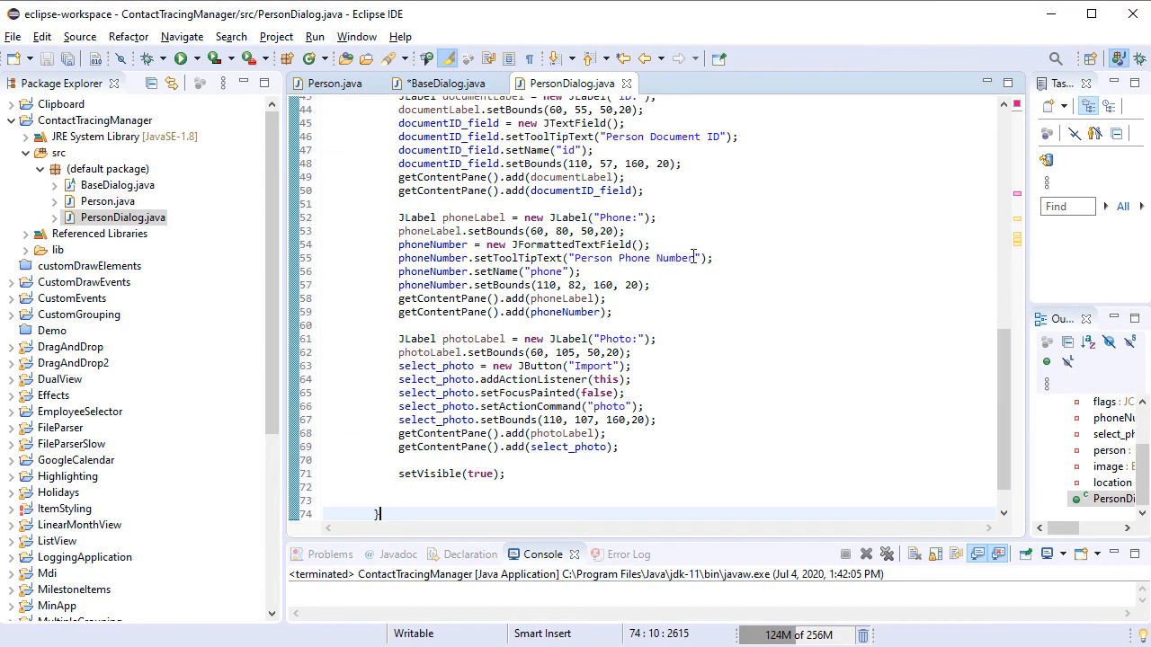
scroll(up, 3)
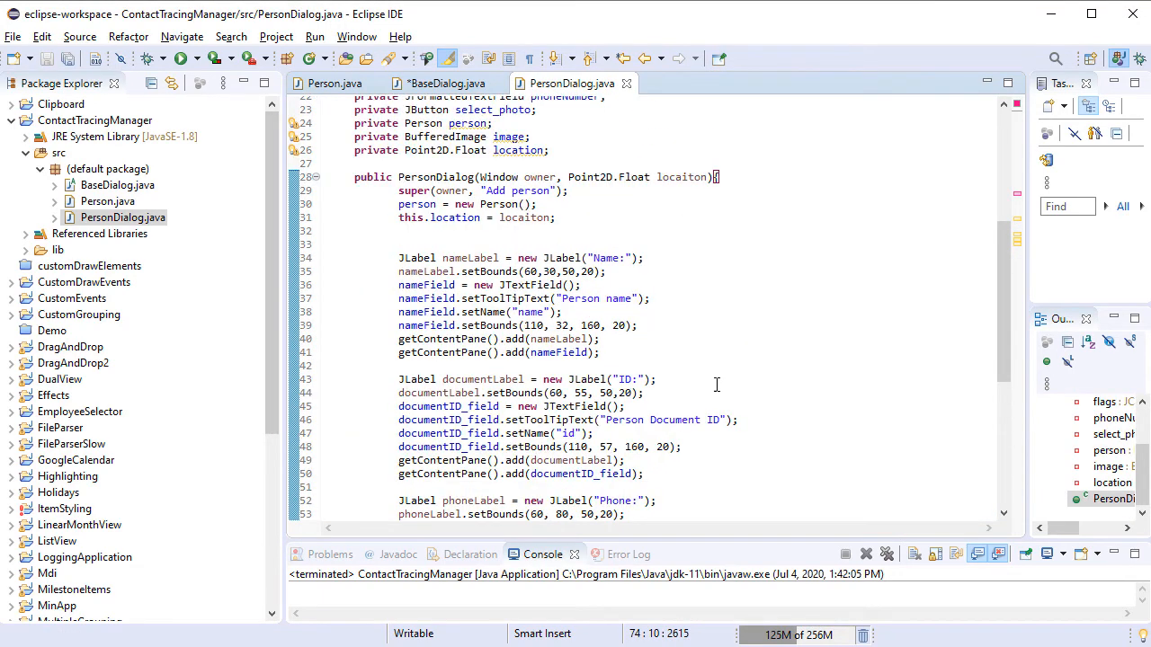
mouse_move(959, 423)
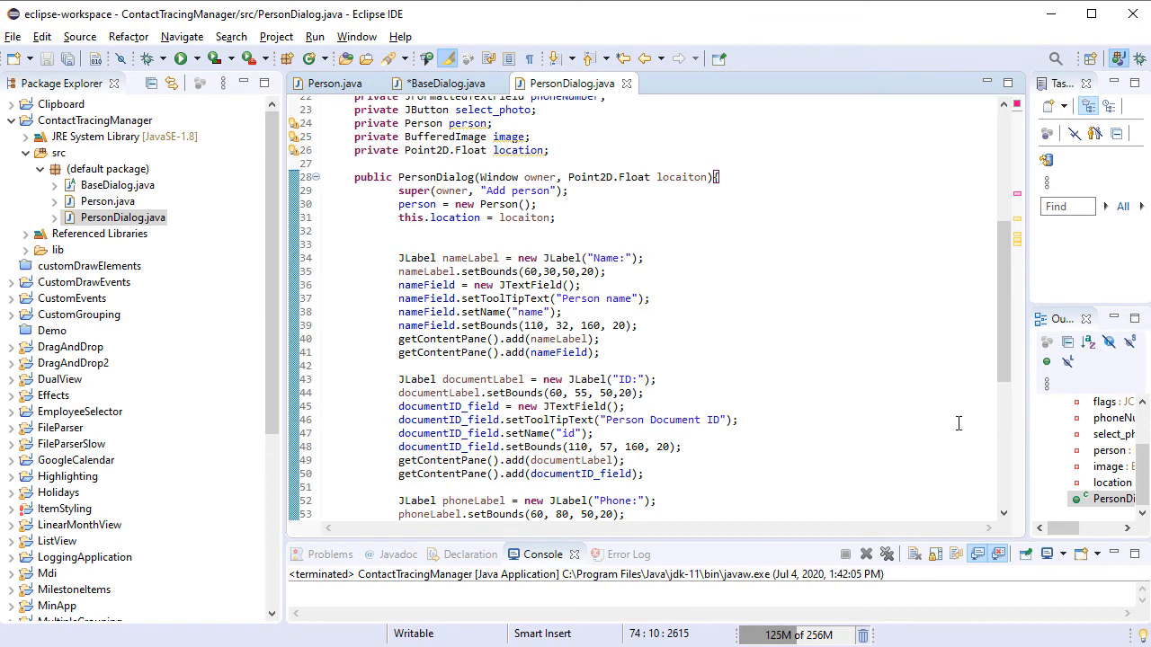
click(512, 378)
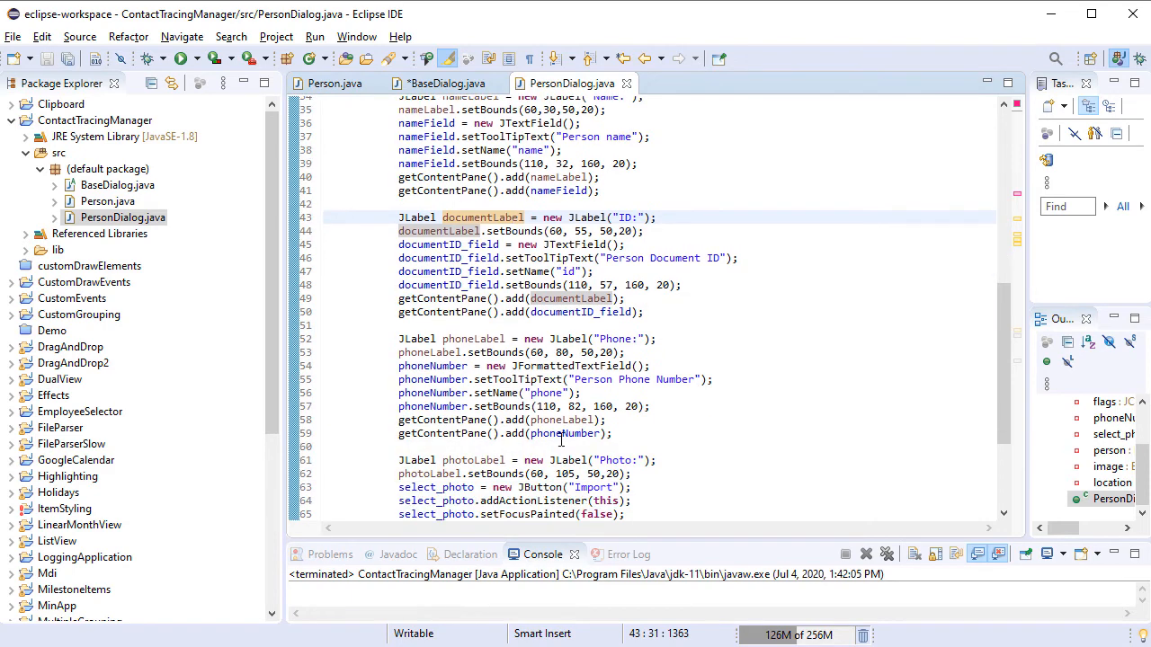
scroll(down, 3)
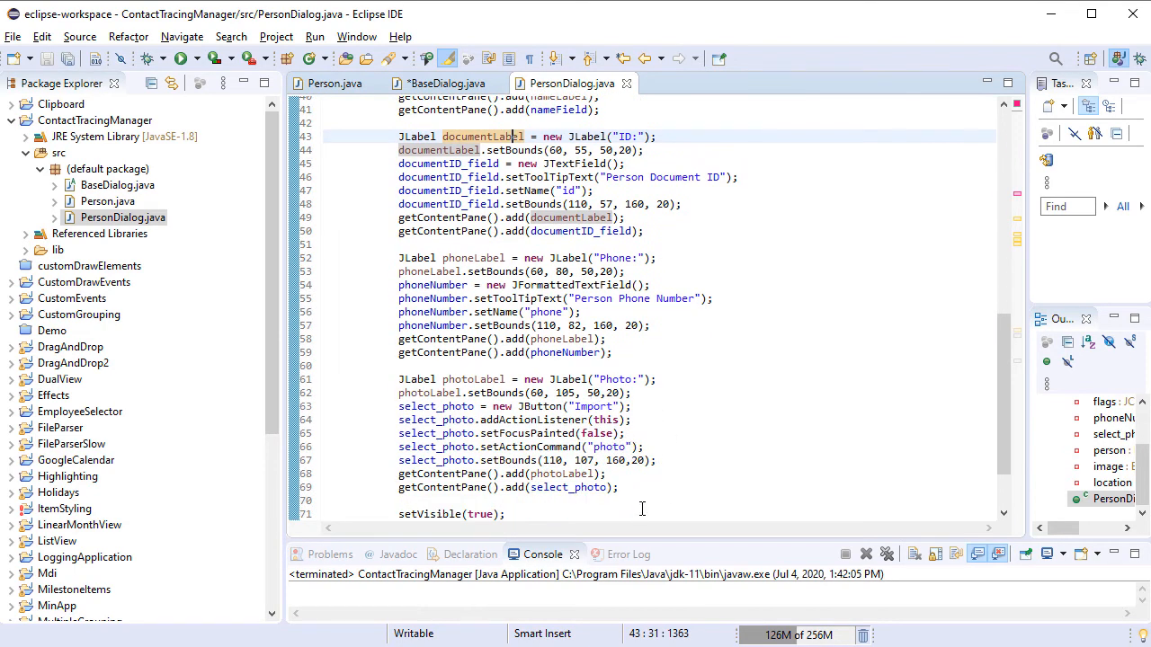
scroll(down, 3)
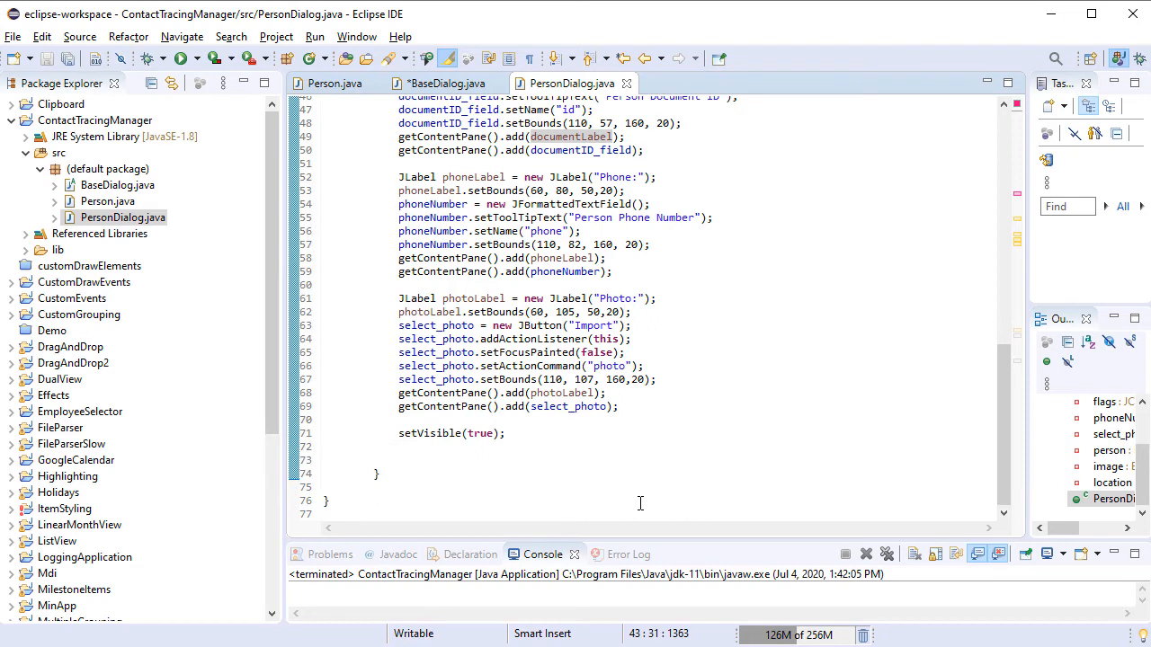
mouse_move(610, 465)
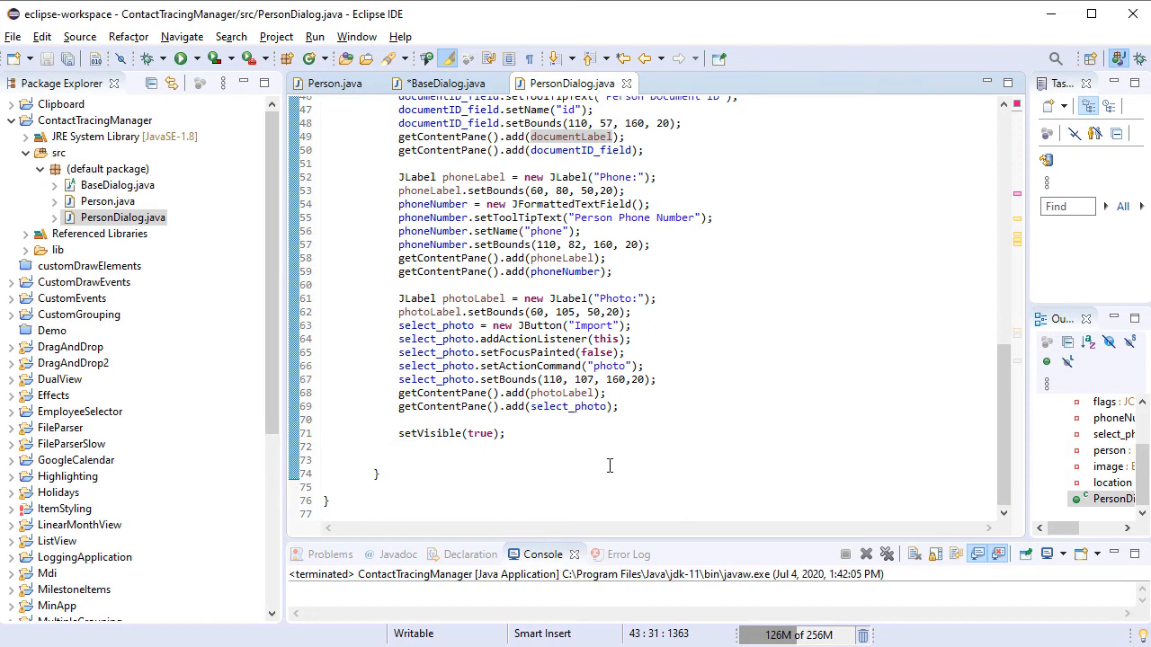
mouse_move(564, 436)
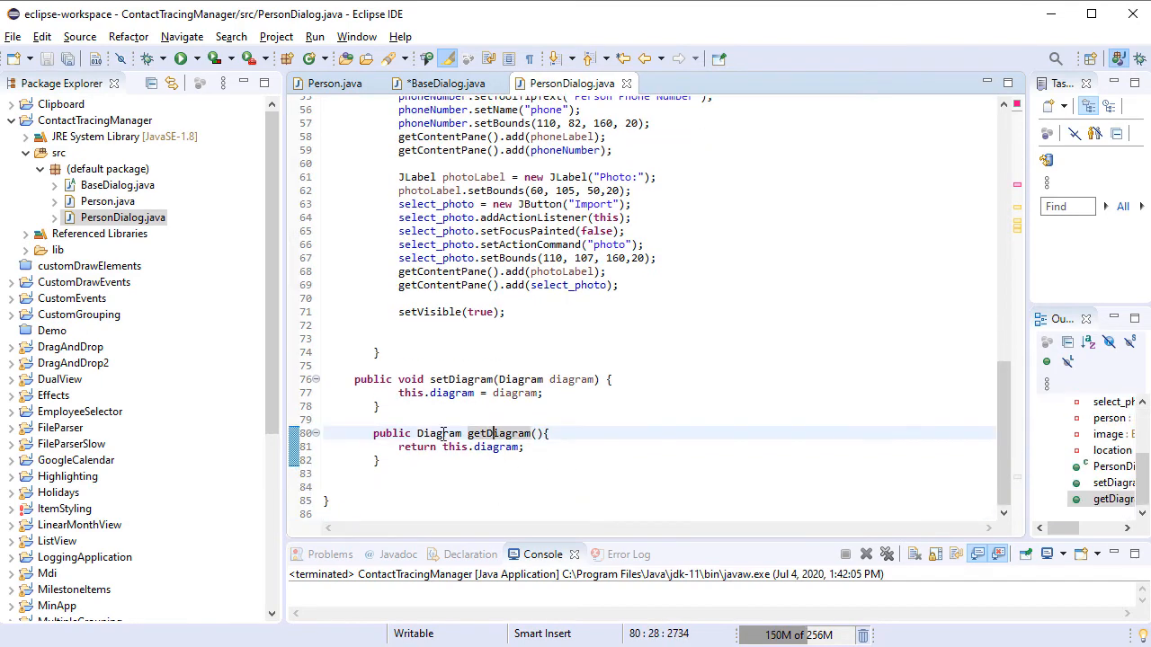
mouse_move(585, 459)
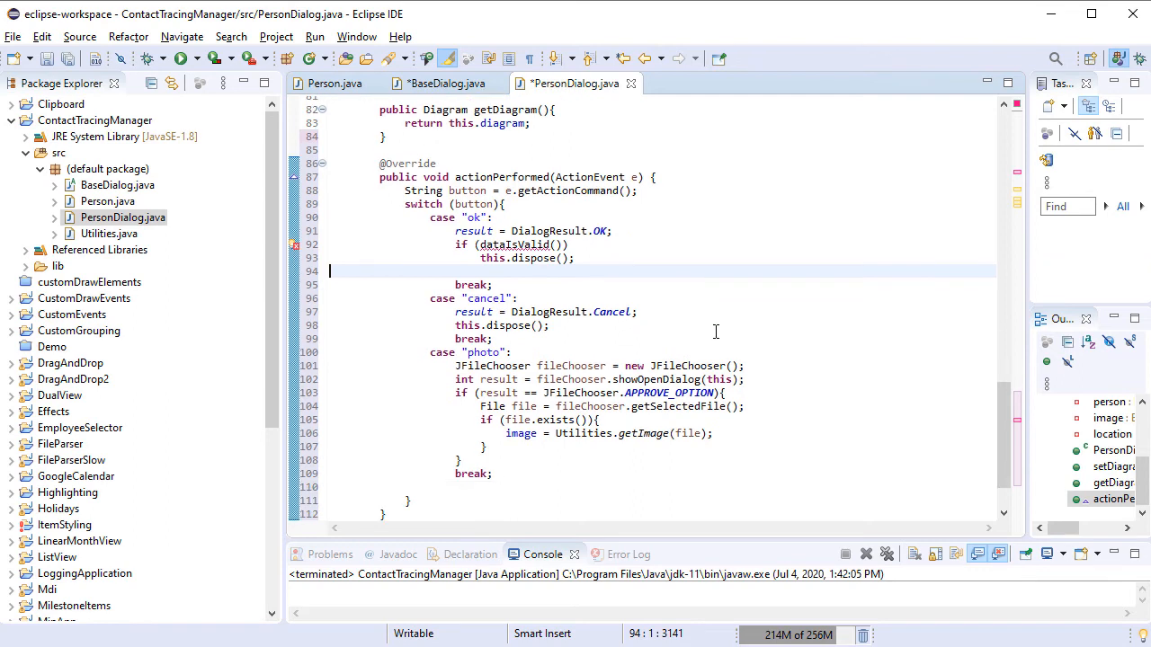
mouse_move(838, 406)
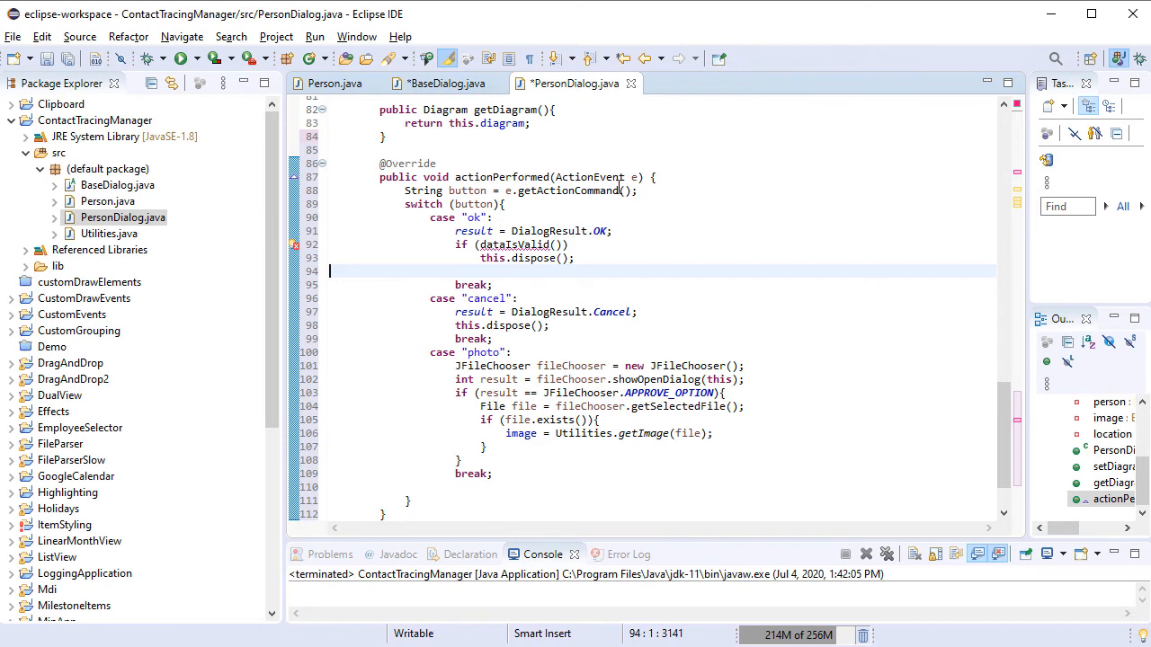
Step: Add setDiagram/getDiagram and an actionPerformed handler for ok, cancel and photo to PersonDialog
click(542, 393)
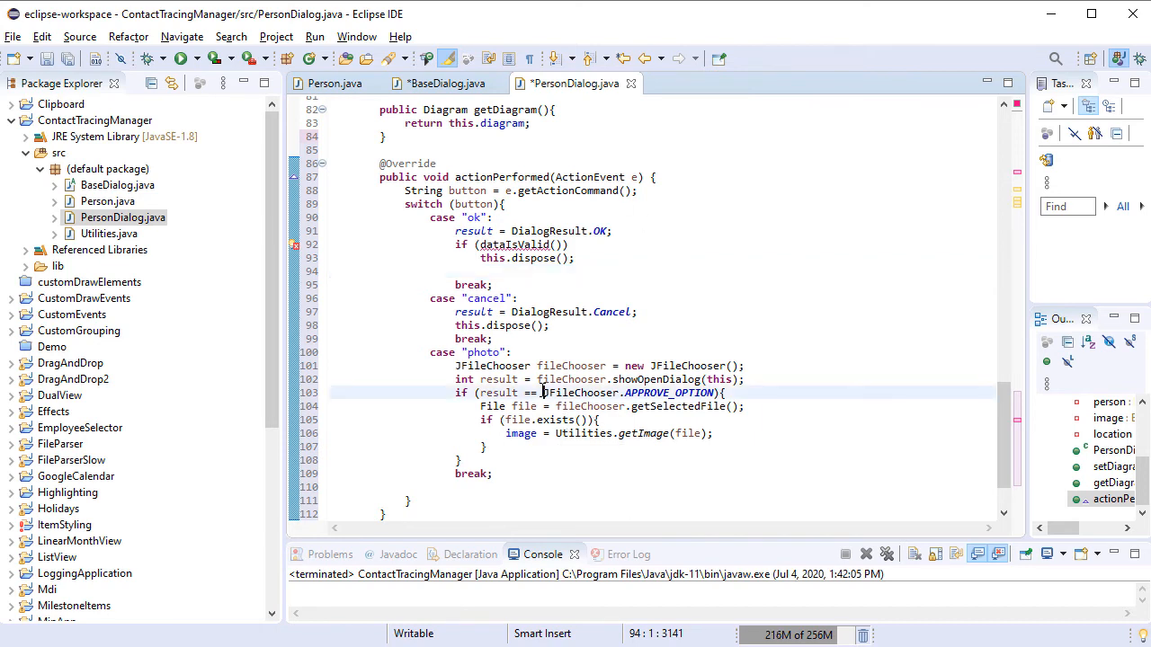
mouse_move(539, 393)
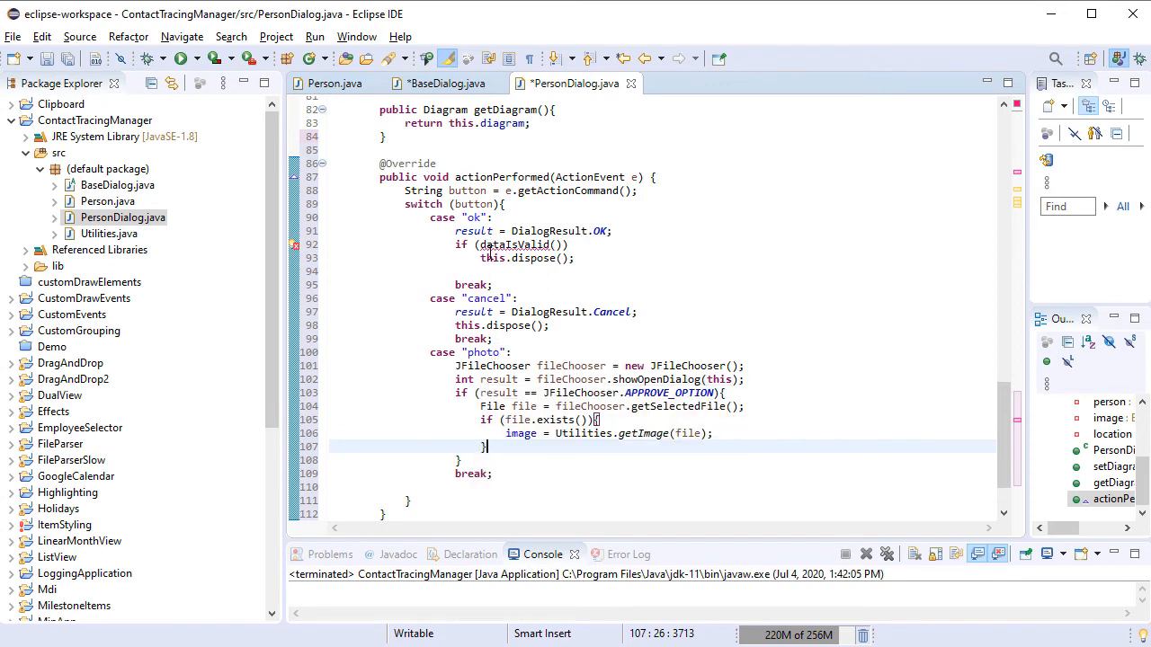
mouse_move(722, 467)
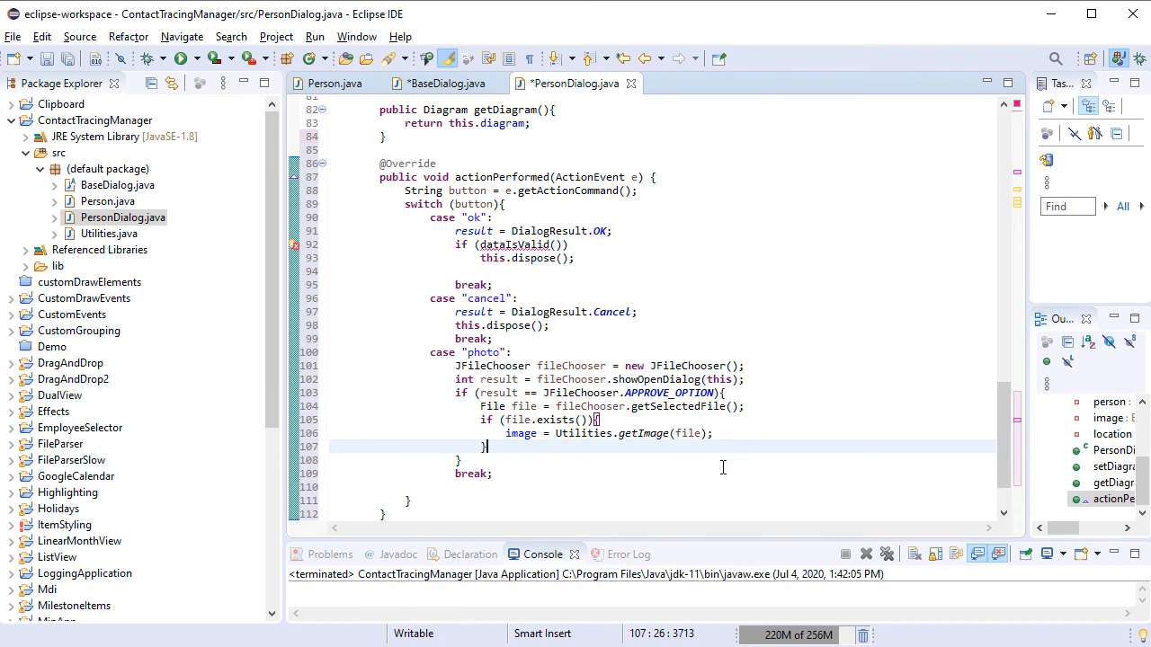
click(443, 82)
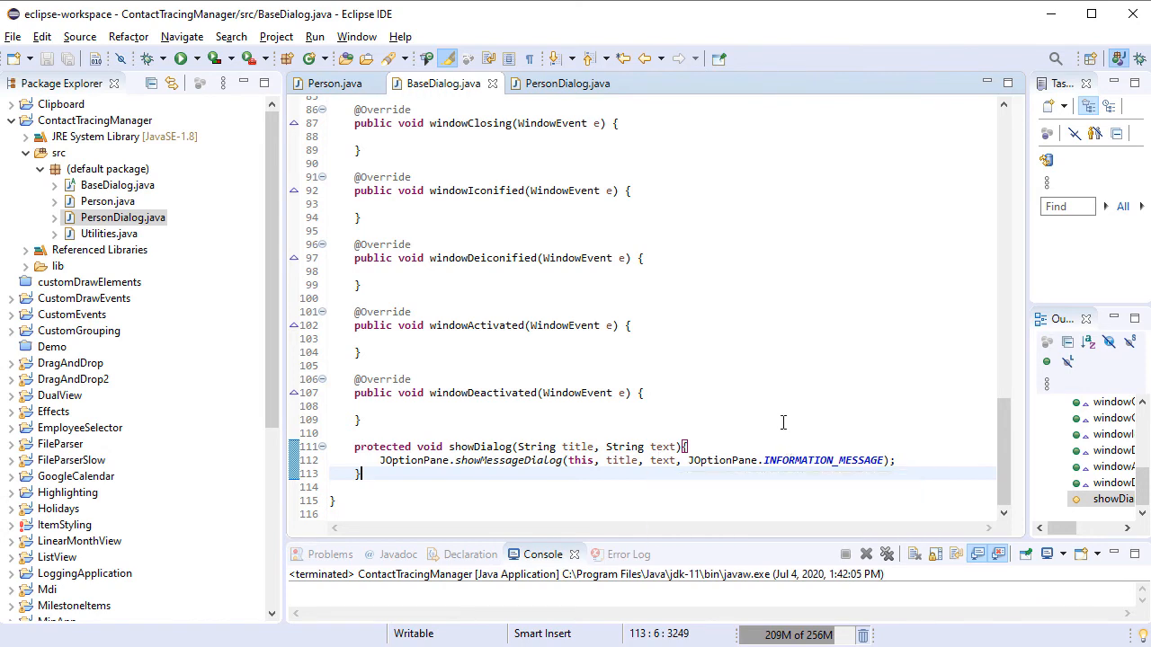
Step: Add the JOptionPane-based showDialog helper to BaseDialog and return to PersonDialog below actionPerformed
click(567, 82)
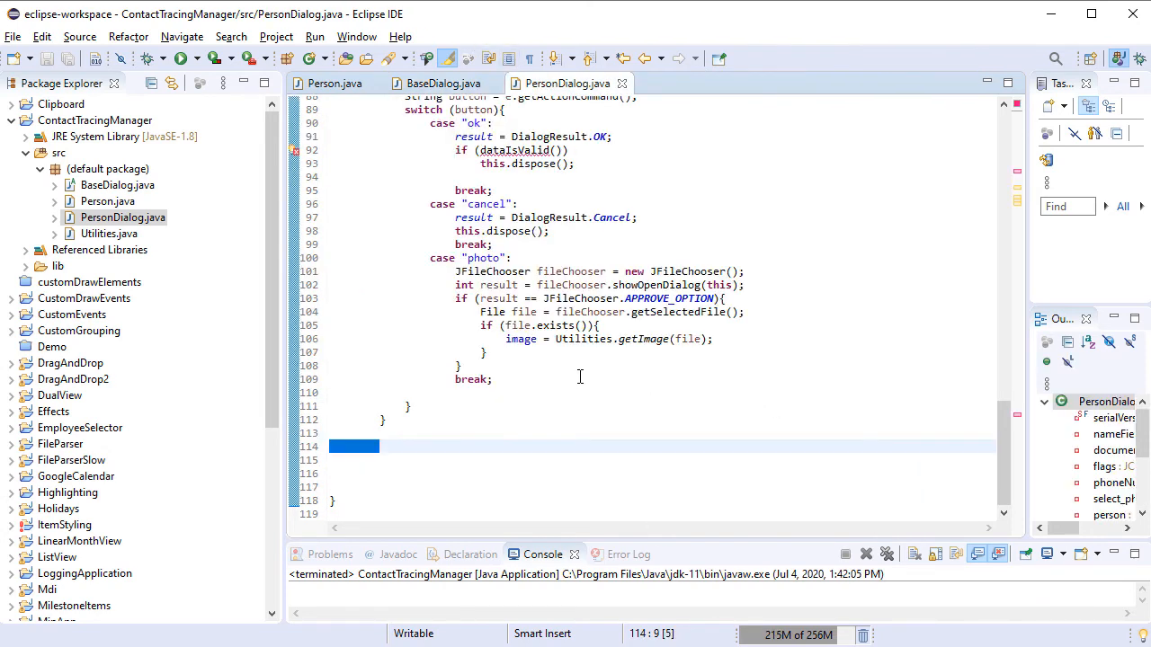
click(559, 500)
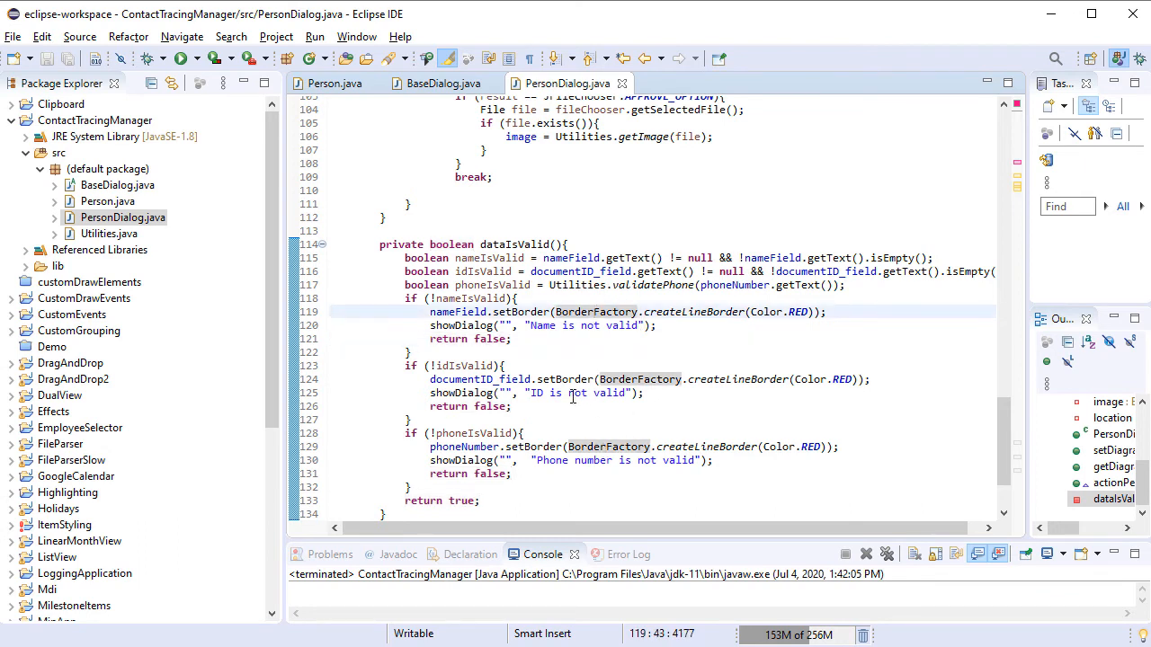
Step: Add dataIsValid and the setTable/setTree overrides to PersonDialog and save the file
click(522, 433)
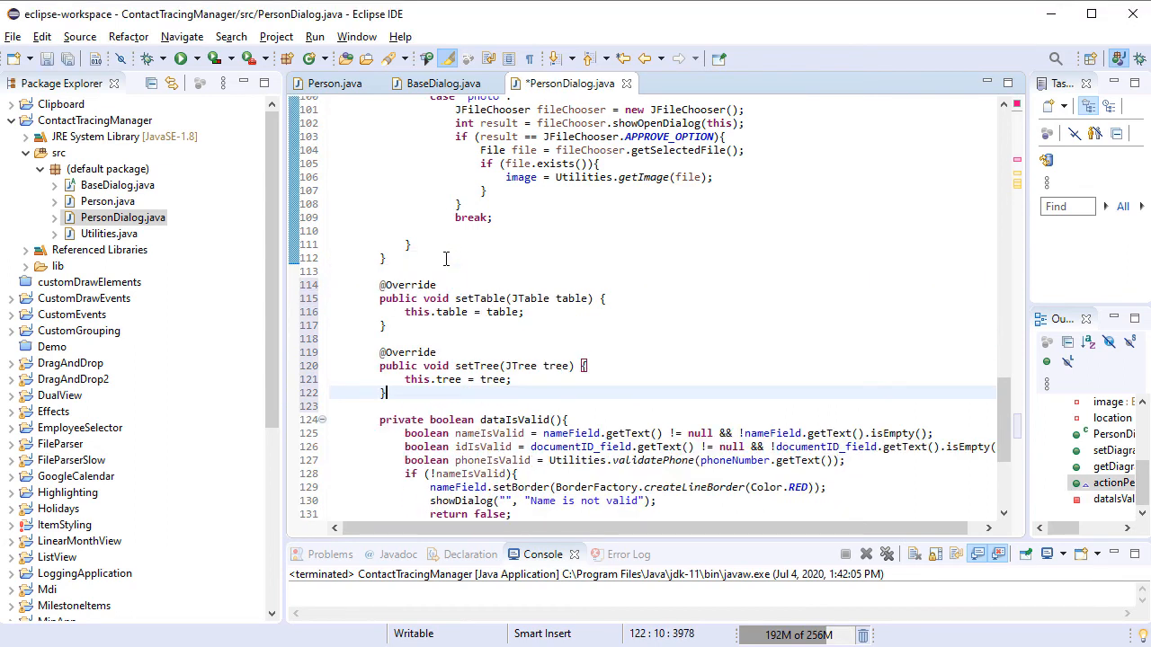
key(ctrl+s)
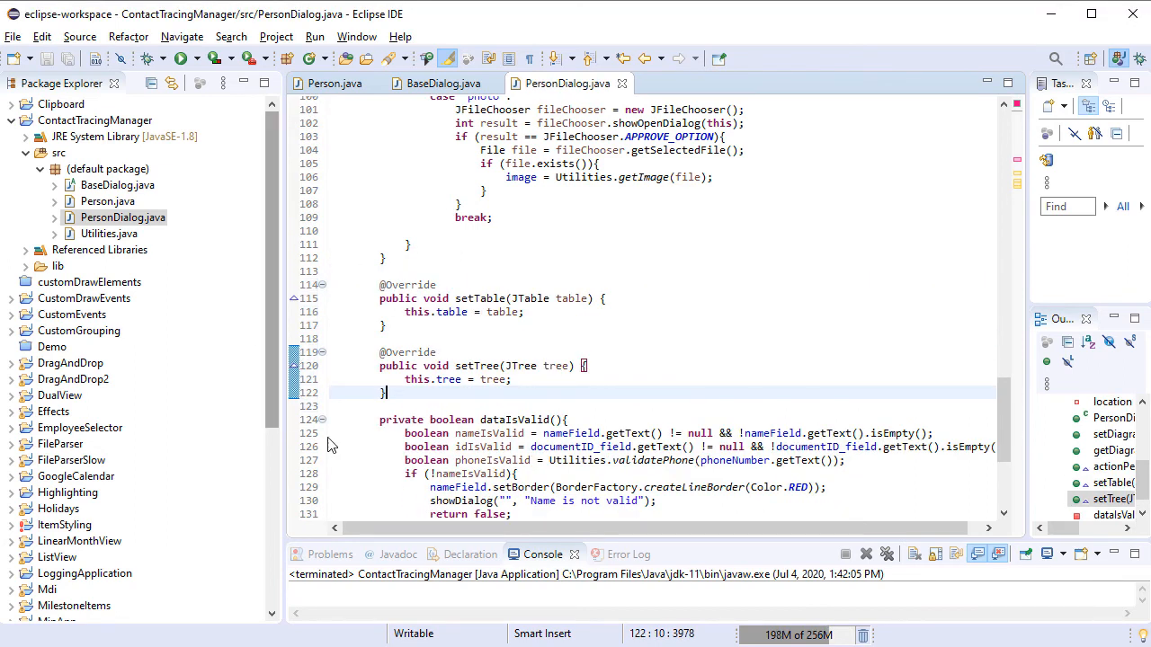
mouse_move(554, 434)
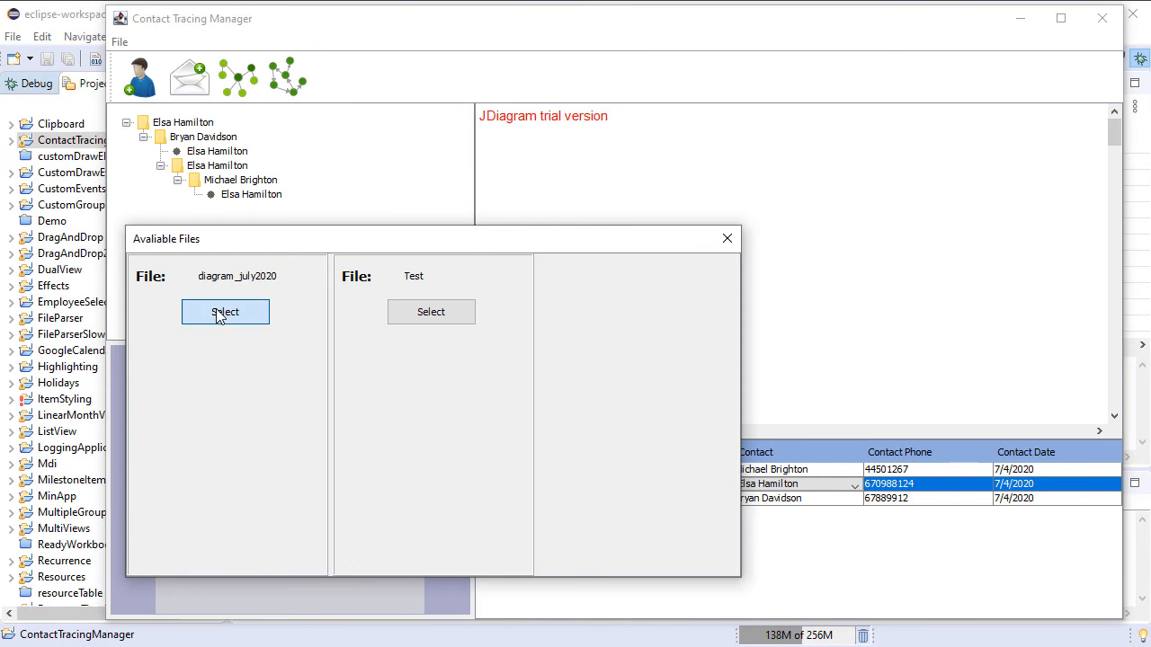
Step: Select diagram_july2020 from Available Files, reopen the list via File and select it again
click(225, 312)
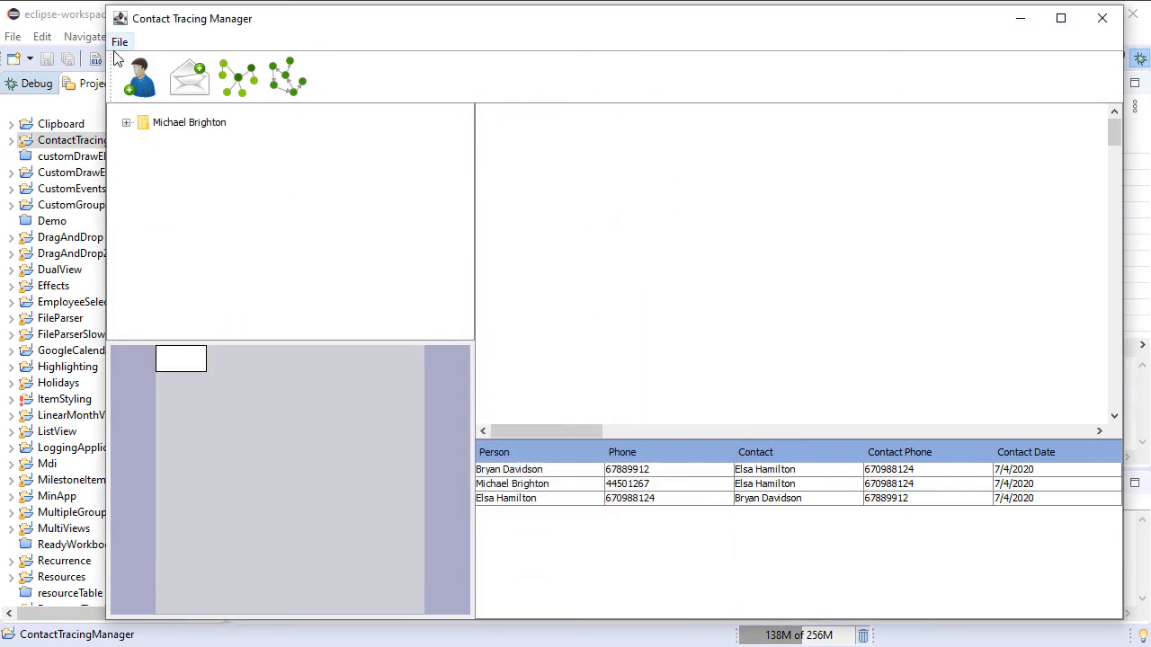
click(120, 41)
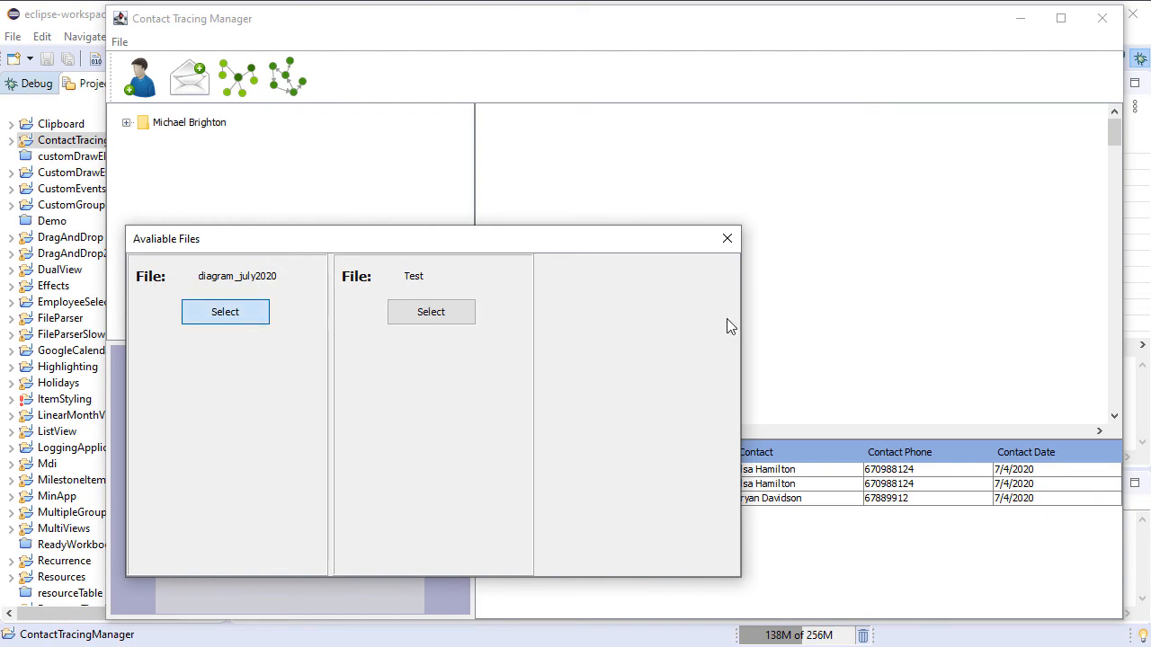
click(224, 311)
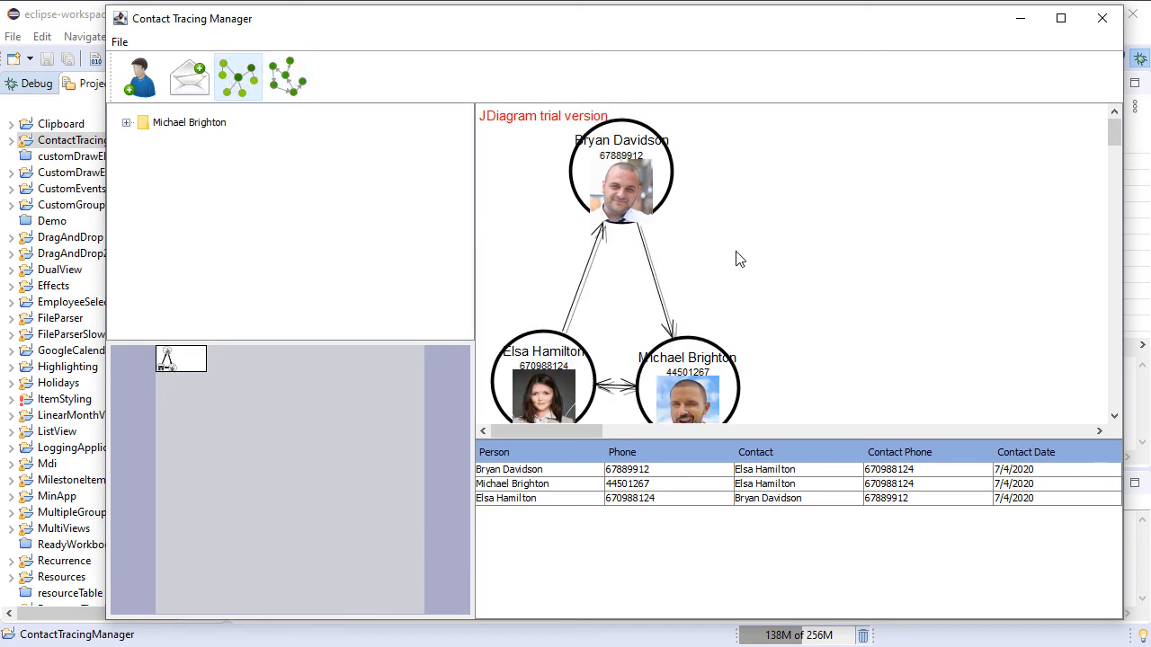
mouse_move(800, 289)
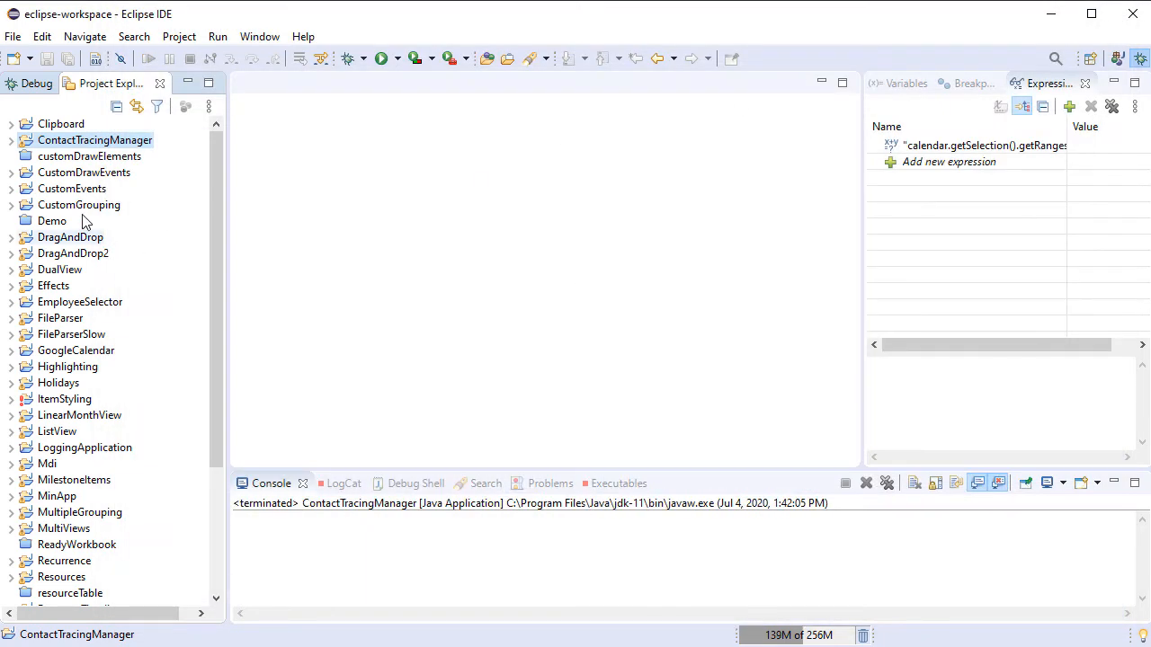
Step: Expand the ContactTracingManager project to reveal its src folder and default package
click(13, 140)
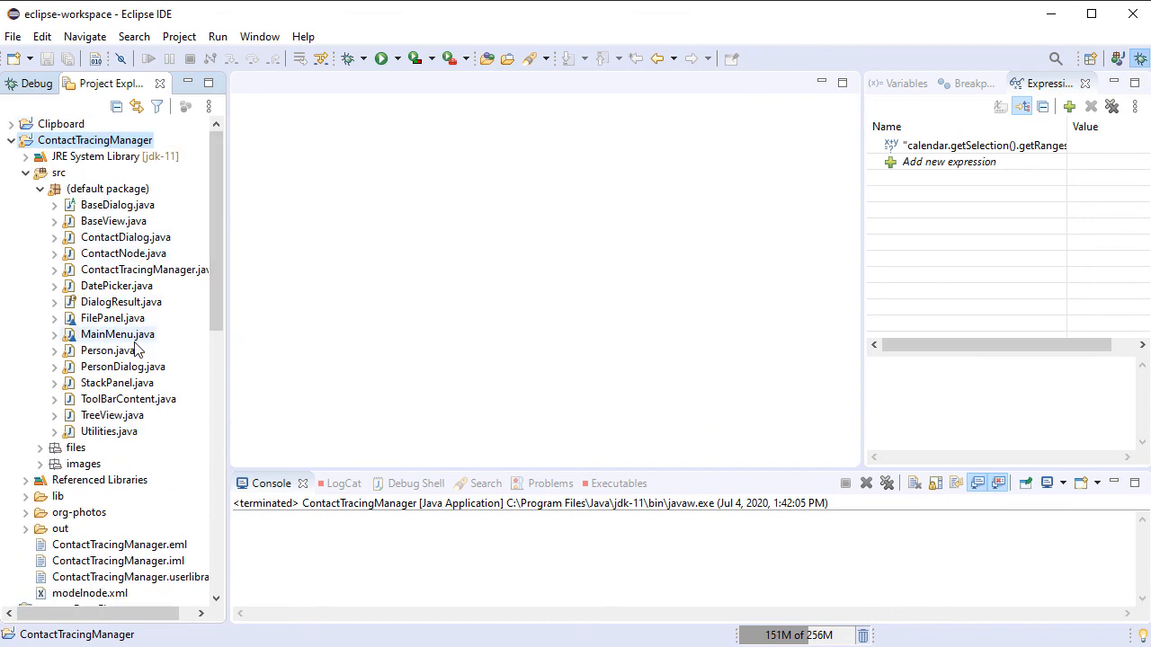
mouse_move(382, 336)
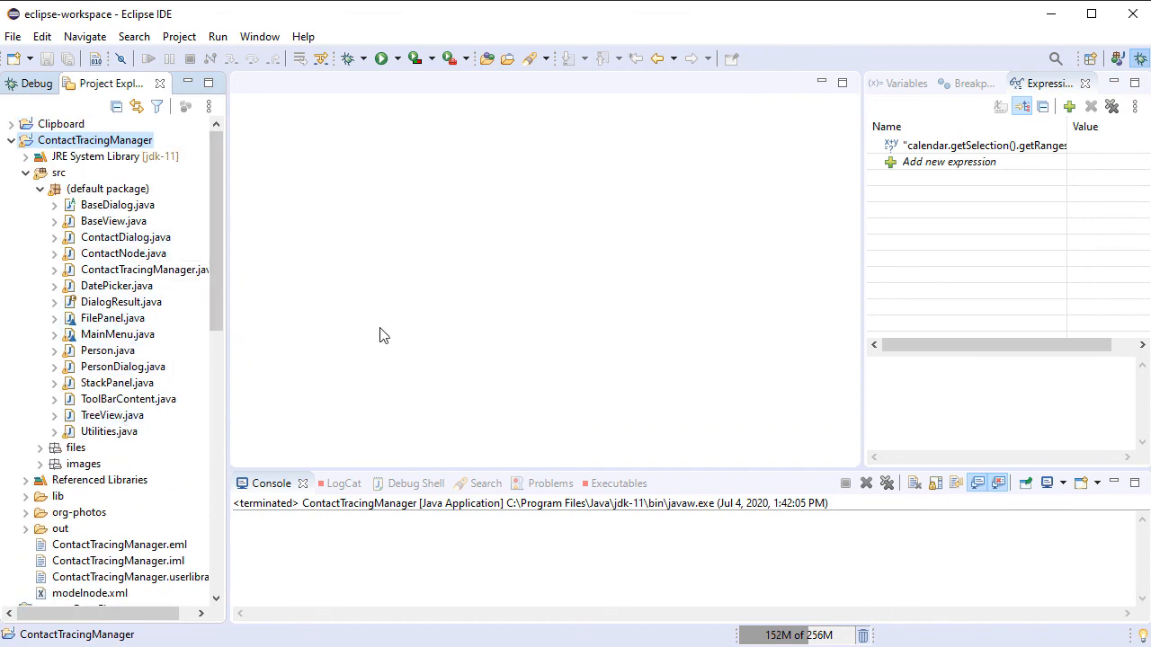